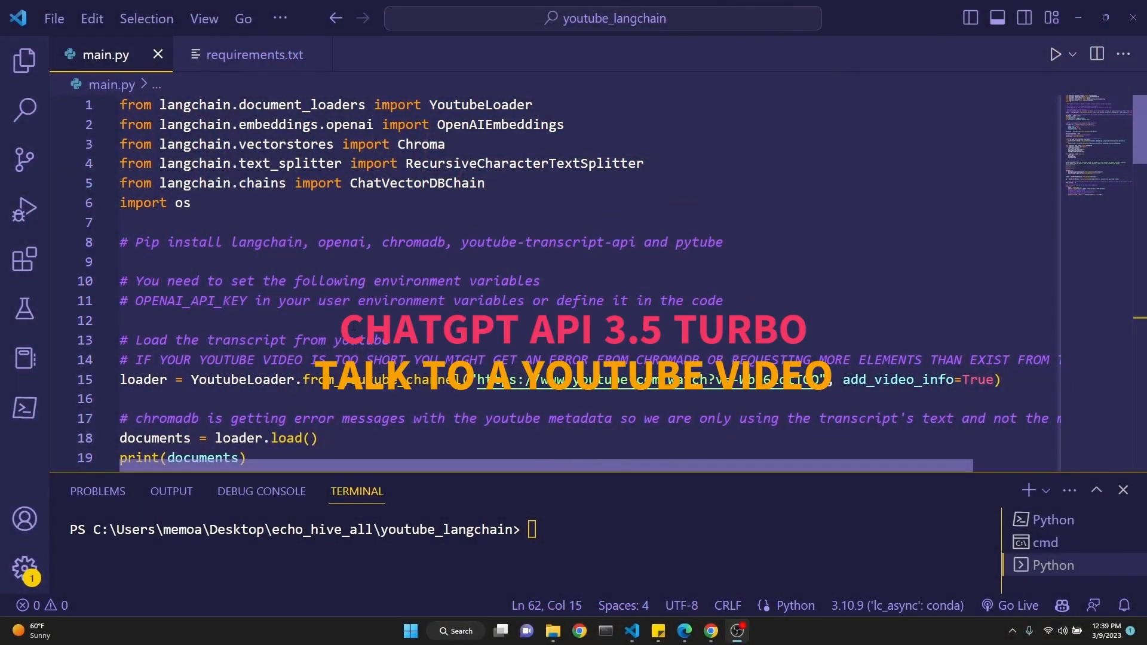
- Ask the transcript chatbot 'what are some rl methods?' and scroll through its answer
{"action": "scroll", "scroll_direction": "down", "scroll_amount": 3}
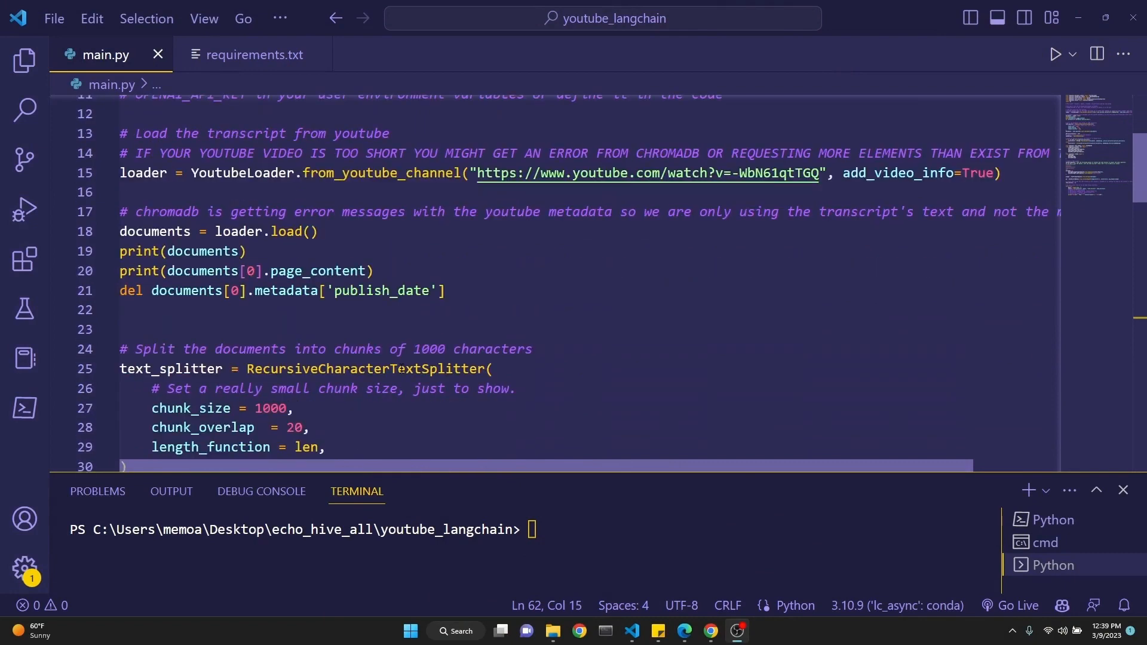
{"action": "left_click", "coordinate": [1056, 54]}
{"action": "type", "text": "what is reinforcement learning?"}
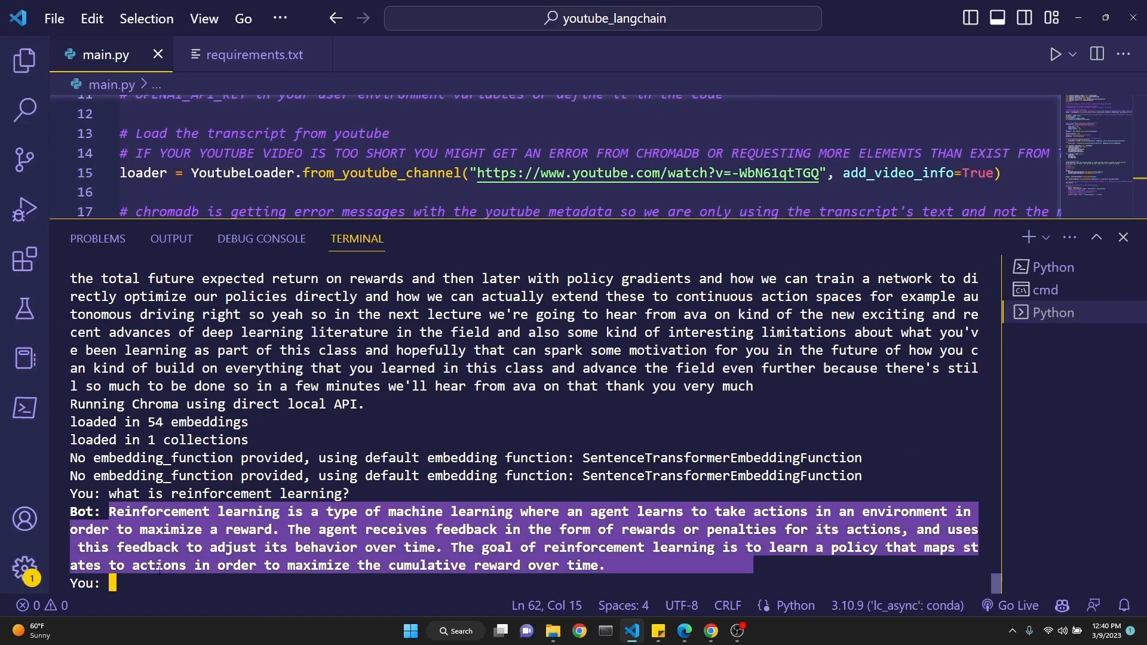
{"action": "type", "text": "what are some rl methods?"}
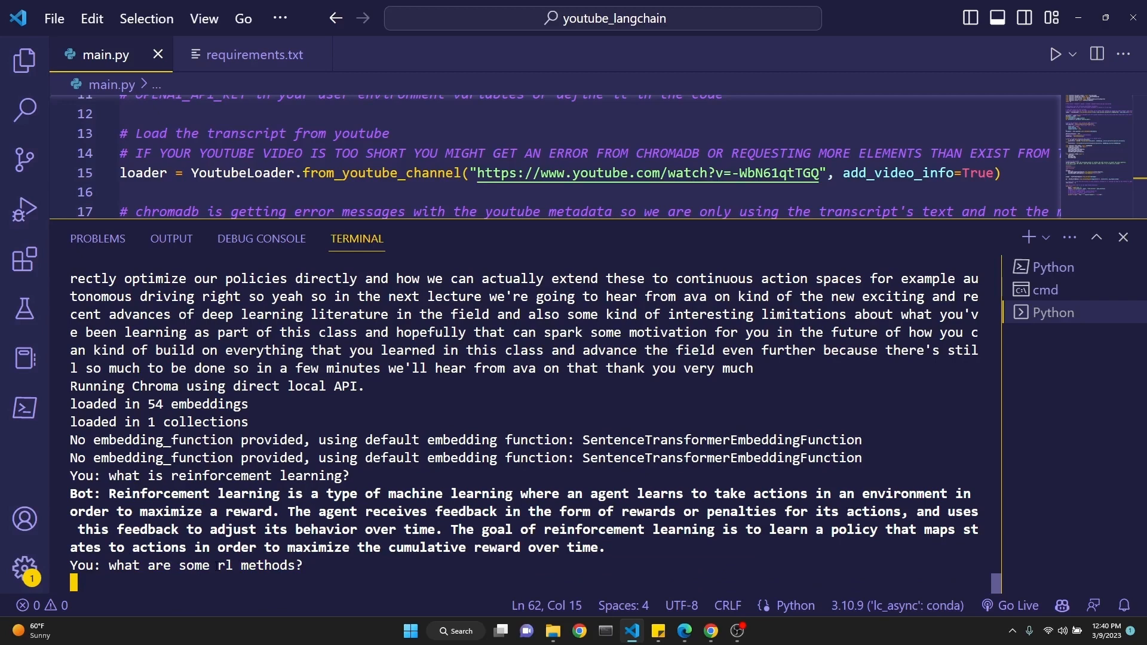
{"action": "double_click", "coordinate": [223, 565]}
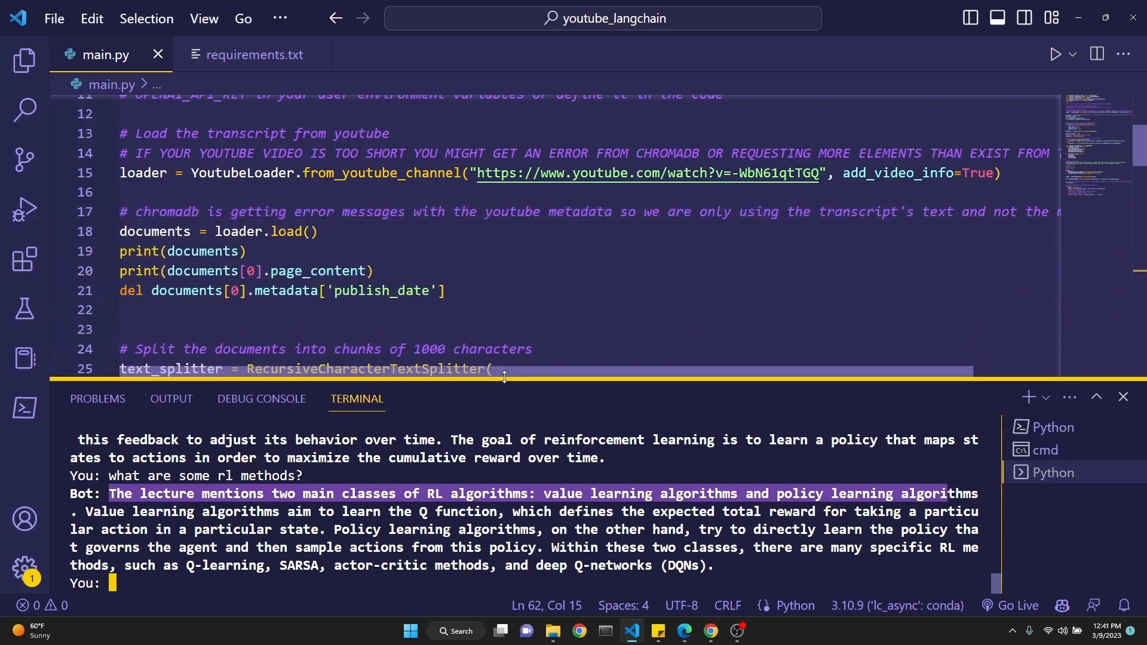
{"action": "scroll", "scroll_direction": "down", "scroll_amount": 3}
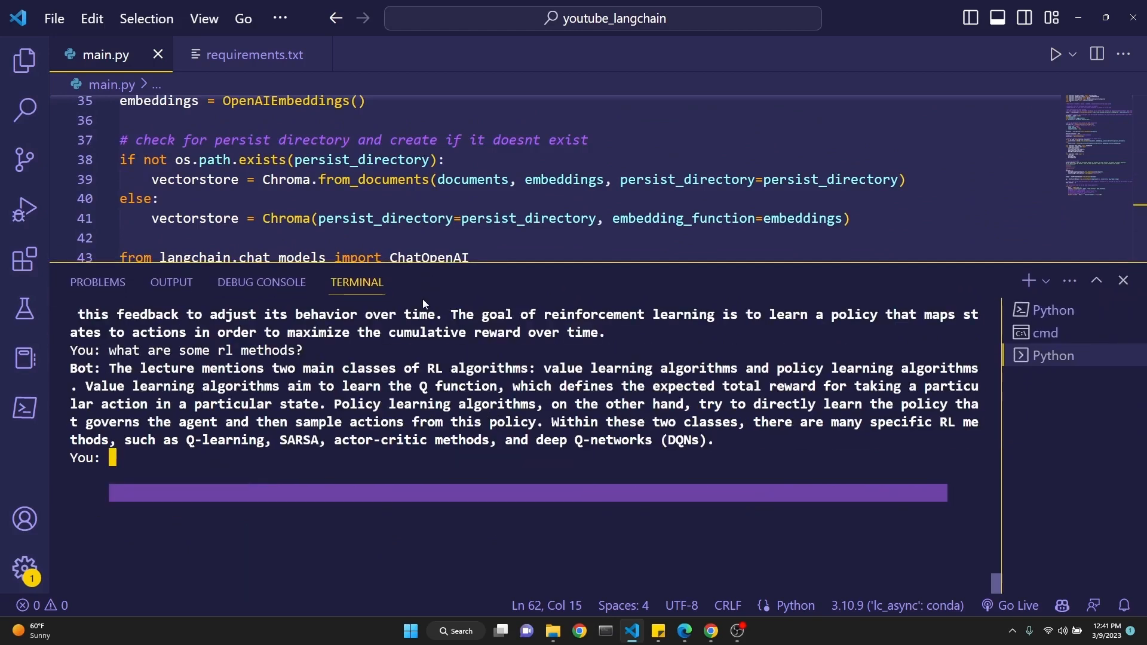
- Switch to Chrome to show the MIT 6.S191 lecture, LangChain docs and trychroma.com
{"action": "left_click", "coordinate": [710, 635]}
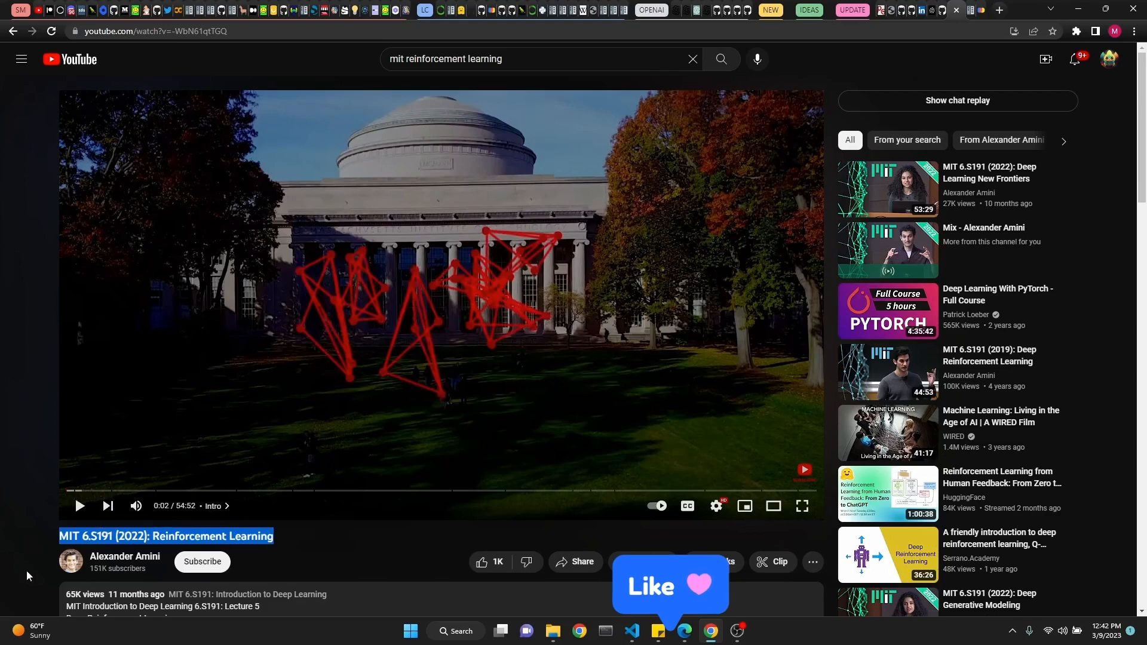
{"action": "mouse_move", "coordinate": [569, 365]}
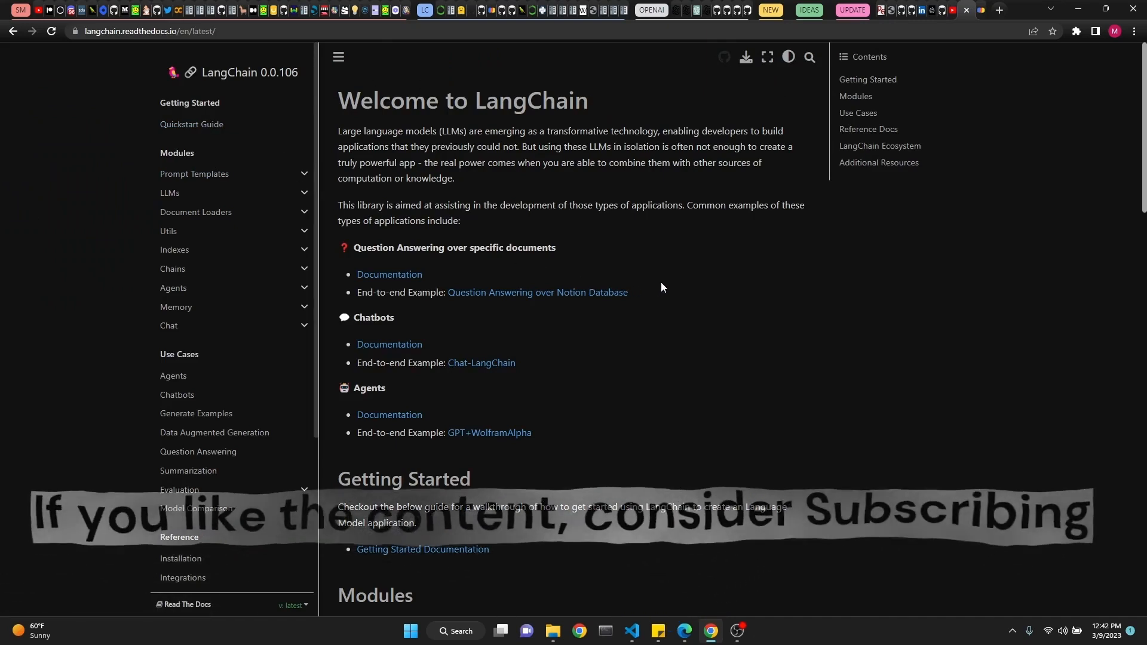
{"action": "mouse_move", "coordinate": [650, 264]}
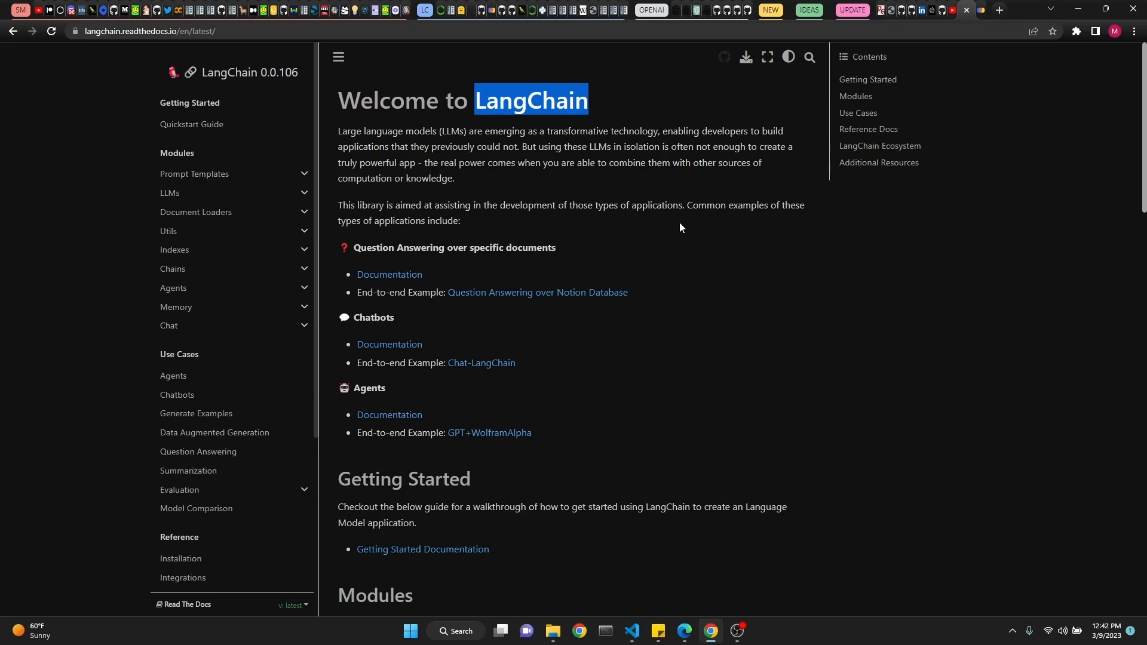
{"action": "mouse_move", "coordinate": [335, 305]}
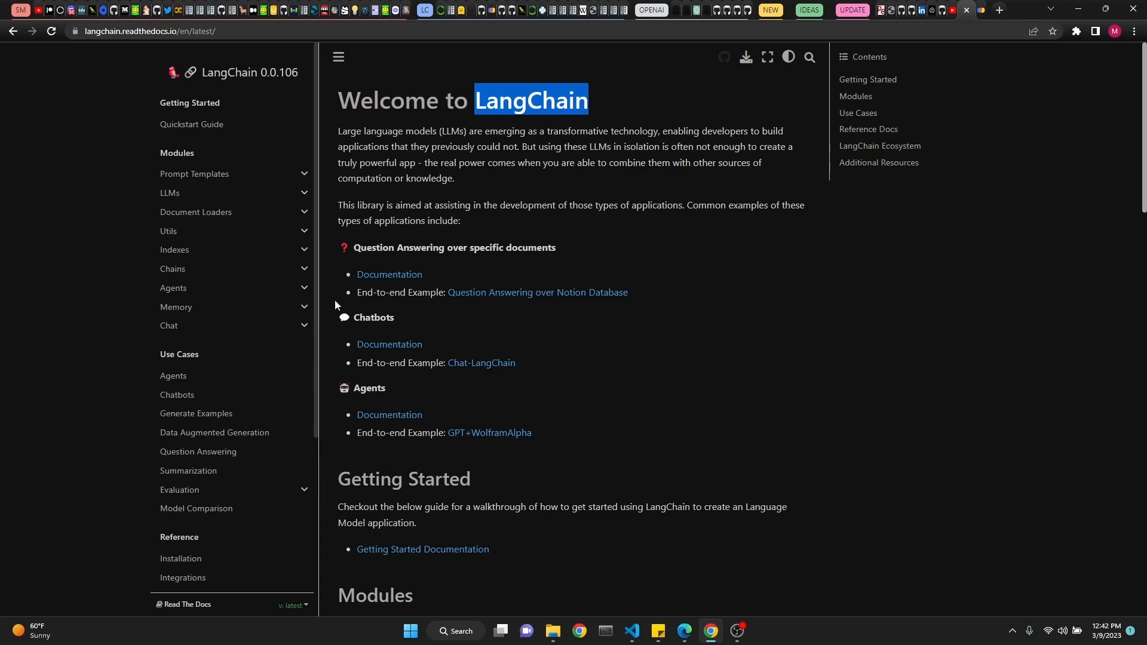
{"action": "mouse_move", "coordinate": [879, 147]}
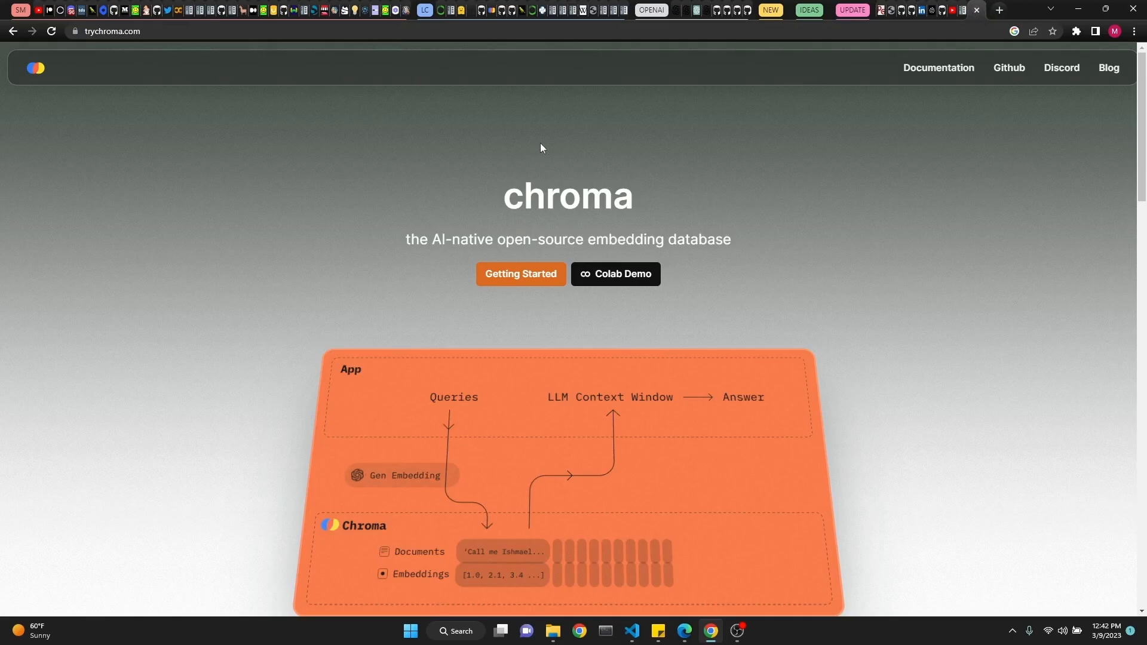
{"action": "mouse_move", "coordinate": [714, 385]}
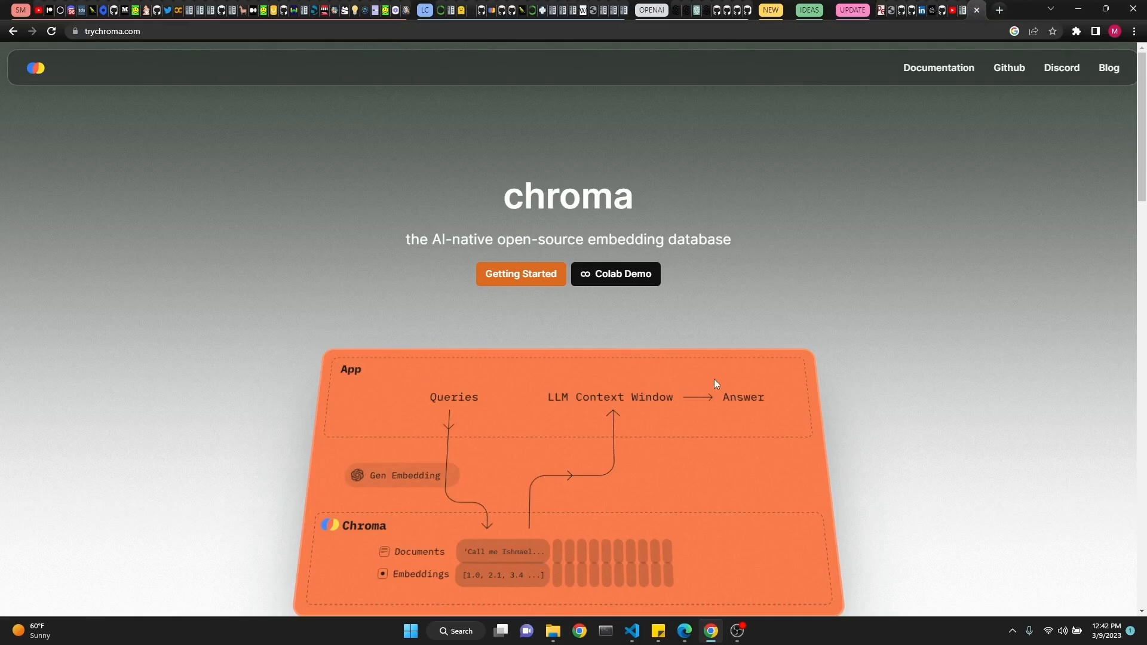
{"action": "mouse_move", "coordinate": [516, 347]}
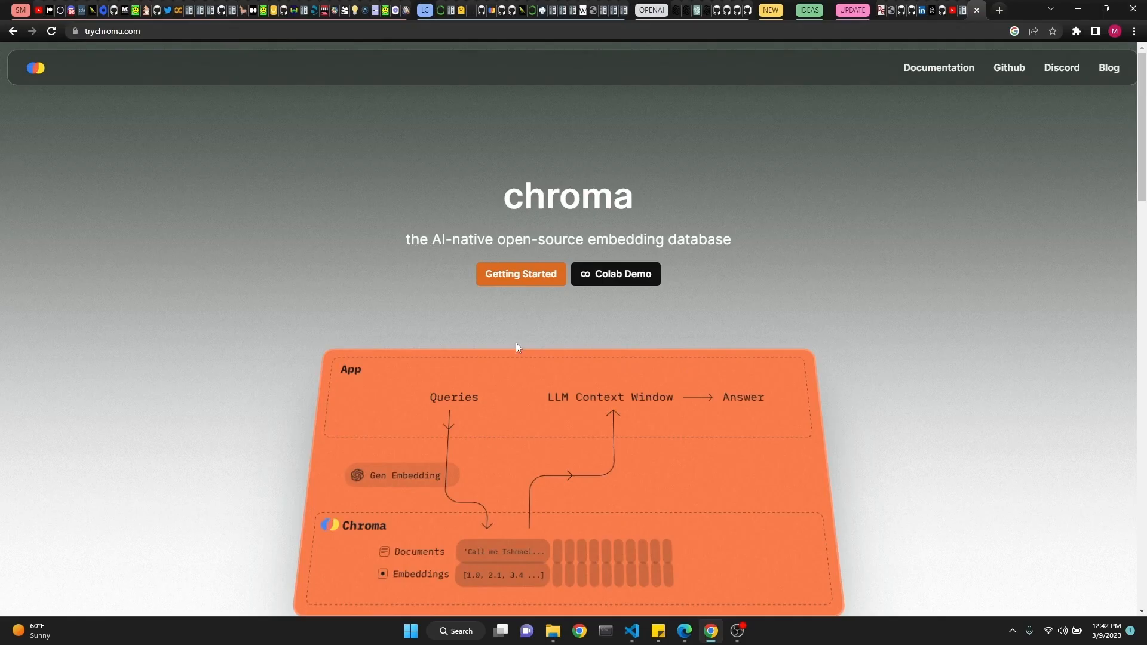
{"action": "mouse_move", "coordinate": [616, 442]}
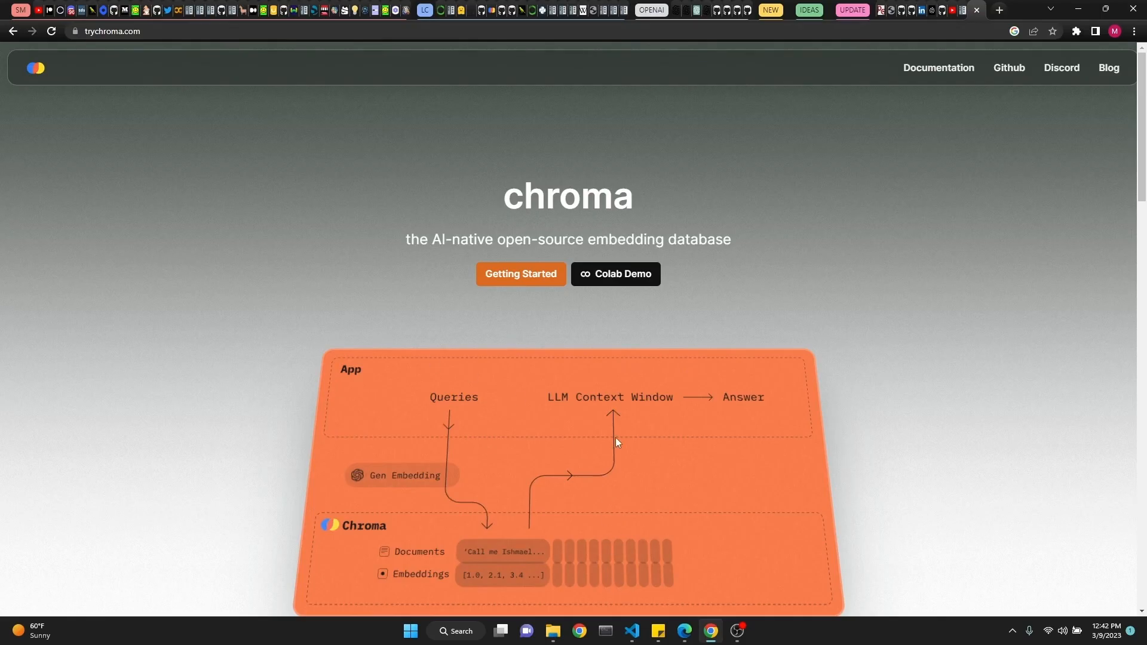
- Review requirements.txt (langchain, openai, chromadb, youtube-transcript-api, pytube), highlighting chromadb, then return to main.py
{"action": "left_click", "coordinate": [630, 635]}
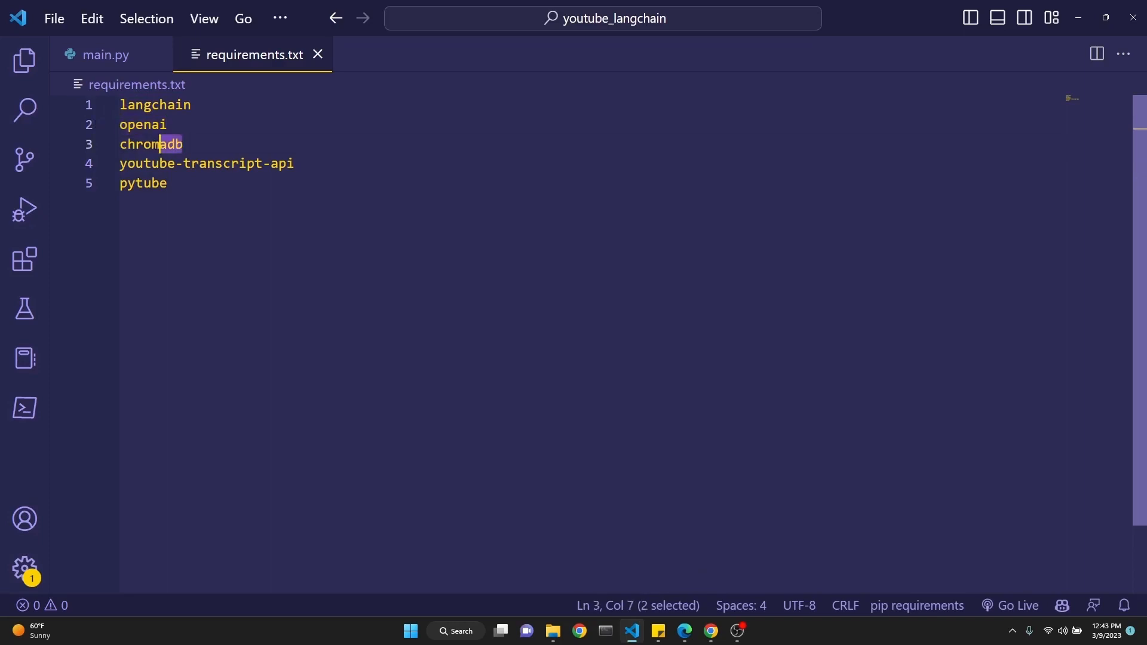
{"action": "double_click", "coordinate": [151, 143]}
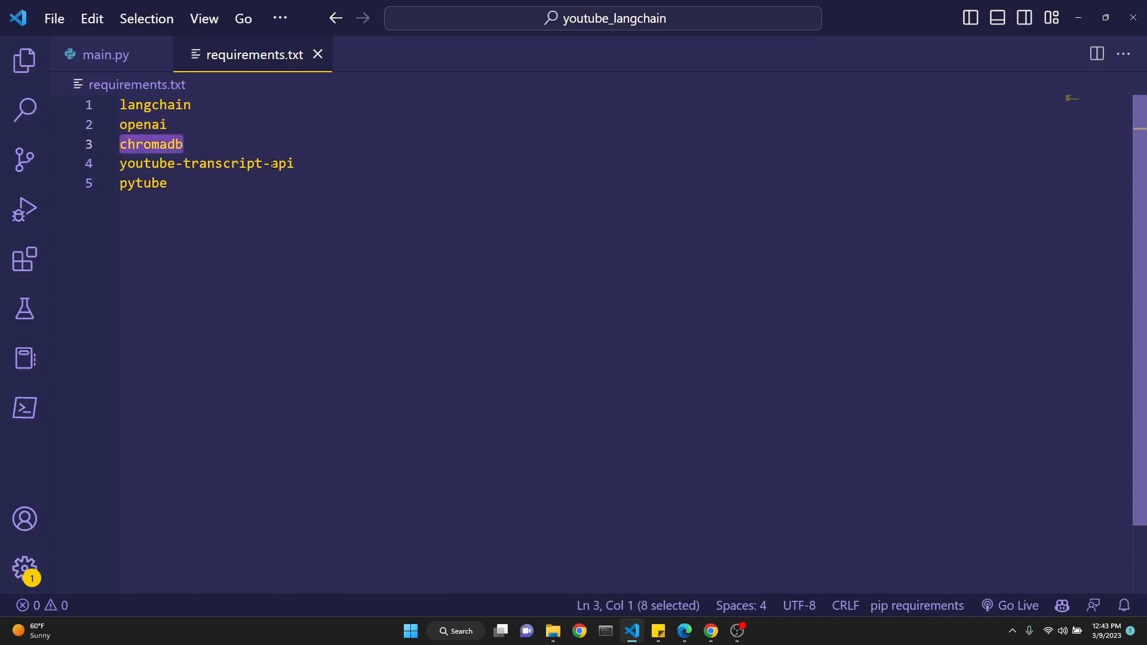
{"action": "left_click", "coordinate": [105, 55]}
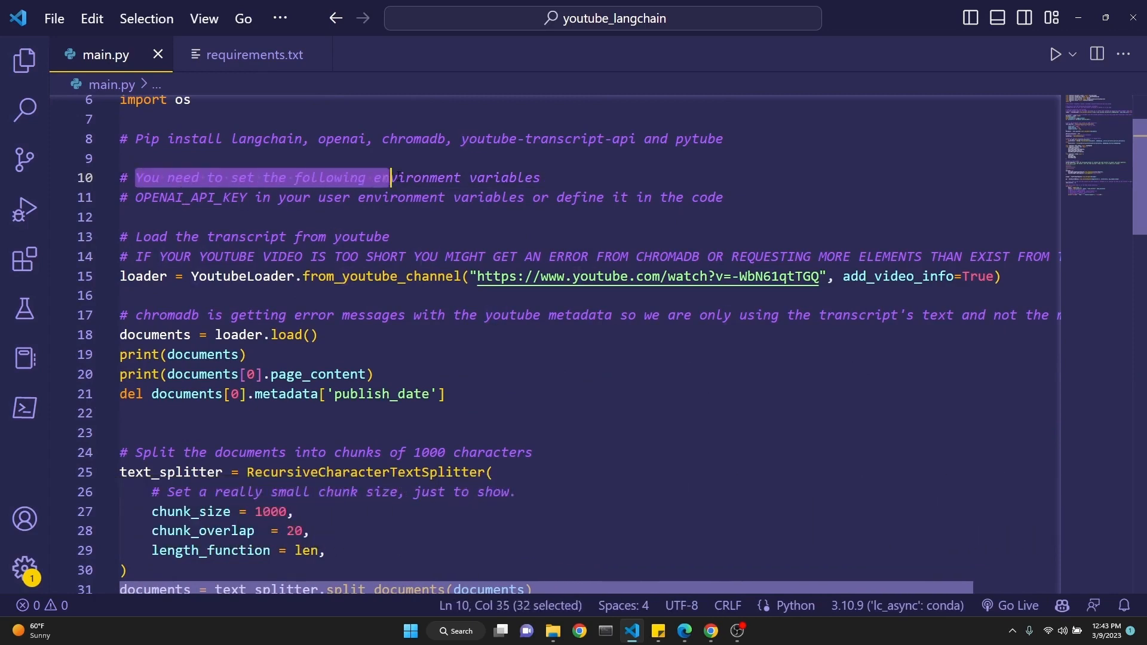
- Walk through the API key note, transcript loader comment, and the YoutubeLoader, ChatVectorDBChain and os imports
{"action": "left_click", "coordinate": [185, 198]}
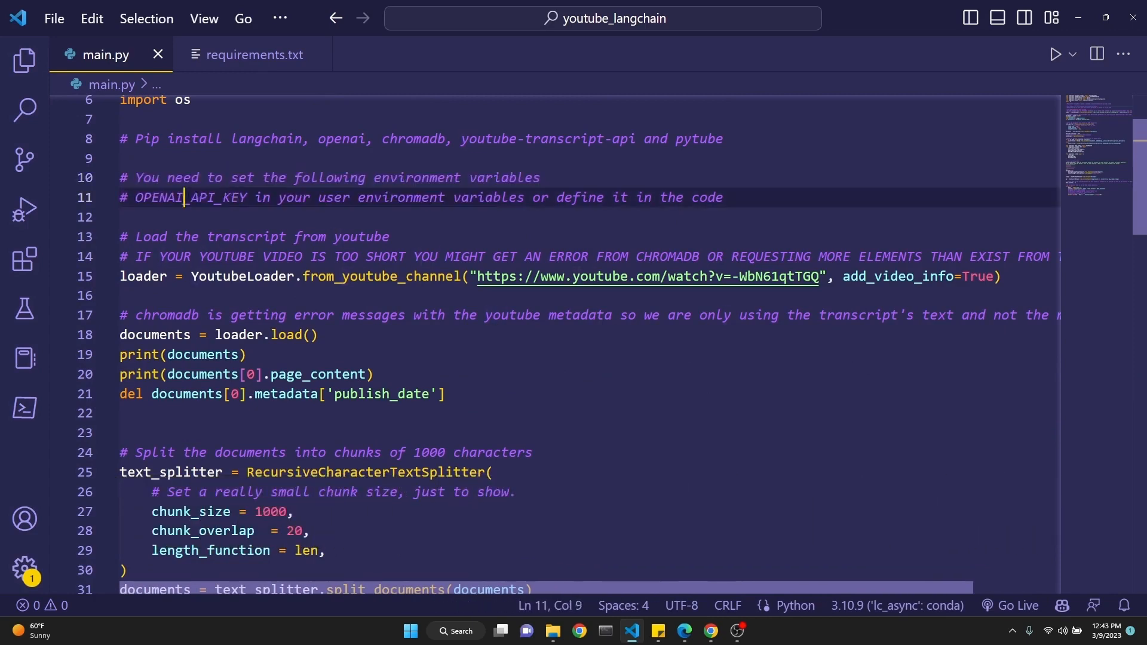
{"action": "double_click", "coordinate": [216, 198]}
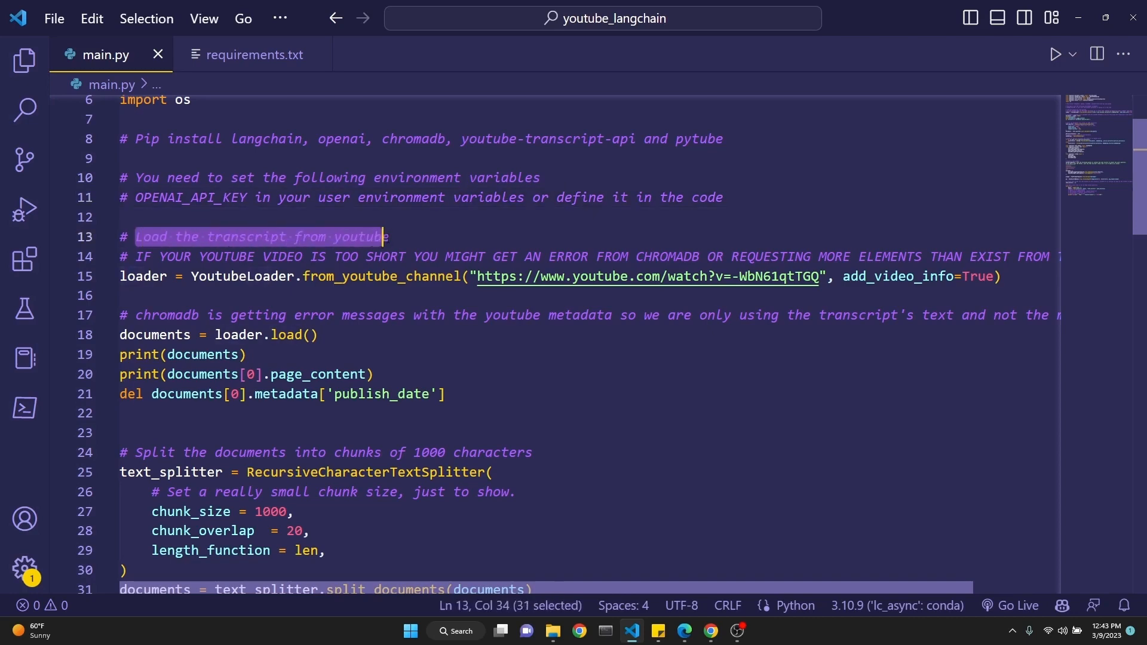
{"action": "double_click", "coordinate": [143, 277]}
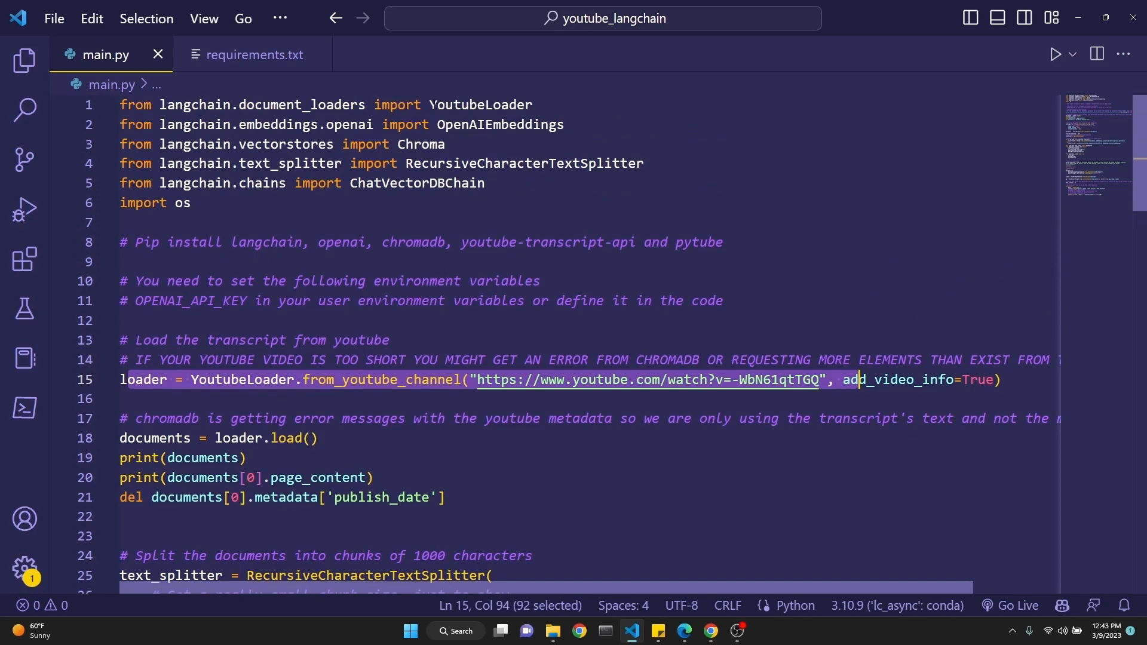
{"action": "double_click", "coordinate": [481, 105]}
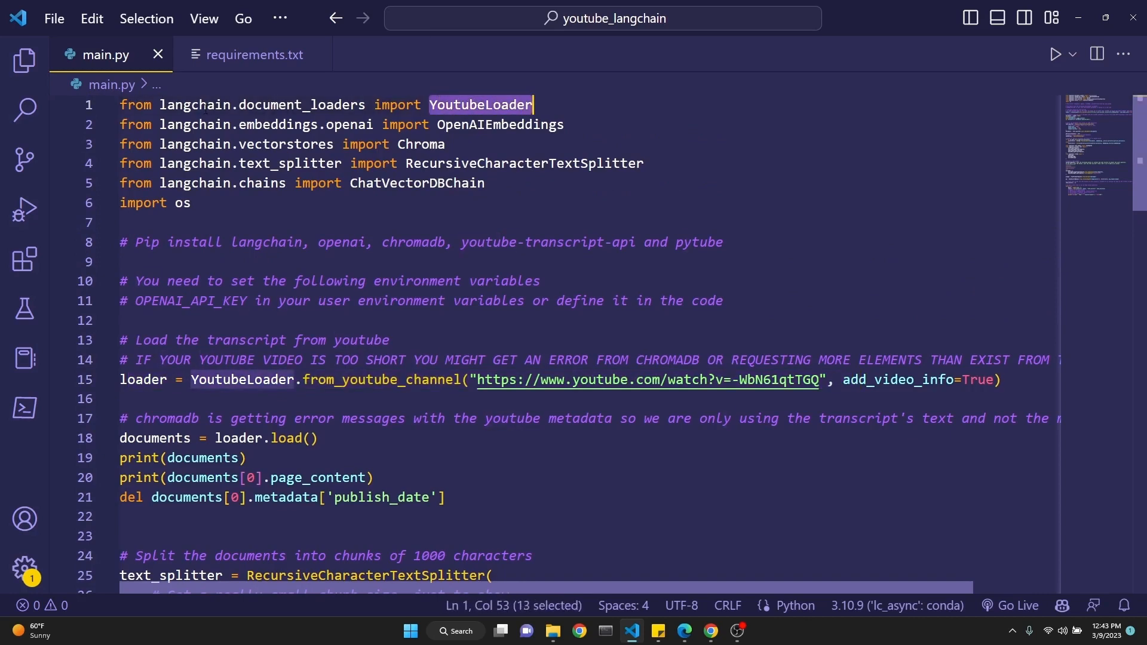
{"action": "mouse_move", "coordinate": [479, 105]}
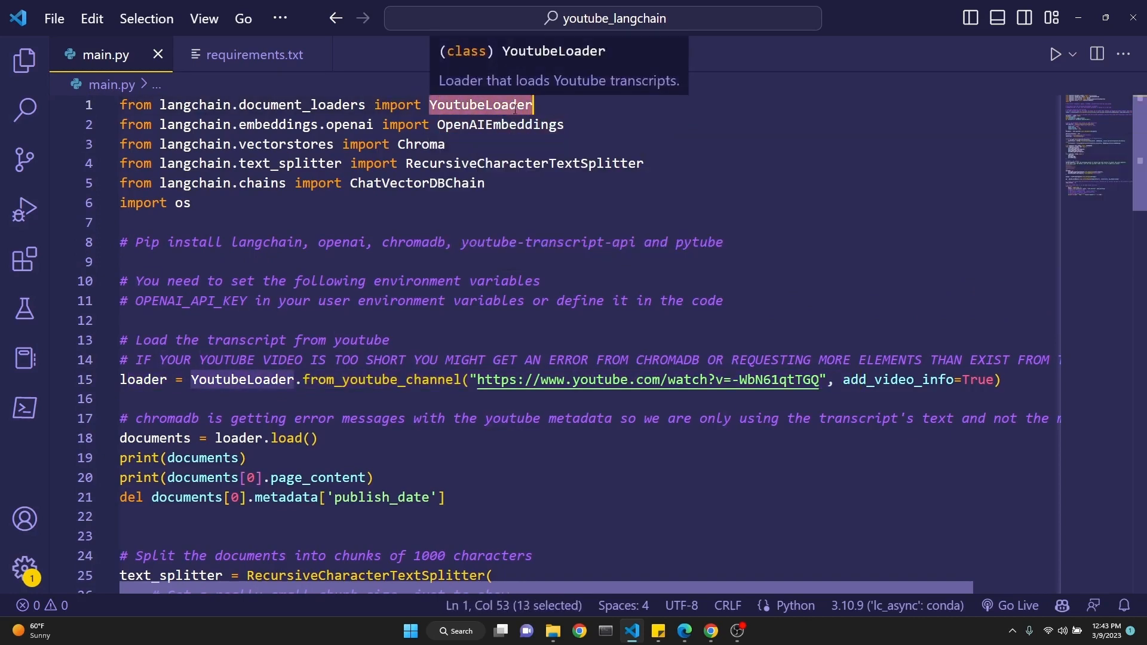
{"action": "mouse_move", "coordinate": [500, 125]}
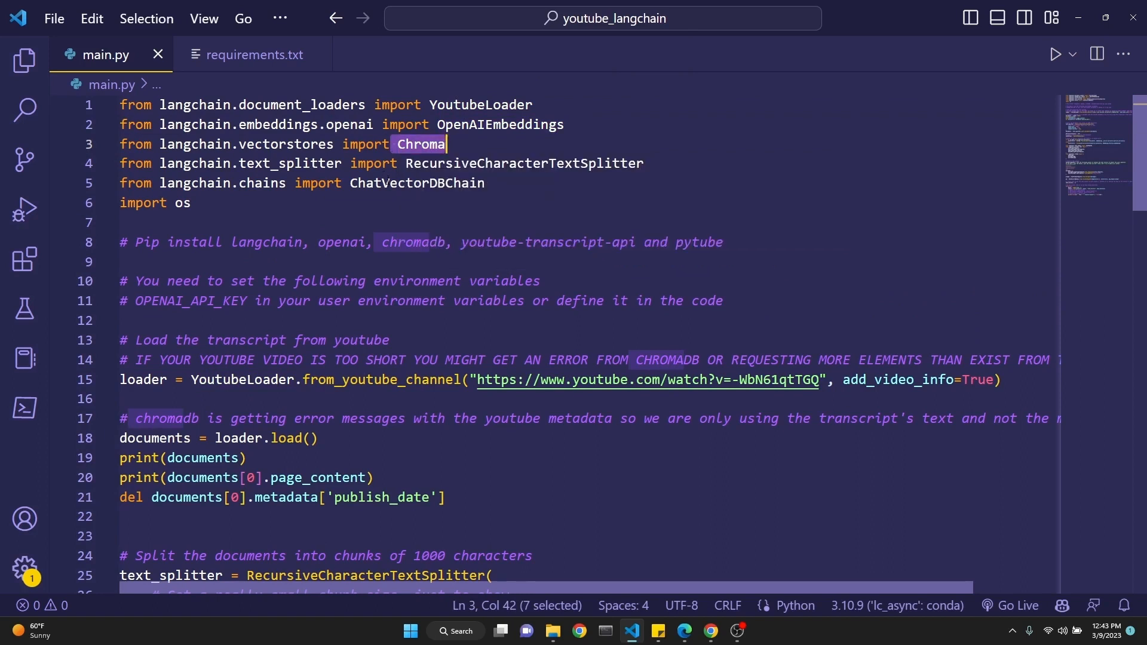
{"action": "double_click", "coordinate": [524, 163]}
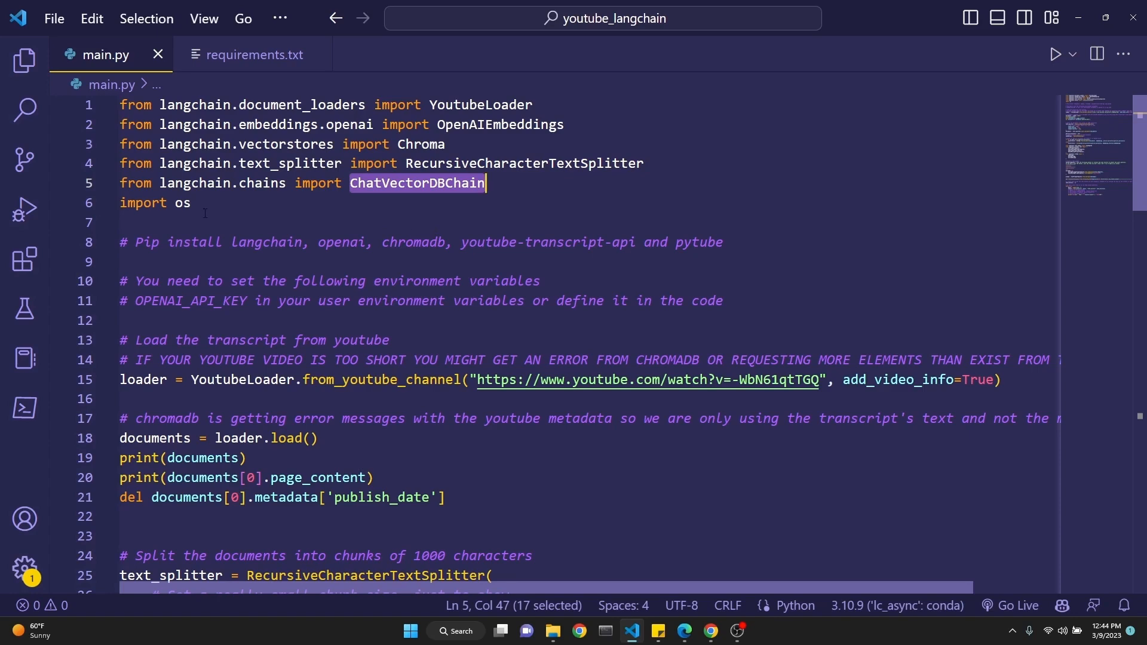
{"action": "double_click", "coordinate": [179, 203]}
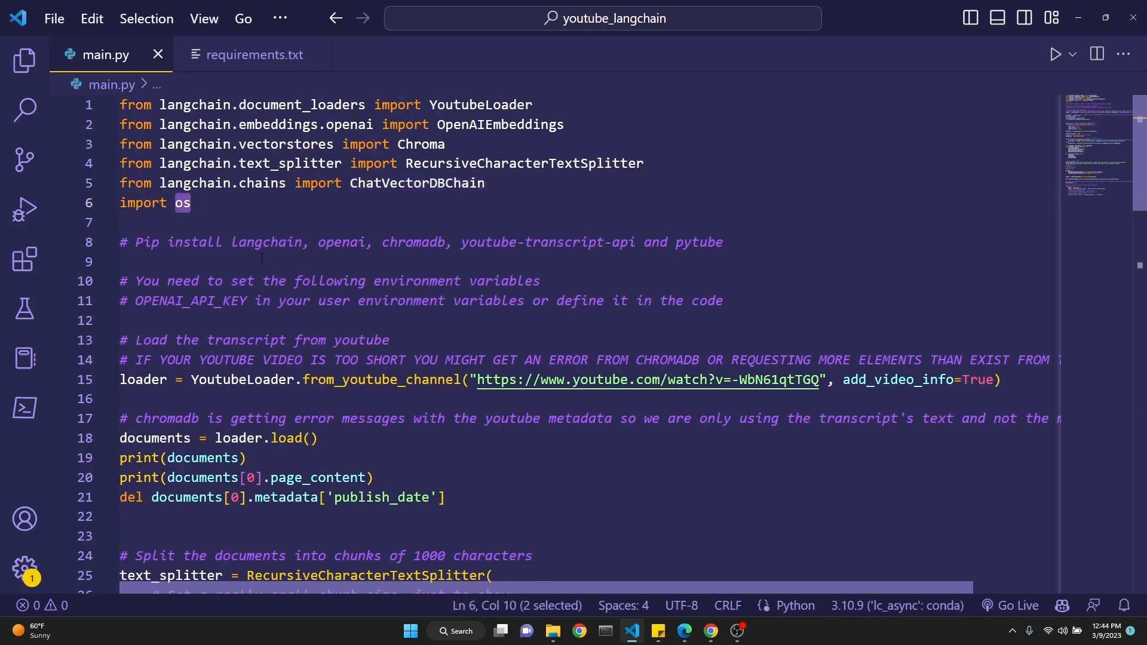
{"action": "scroll", "scroll_direction": "down", "scroll_amount": 3}
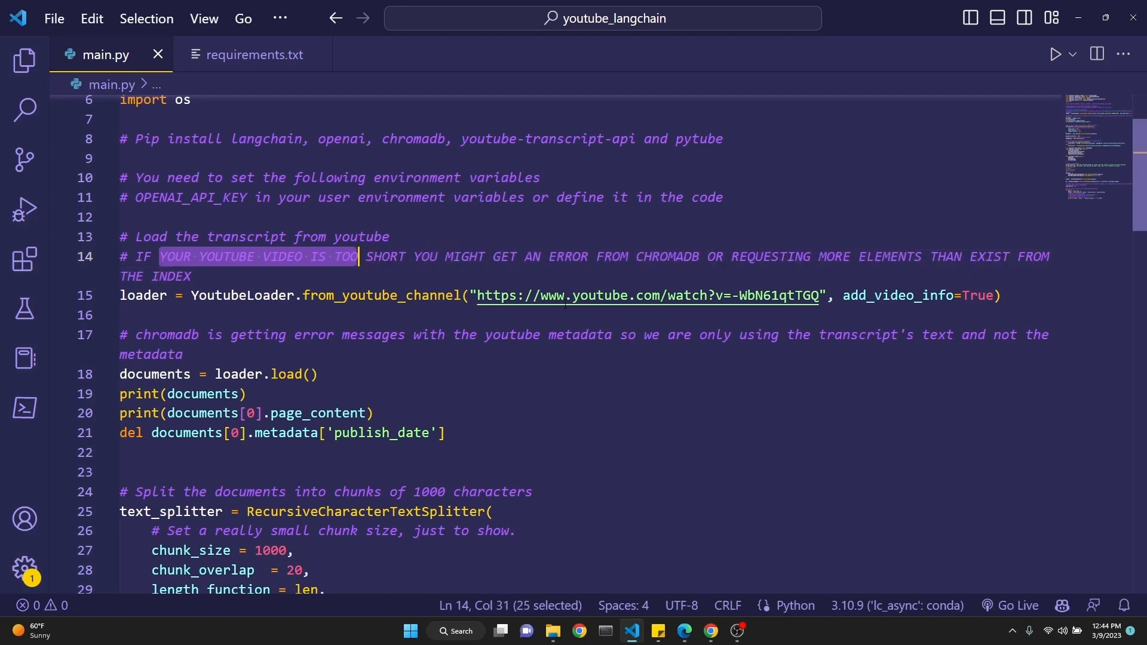
- Make line 19 print only documents[0].metadata, reviewing the chromadb metadata comment and loader.load()
{"action": "scroll", "scroll_direction": "down", "scroll_amount": 3}
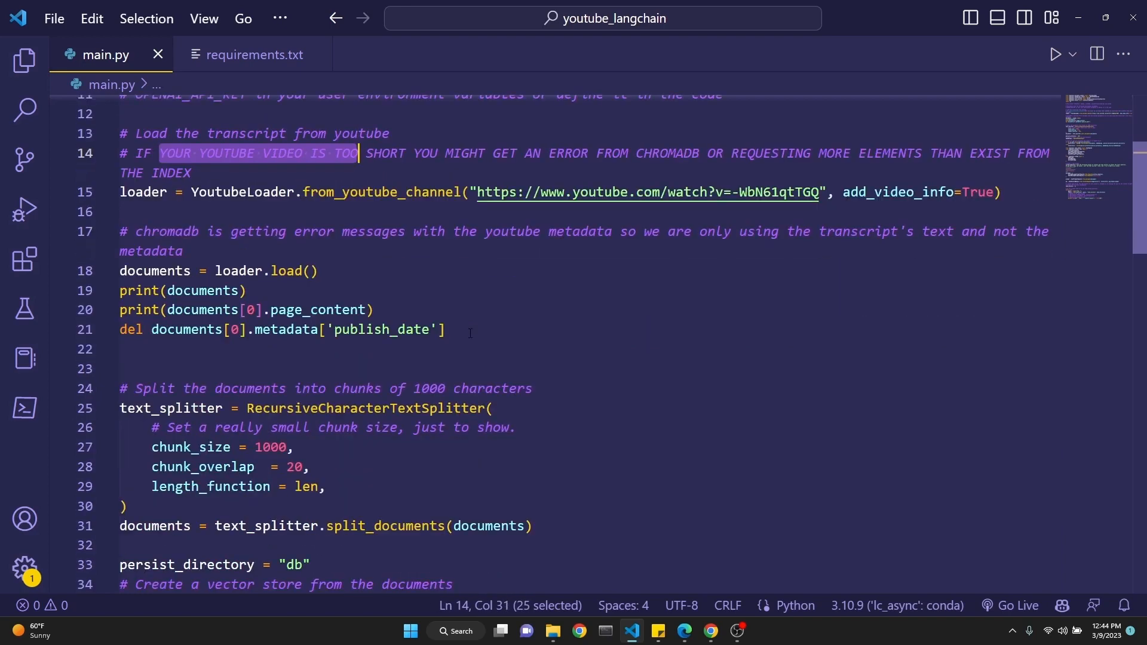
{"action": "left_click", "coordinate": [447, 329]}
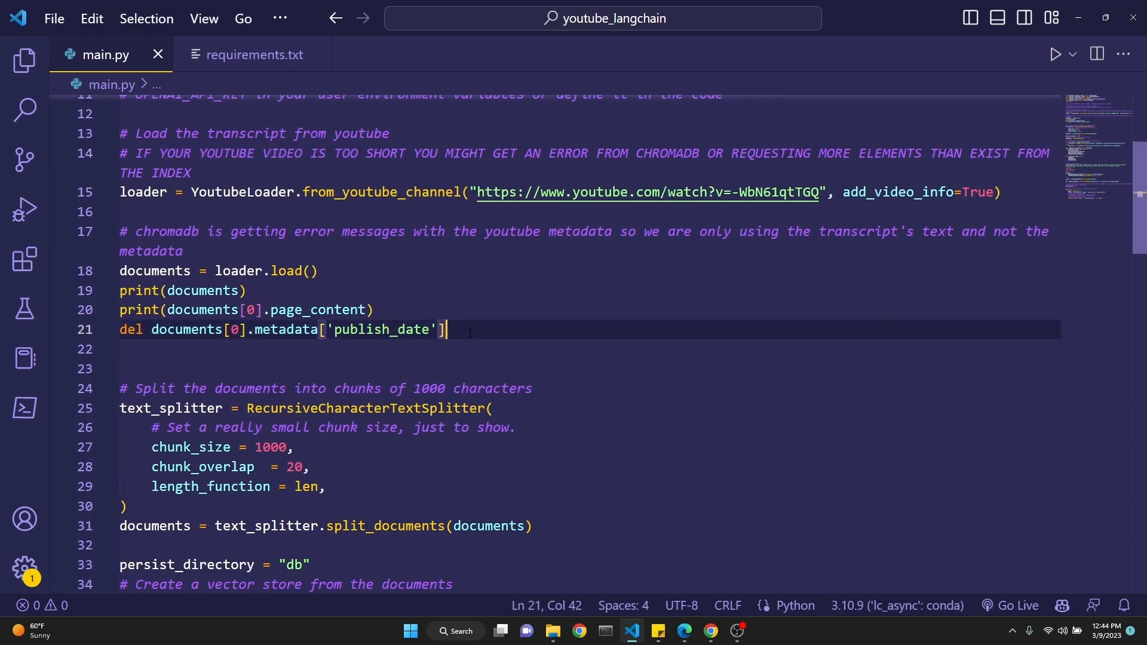
{"action": "mouse_move", "coordinate": [406, 268]}
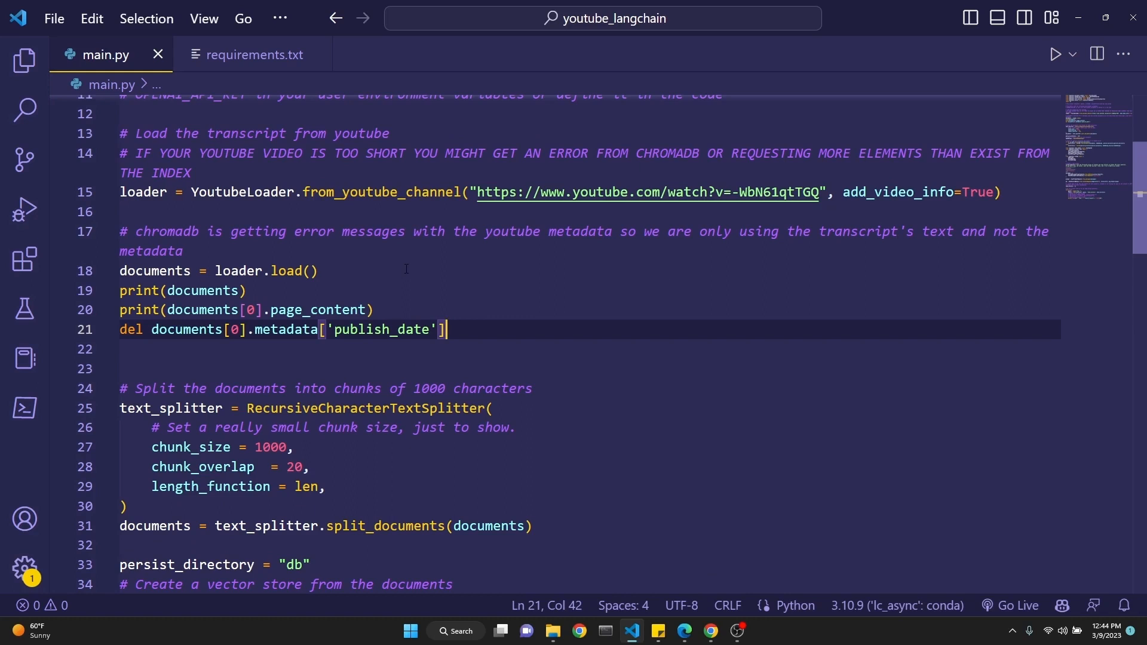
{"action": "left_click", "coordinate": [145, 232]}
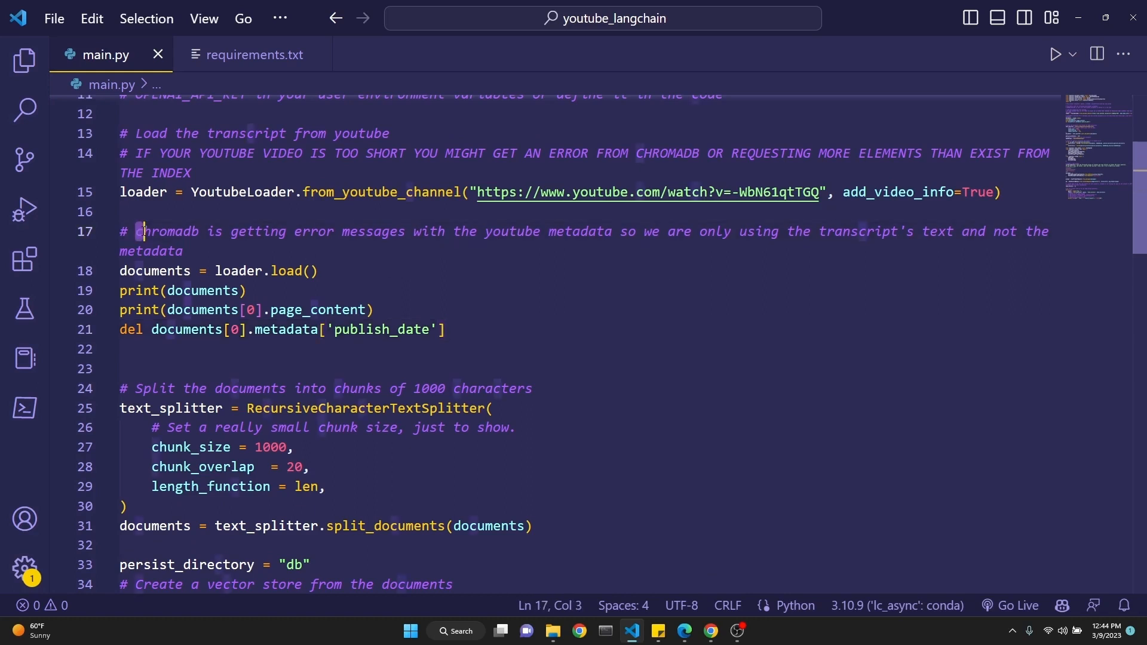
{"action": "left_click_drag", "start_coordinate": [144, 231], "coordinate": [185, 251]}
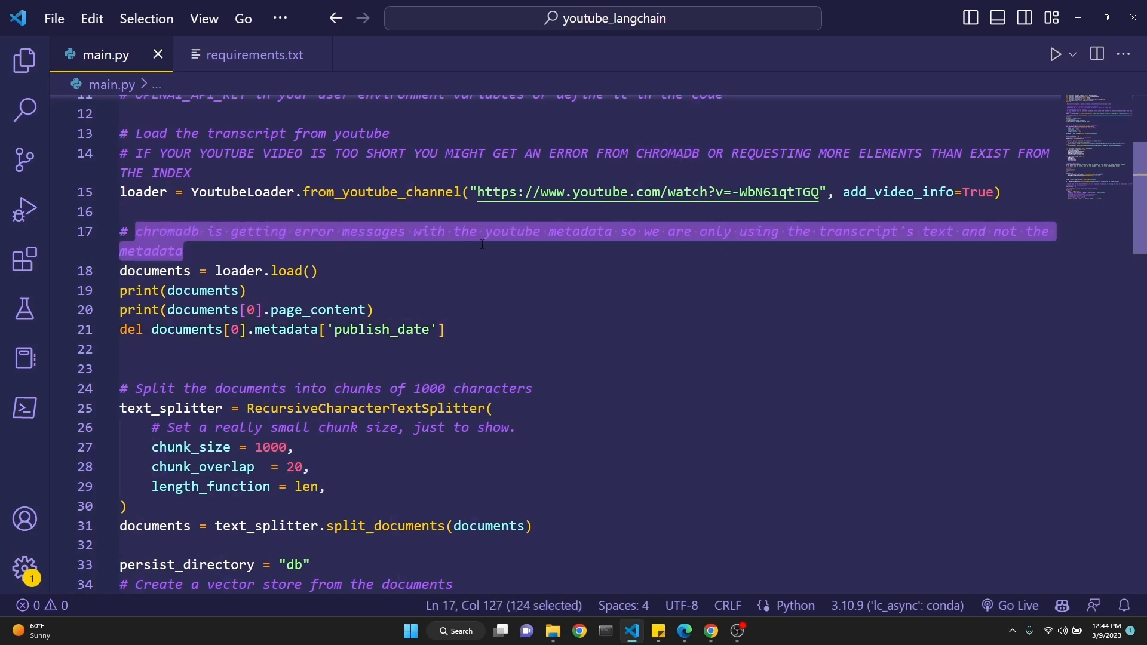
{"action": "left_click", "coordinate": [636, 231]}
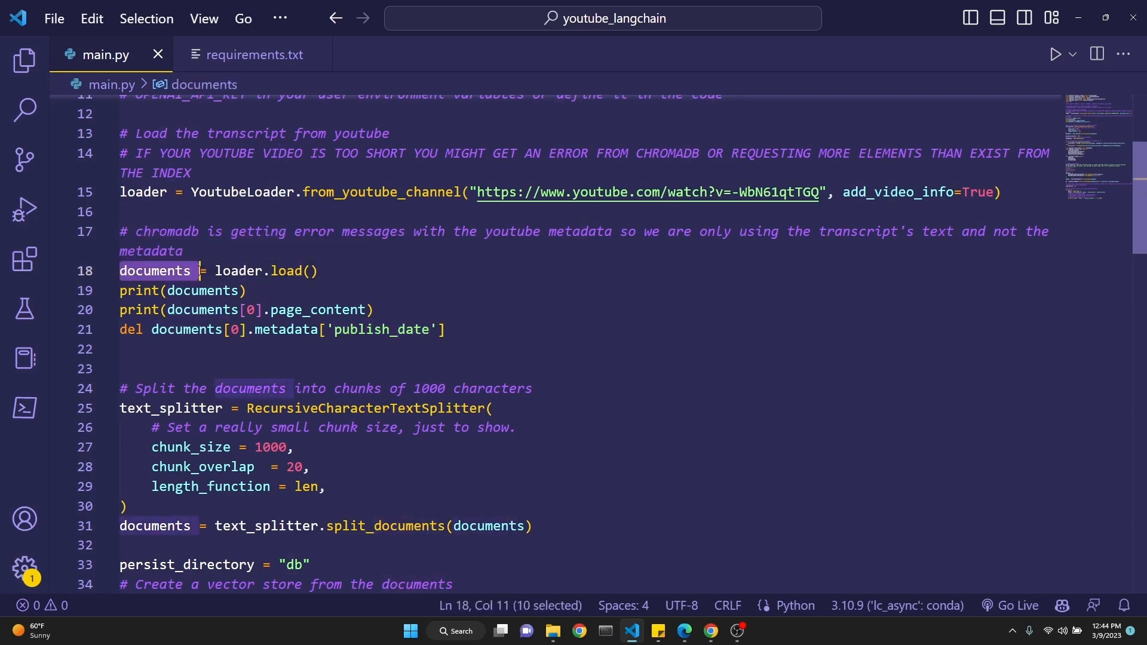
{"action": "double_click", "coordinate": [143, 193]}
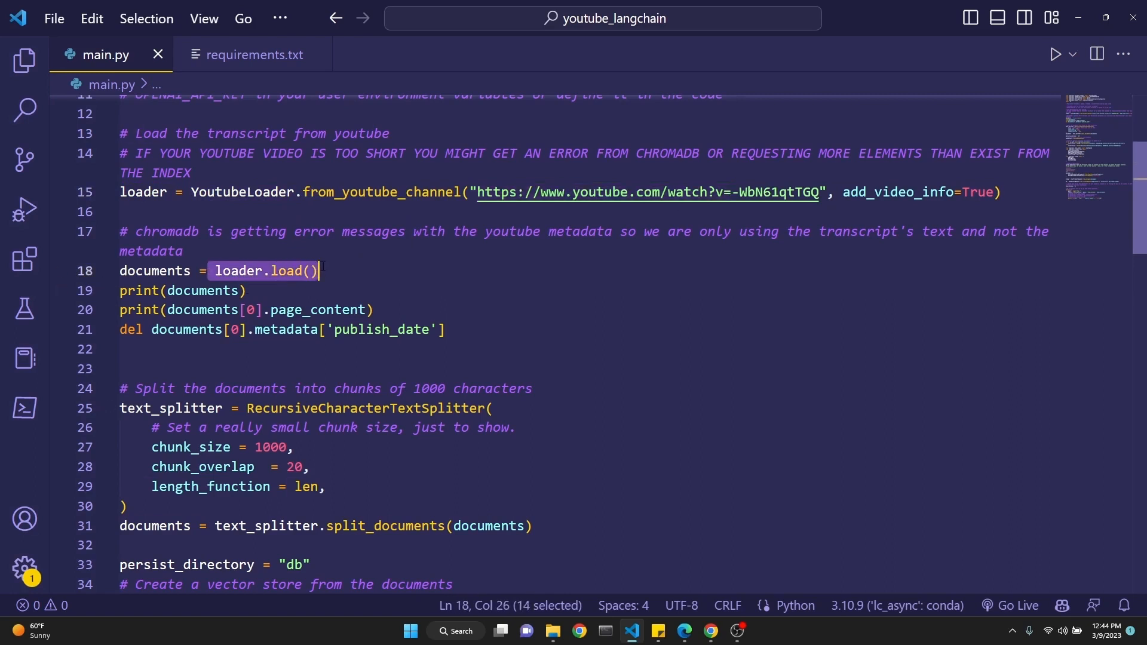
{"action": "double_click", "coordinate": [154, 271]}
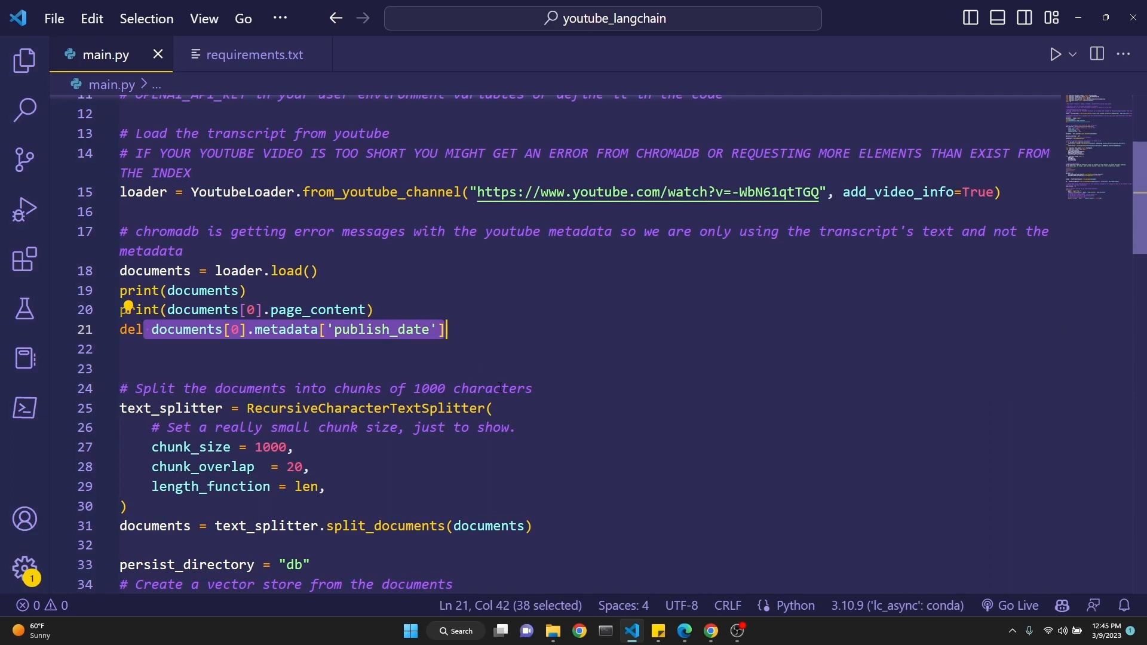
{"action": "mouse_move", "coordinate": [466, 335]}
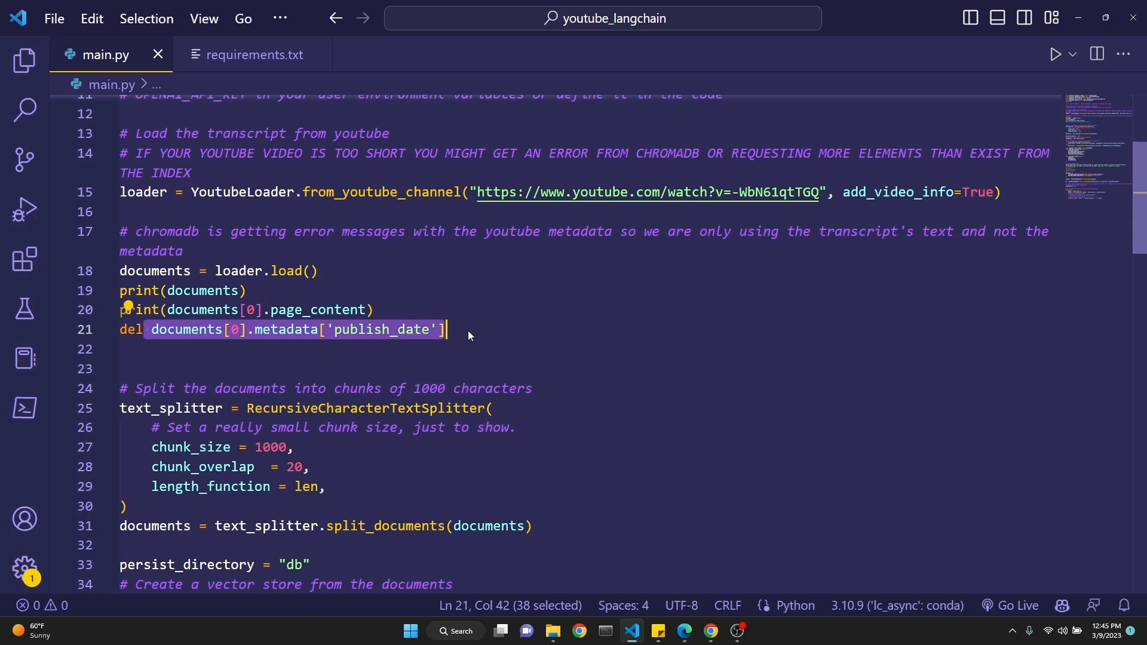
{"action": "left_click", "coordinate": [25, 209]}
{"action": "type", "text": "[0].metadata"}
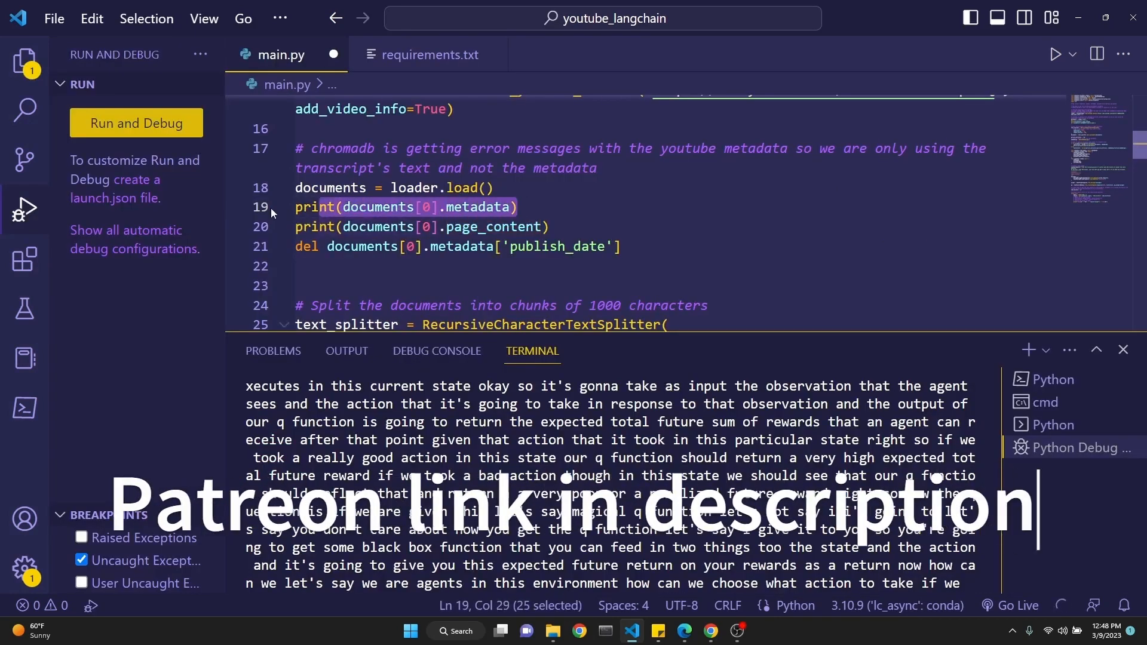
- Break on line 19, start debugging, and step over lines 19–20 until the script finishes
{"action": "left_click", "coordinate": [237, 208]}
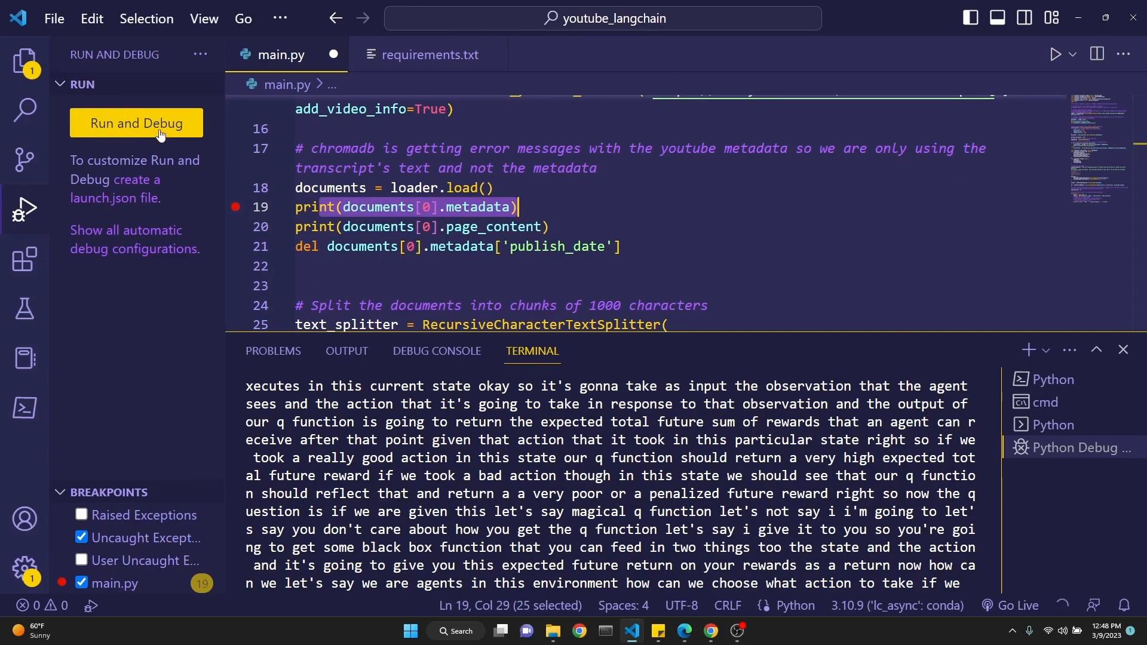
{"action": "left_click", "coordinate": [136, 123]}
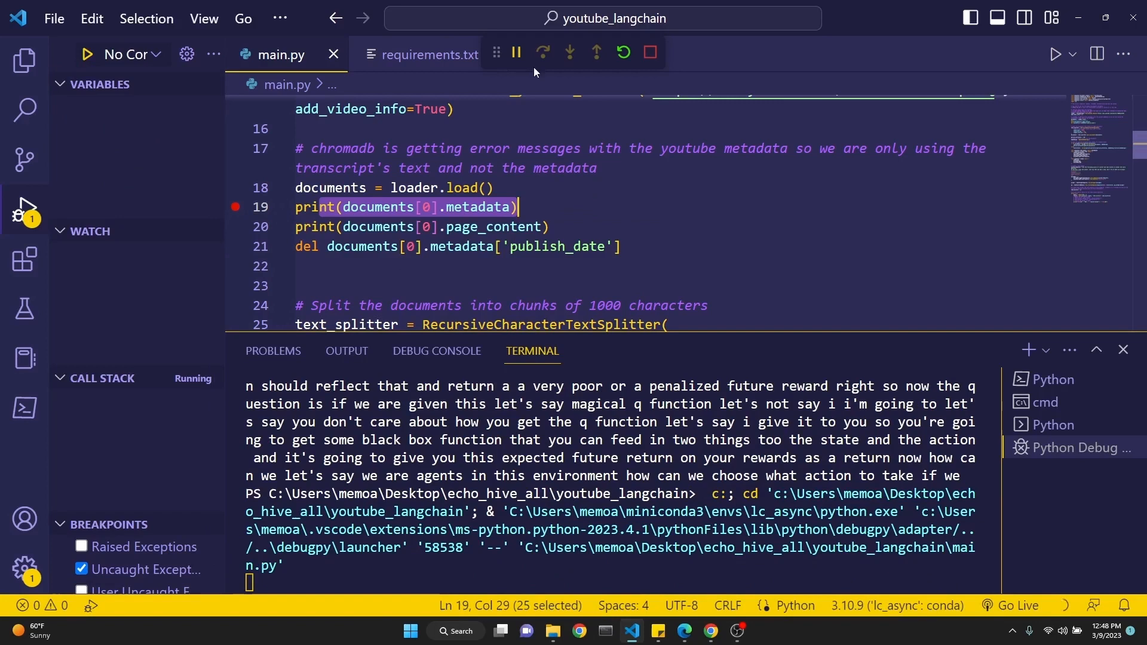
{"action": "left_click", "coordinate": [543, 52]}
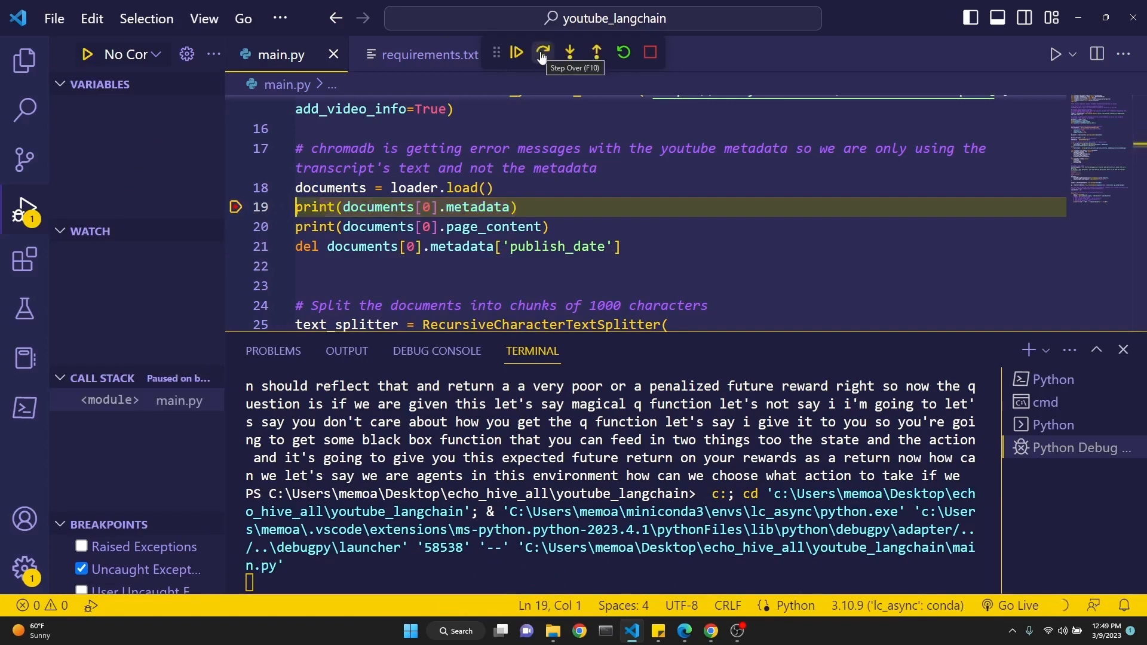
{"action": "left_click", "coordinate": [542, 52]}
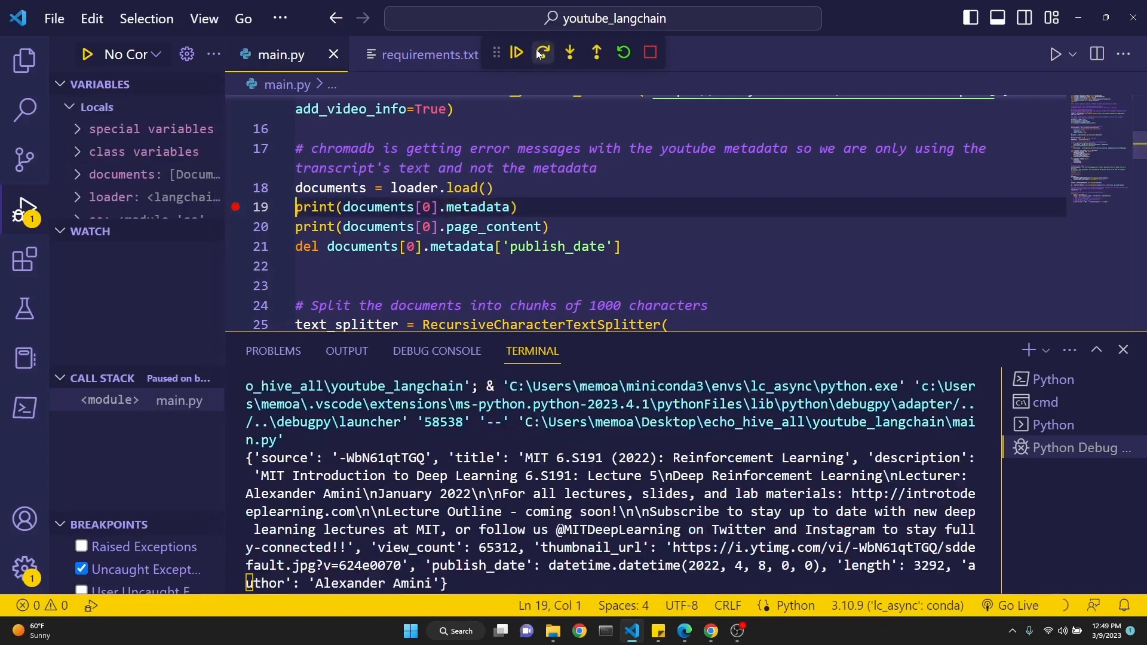
{"action": "left_click", "coordinate": [543, 52]}
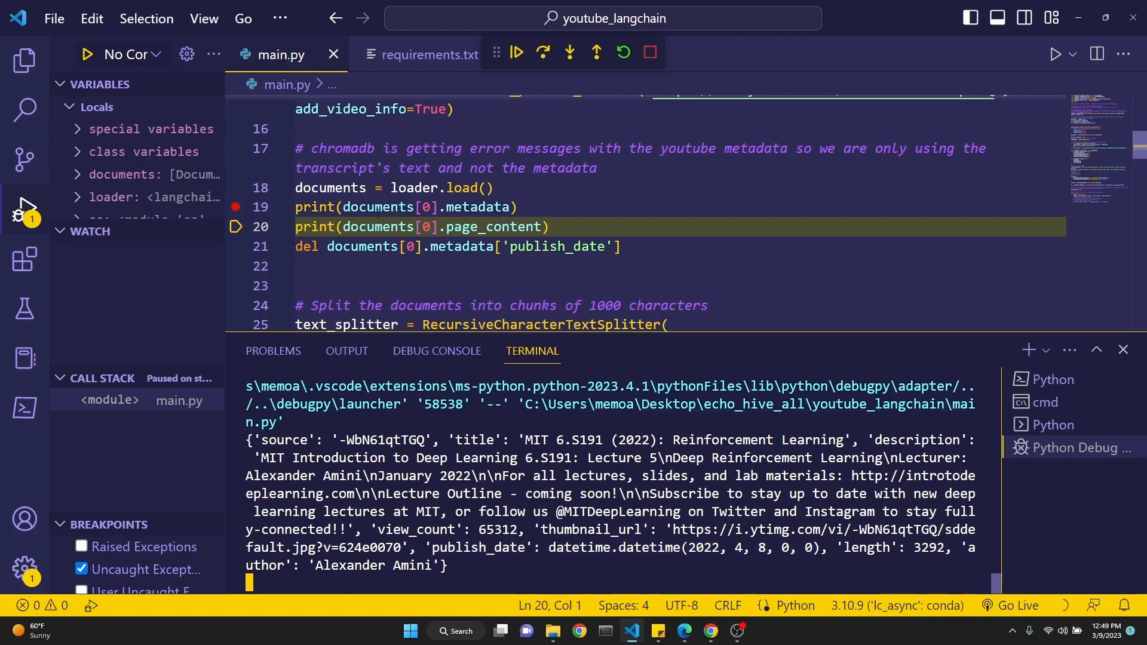
{"action": "left_click", "coordinate": [542, 52]}
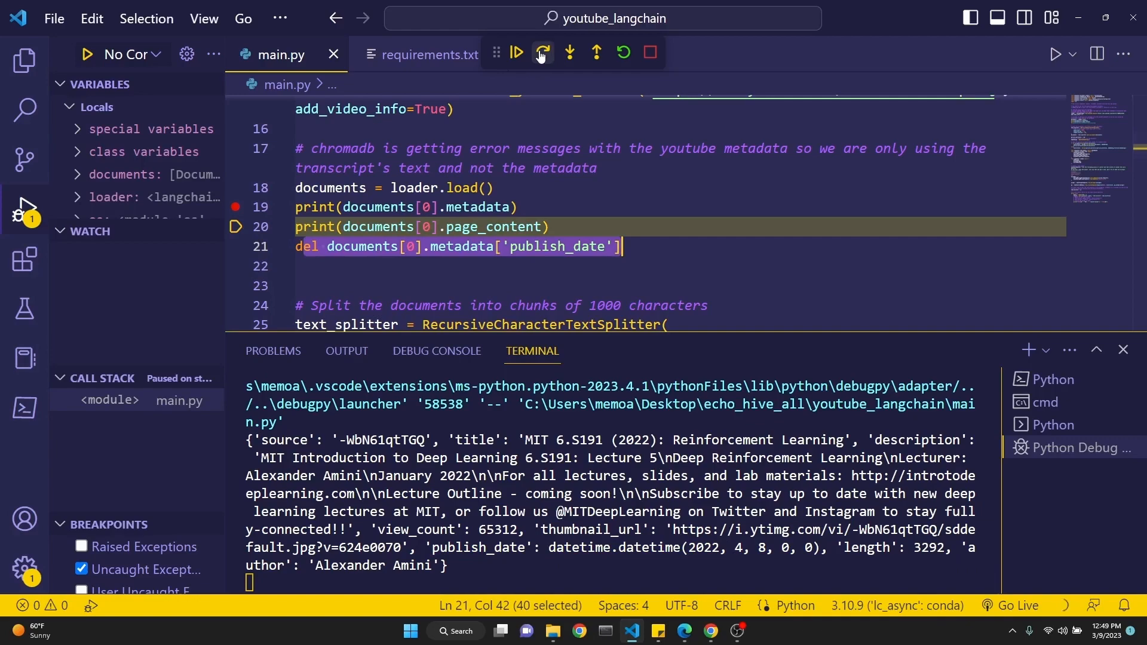
{"action": "left_click", "coordinate": [543, 53]}
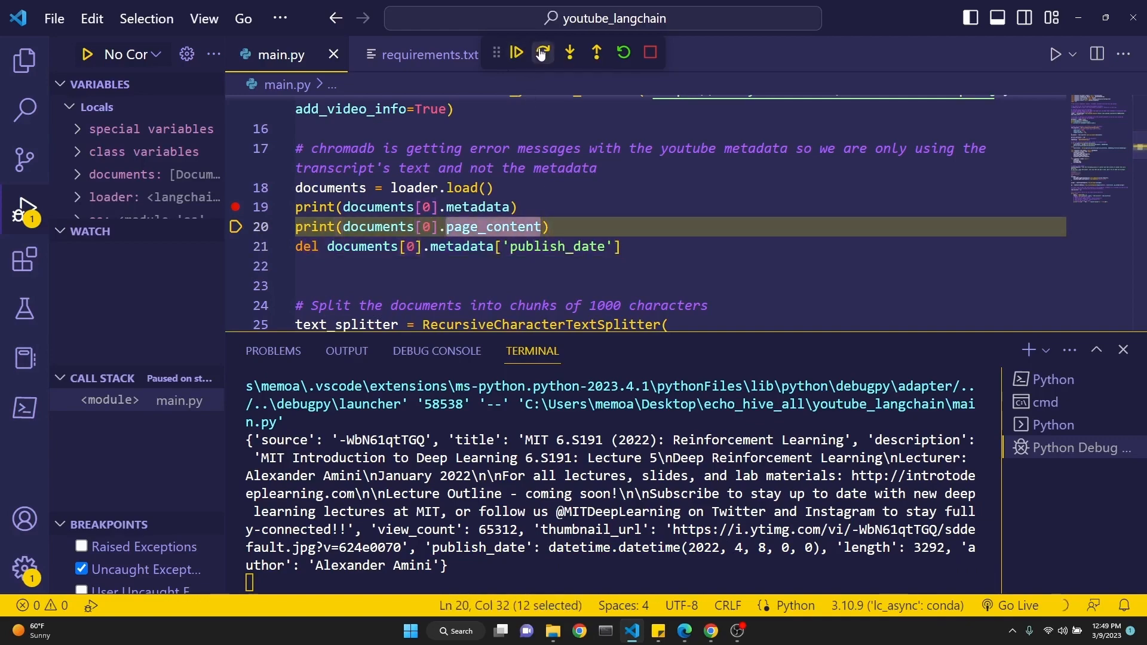
{"action": "left_click", "coordinate": [543, 52]}
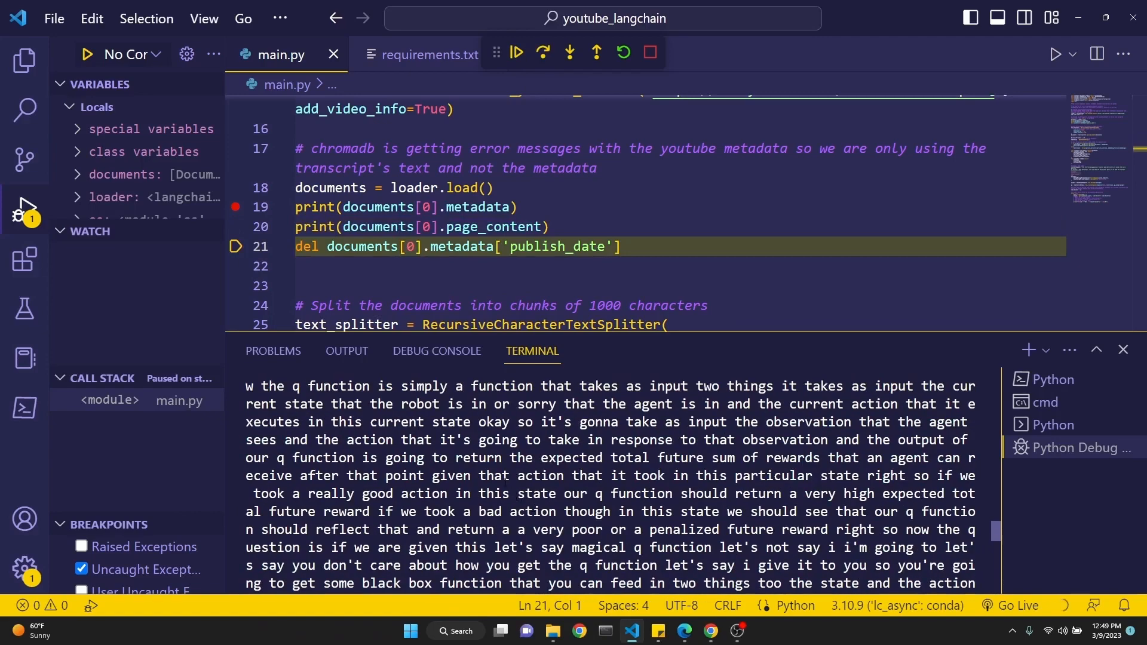
{"action": "left_click", "coordinate": [649, 52]}
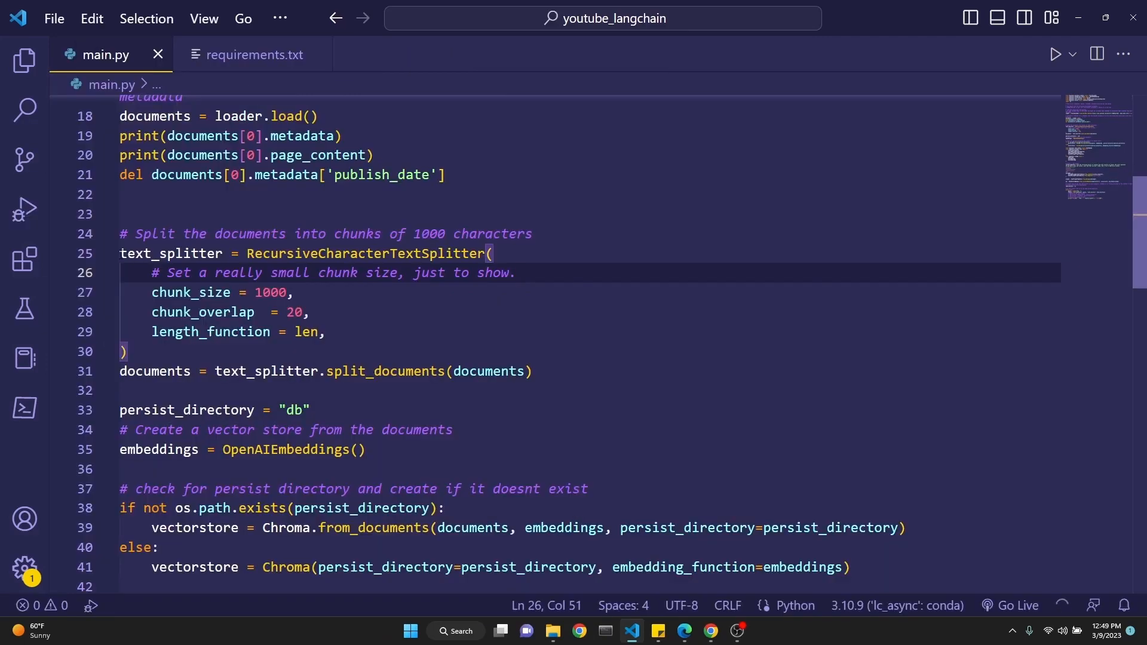
{"action": "double_click", "coordinate": [355, 254]}
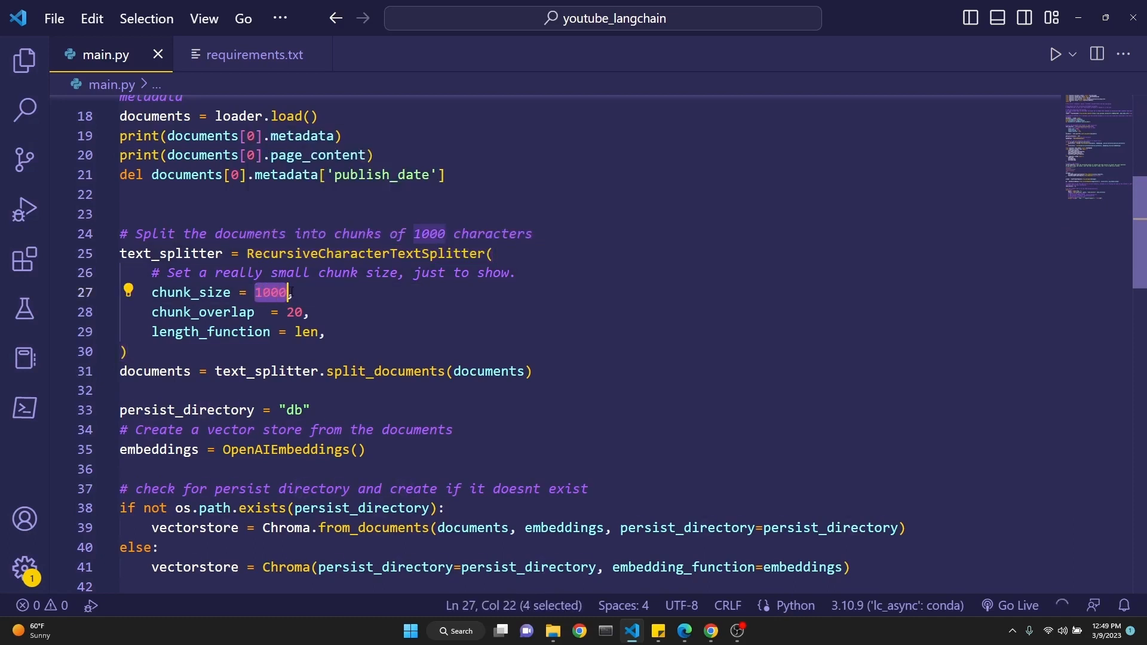
{"action": "double_click", "coordinate": [295, 313]}
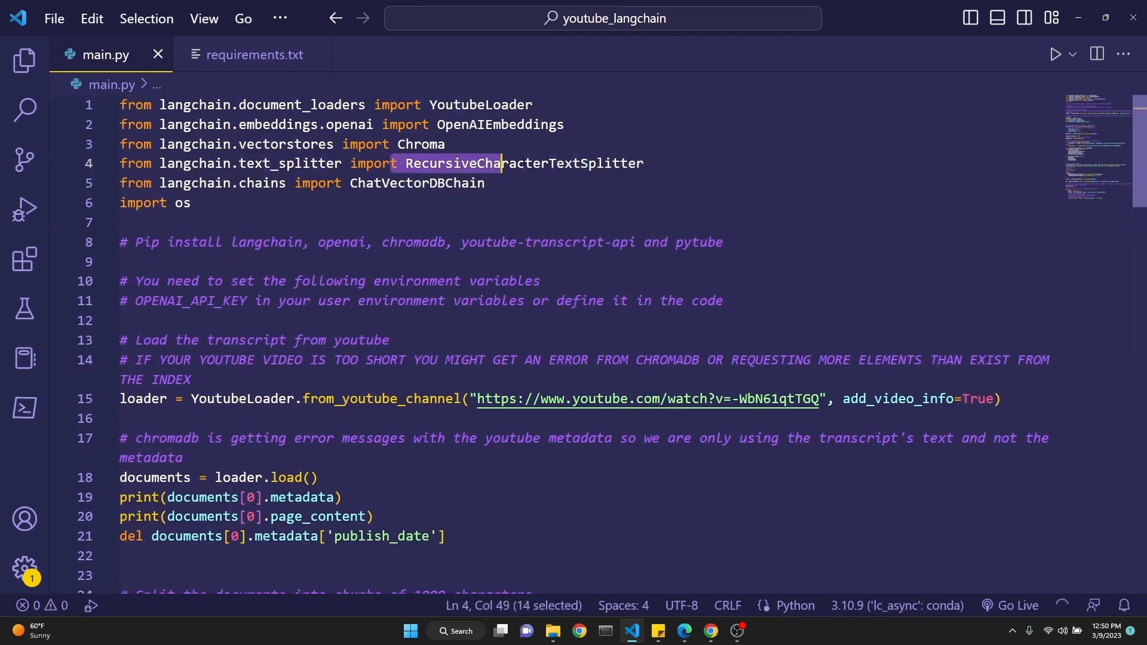
{"action": "scroll", "scroll_direction": "down", "scroll_amount": 3}
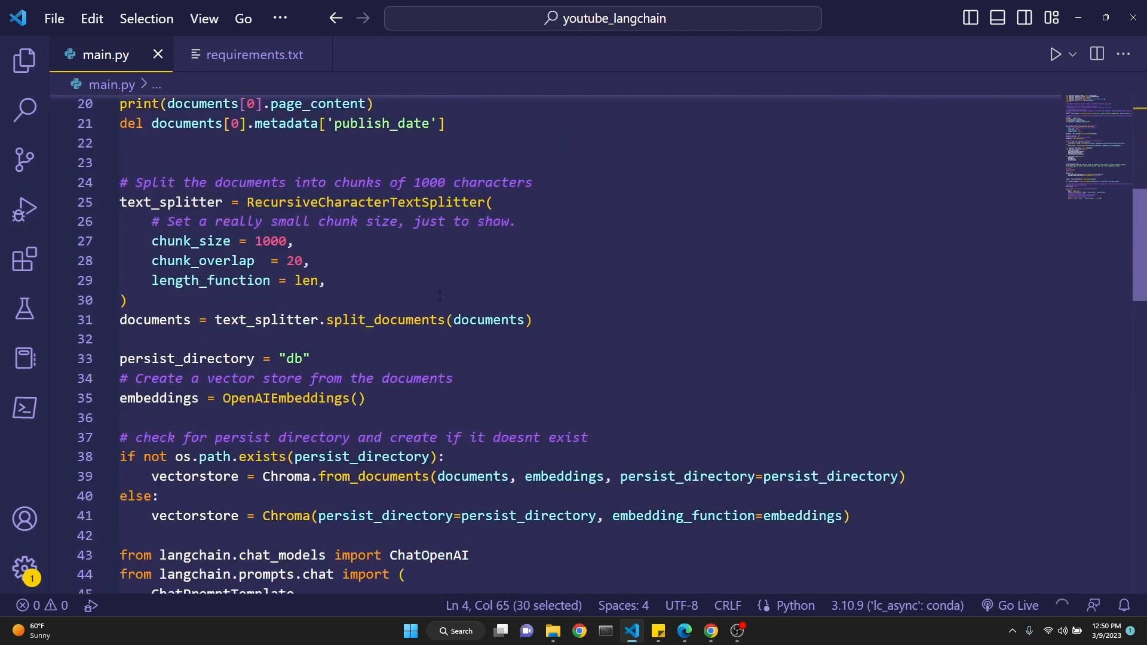
{"action": "scroll", "scroll_direction": "down", "scroll_amount": 3}
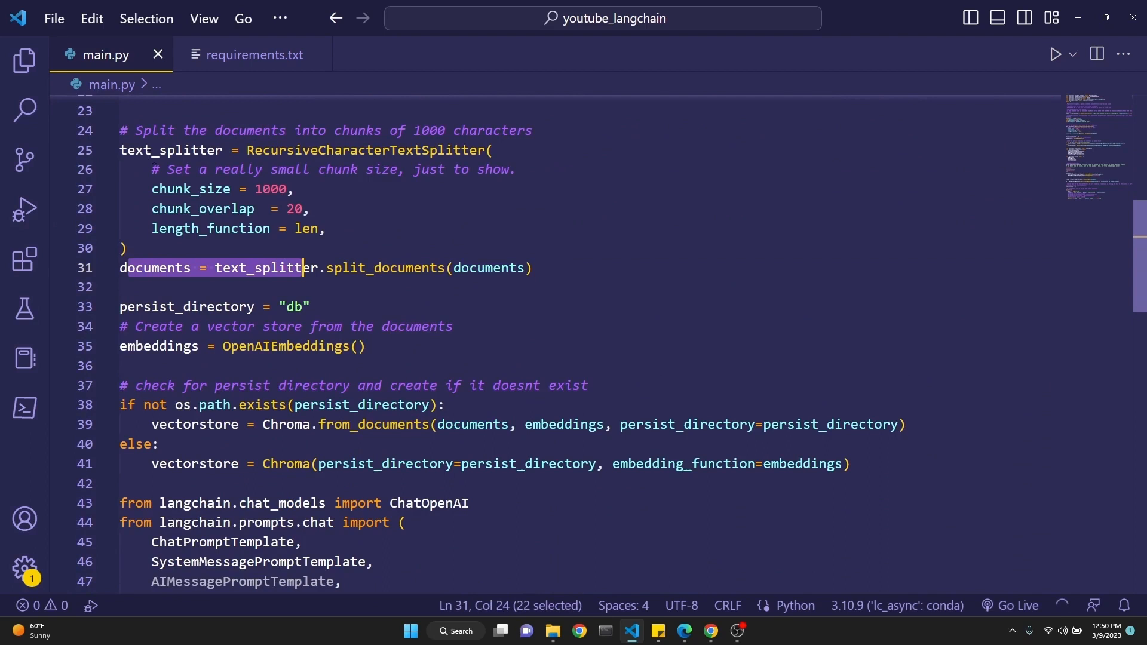
{"action": "double_click", "coordinate": [234, 268]}
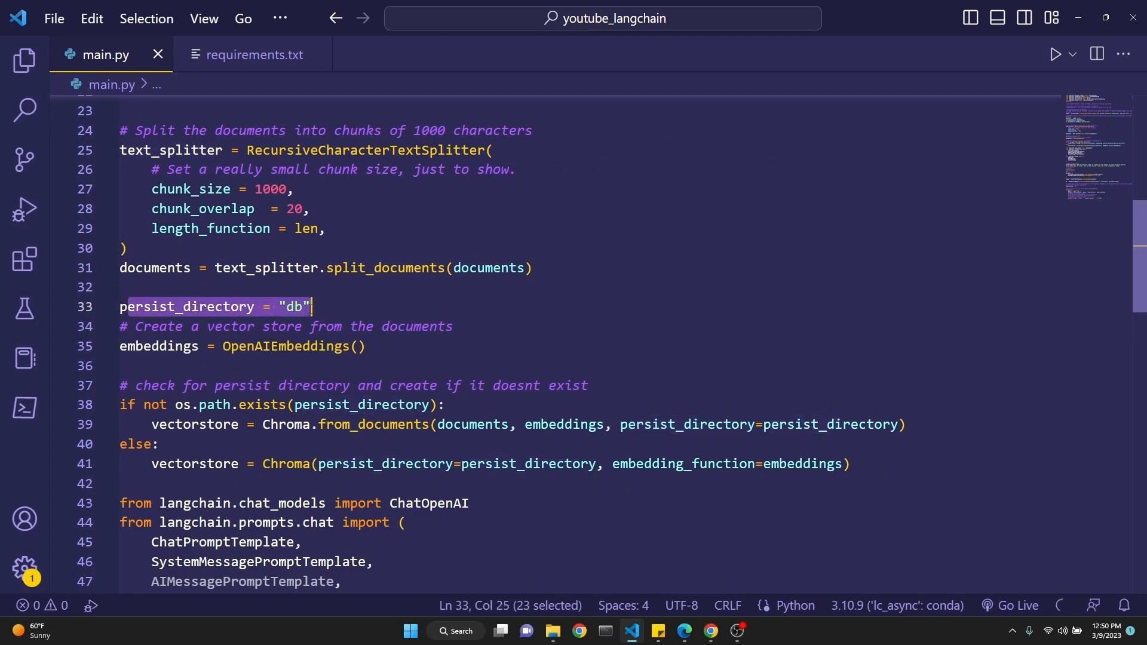
{"action": "double_click", "coordinate": [292, 306]}
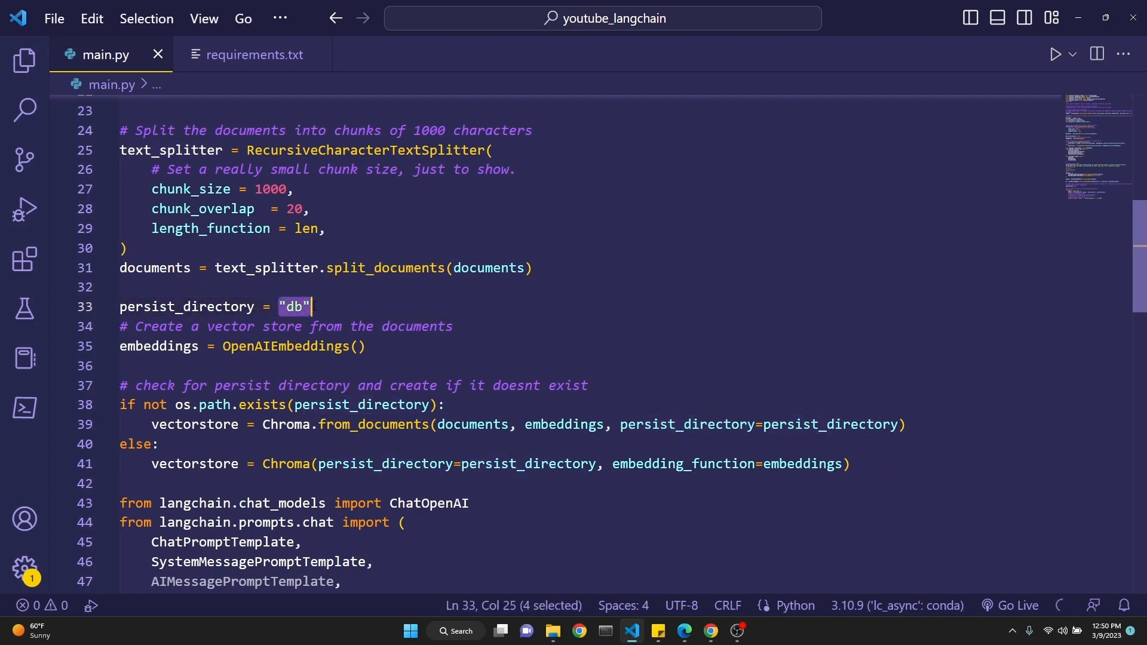
{"action": "scroll", "scroll_direction": "down", "scroll_amount": 3}
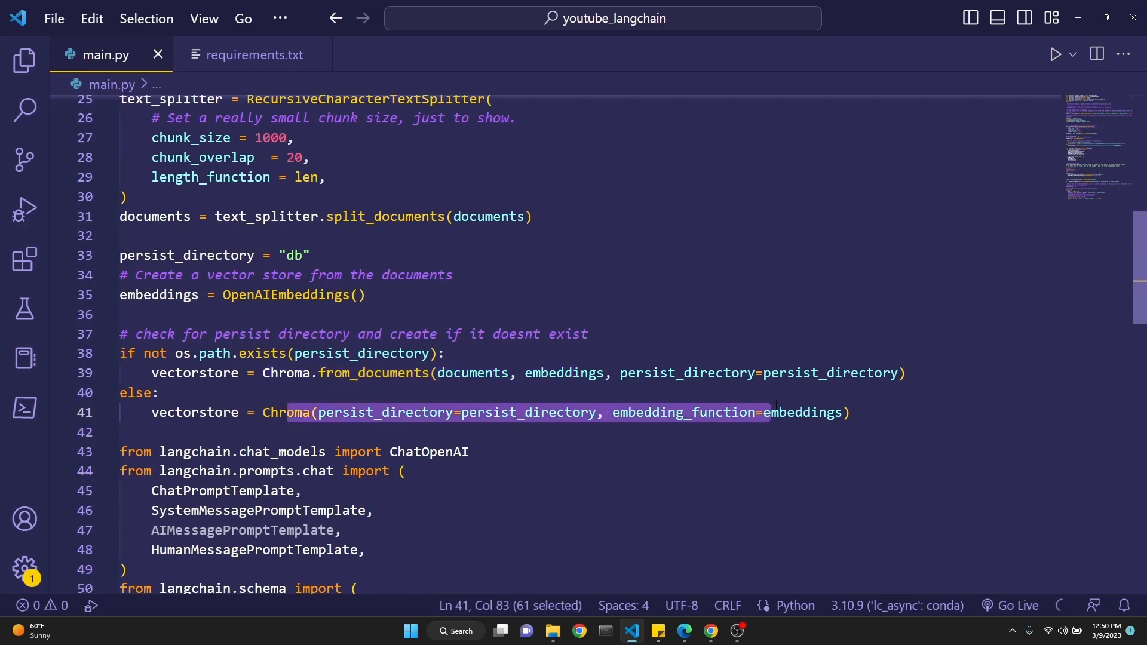
{"action": "mouse_move", "coordinate": [372, 316]}
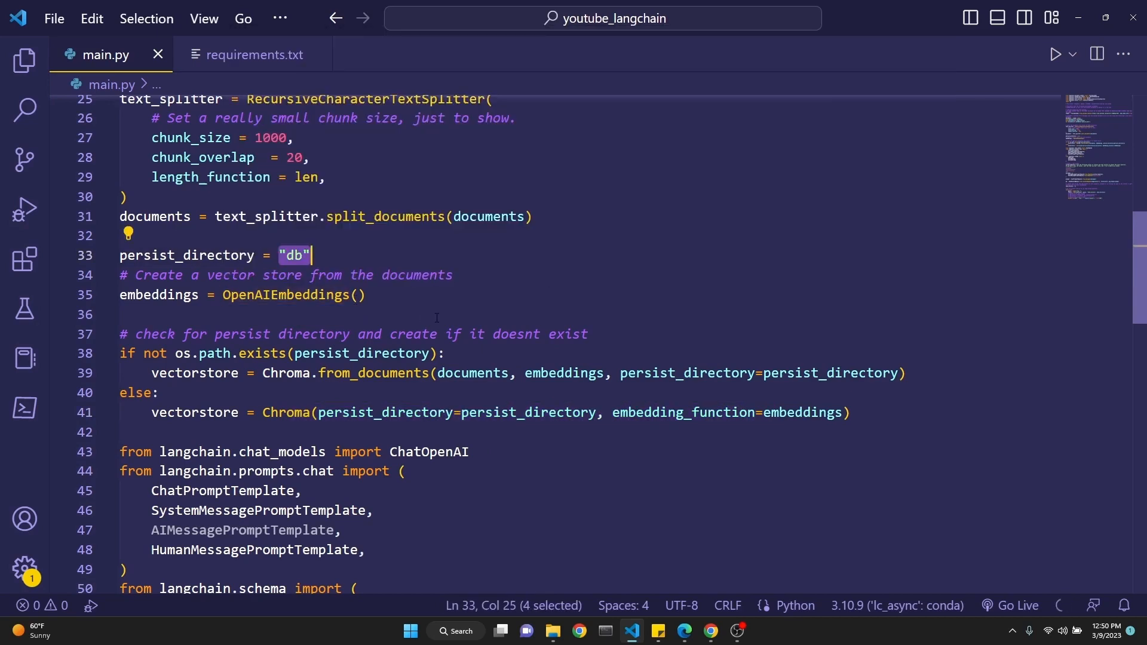
{"action": "double_click", "coordinate": [187, 256]}
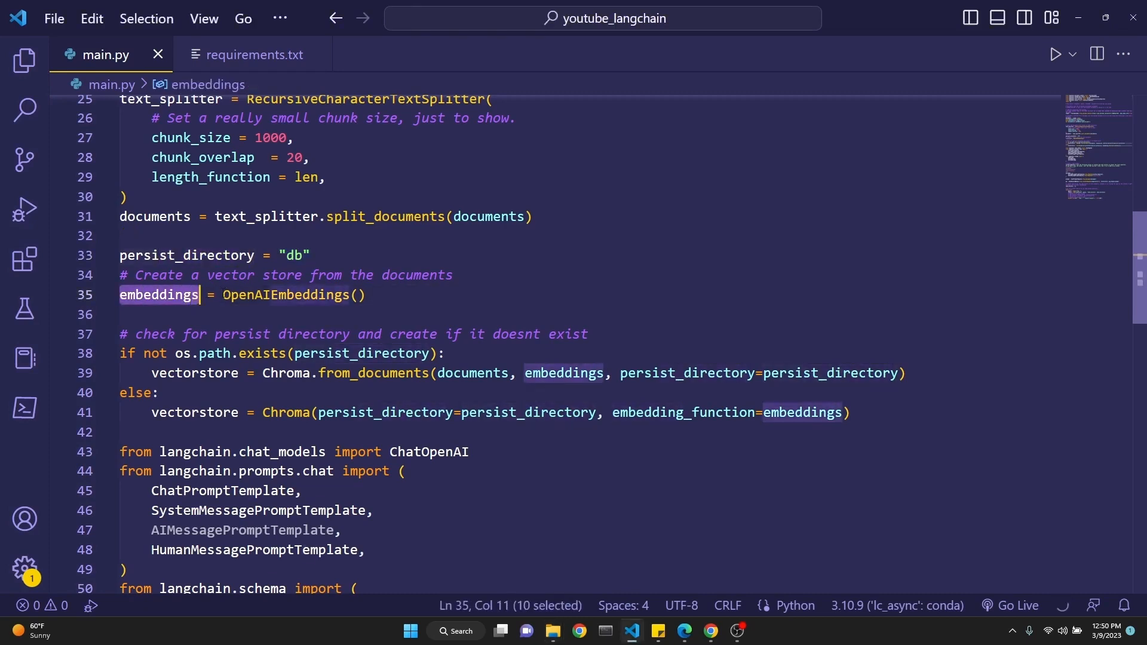
{"action": "scroll", "scroll_direction": "up", "scroll_amount": 3}
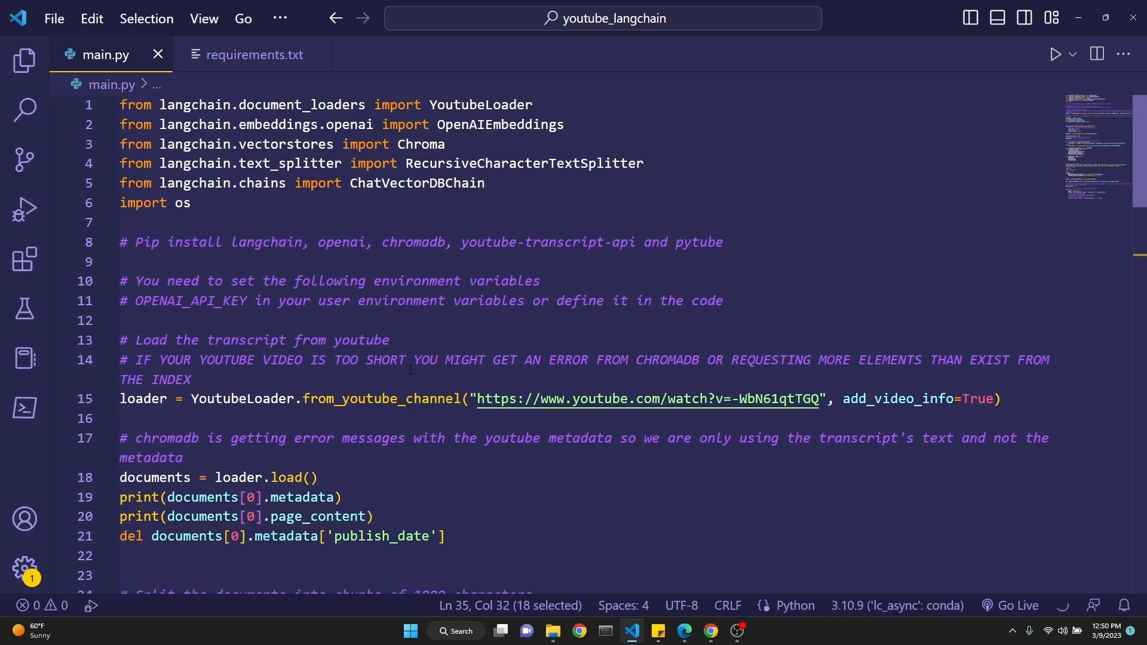
{"action": "double_click", "coordinate": [499, 124]}
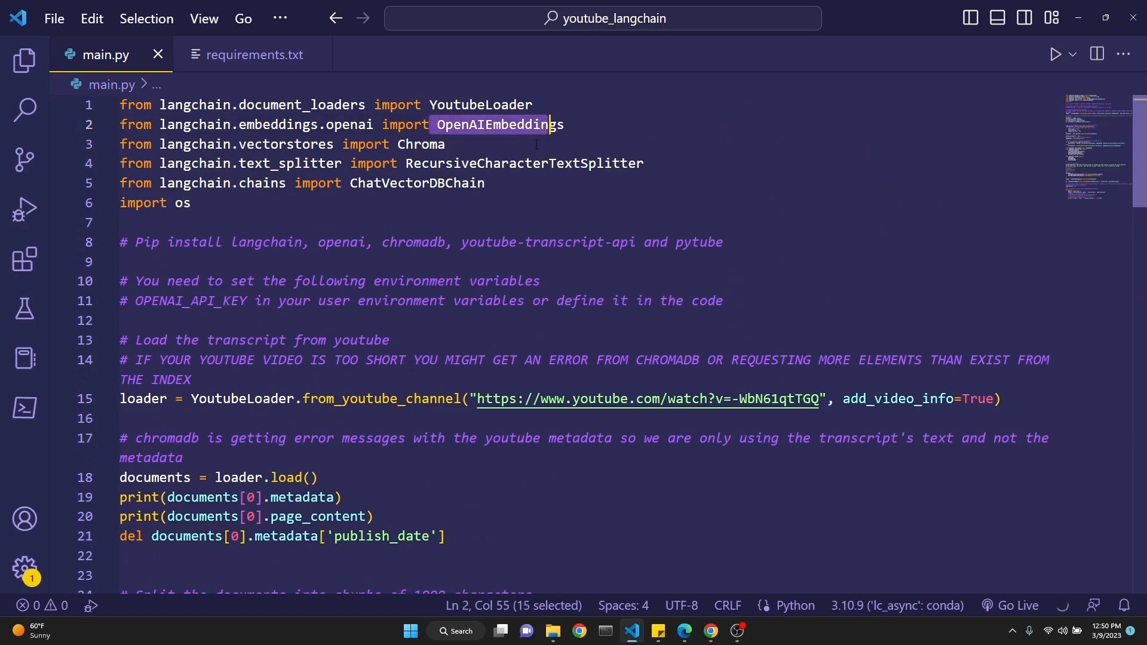
{"action": "scroll", "scroll_direction": "down", "scroll_amount": 3}
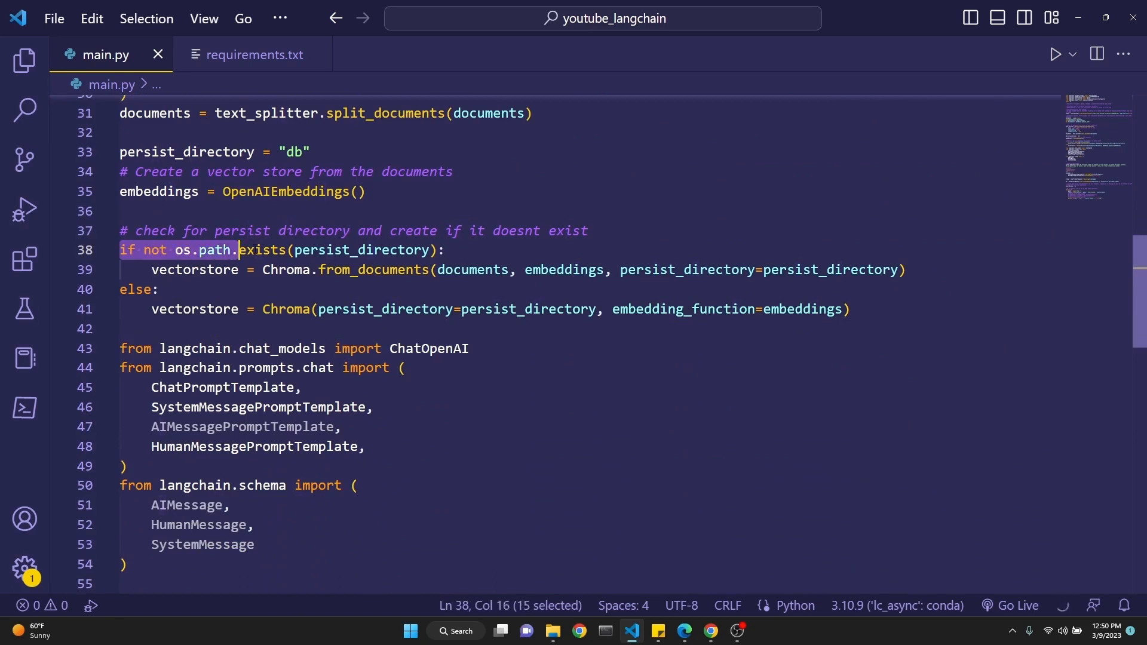
{"action": "left_click_drag", "start_coordinate": [235, 250], "coordinate": [436, 249]}
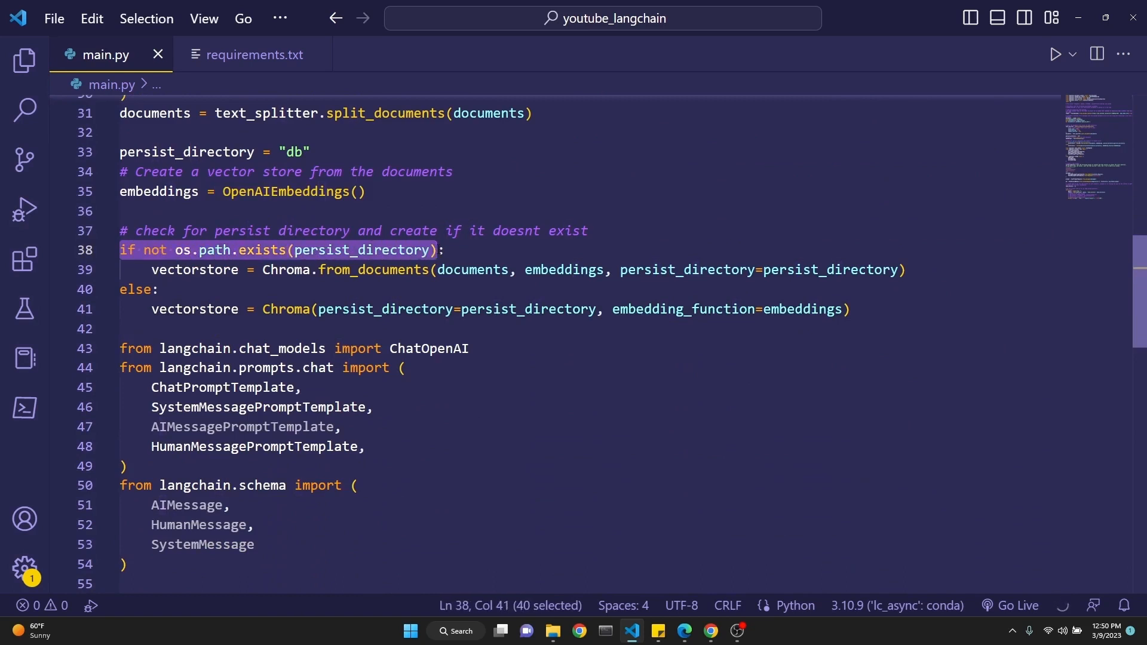
{"action": "left_click", "coordinate": [265, 270]}
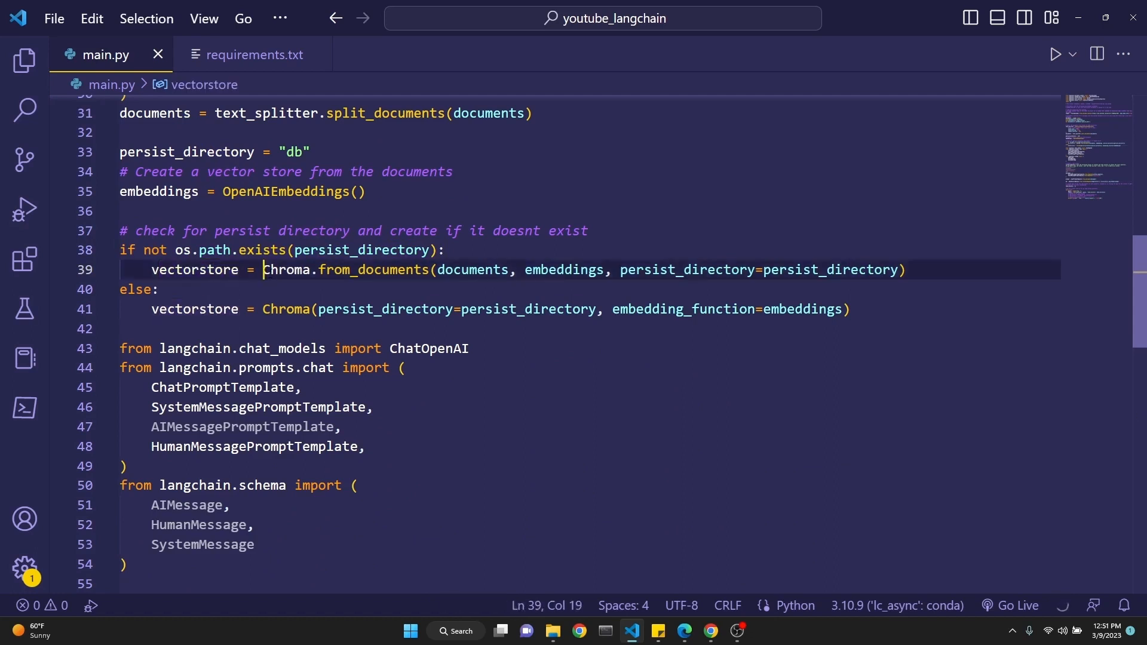
{"action": "double_click", "coordinate": [563, 270]}
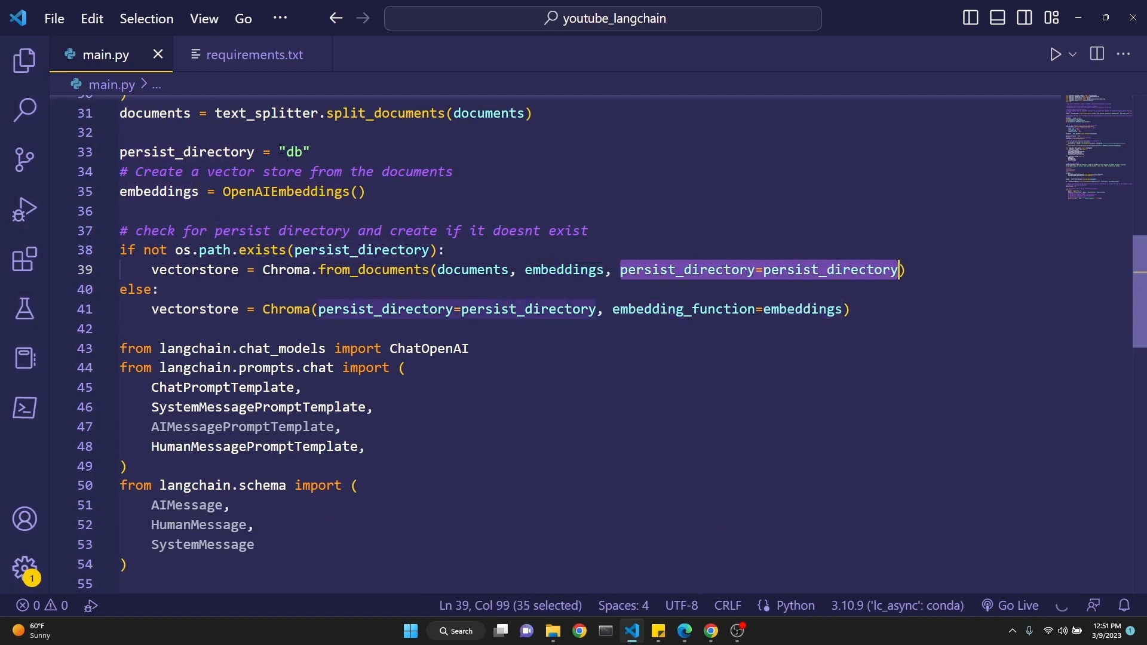
{"action": "double_click", "coordinate": [293, 153]}
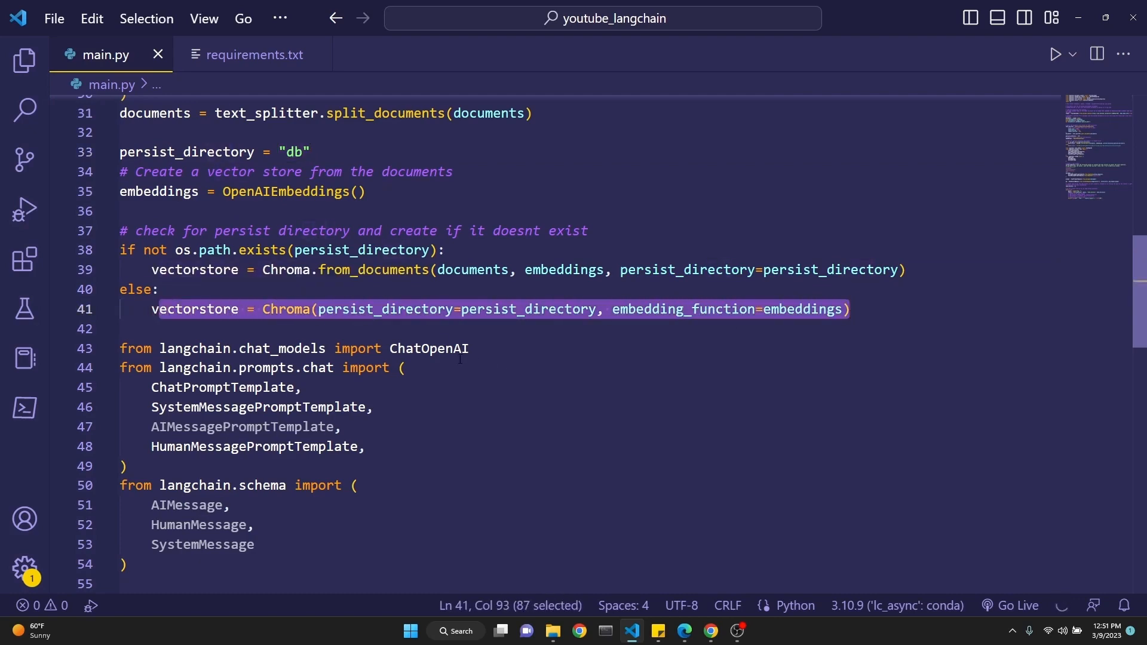
{"action": "mouse_move", "coordinate": [285, 309]}
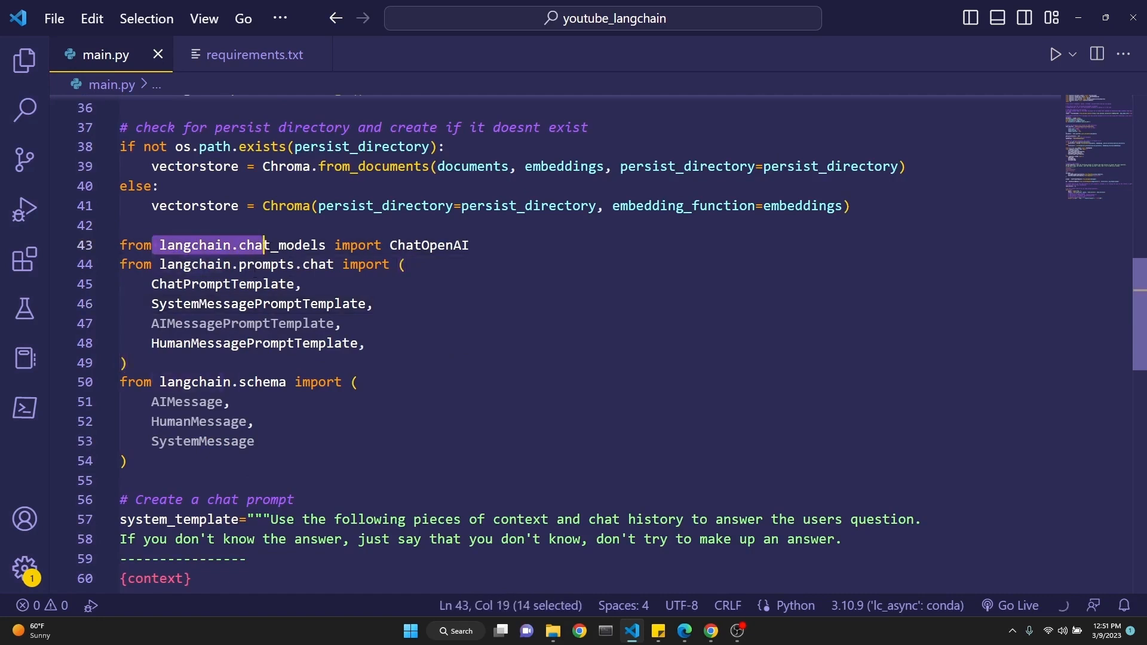
{"action": "left_click", "coordinate": [470, 244]}
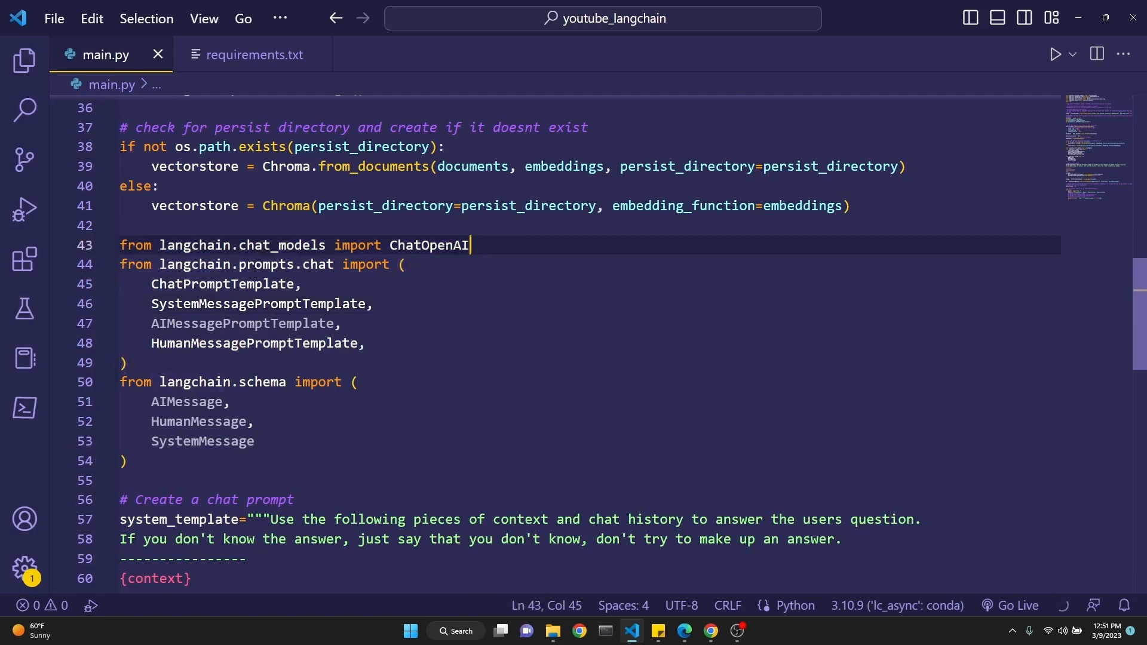
{"action": "double_click", "coordinate": [428, 245]}
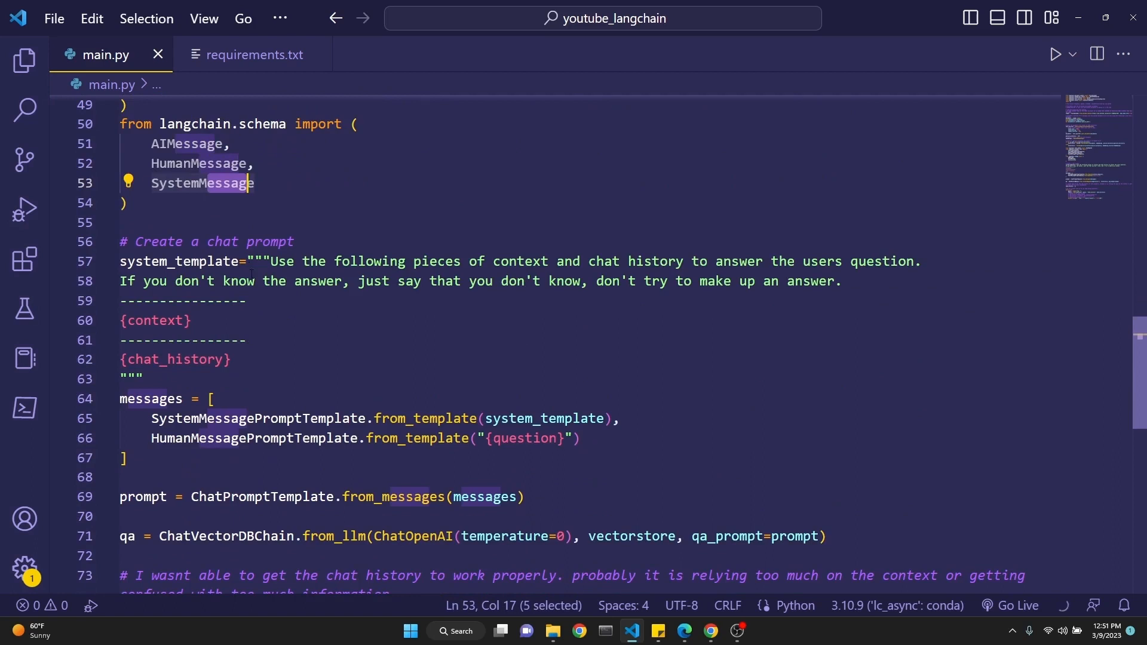
{"action": "left_click", "coordinate": [292, 241]}
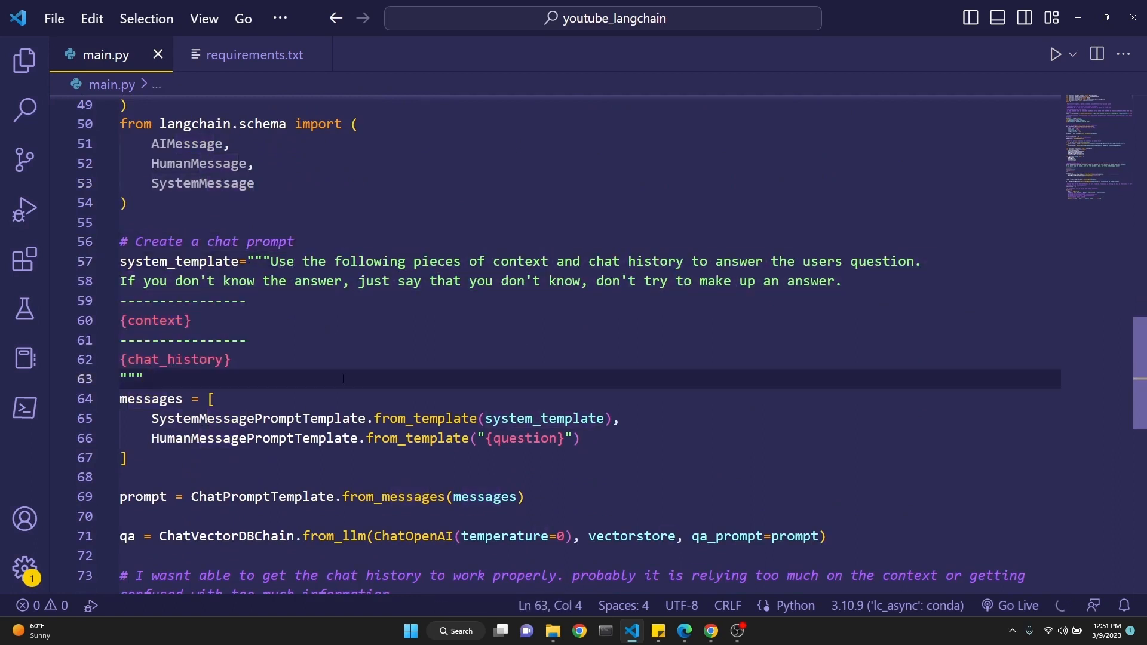
{"action": "left_click_drag", "start_coordinate": [273, 261], "coordinate": [444, 261]}
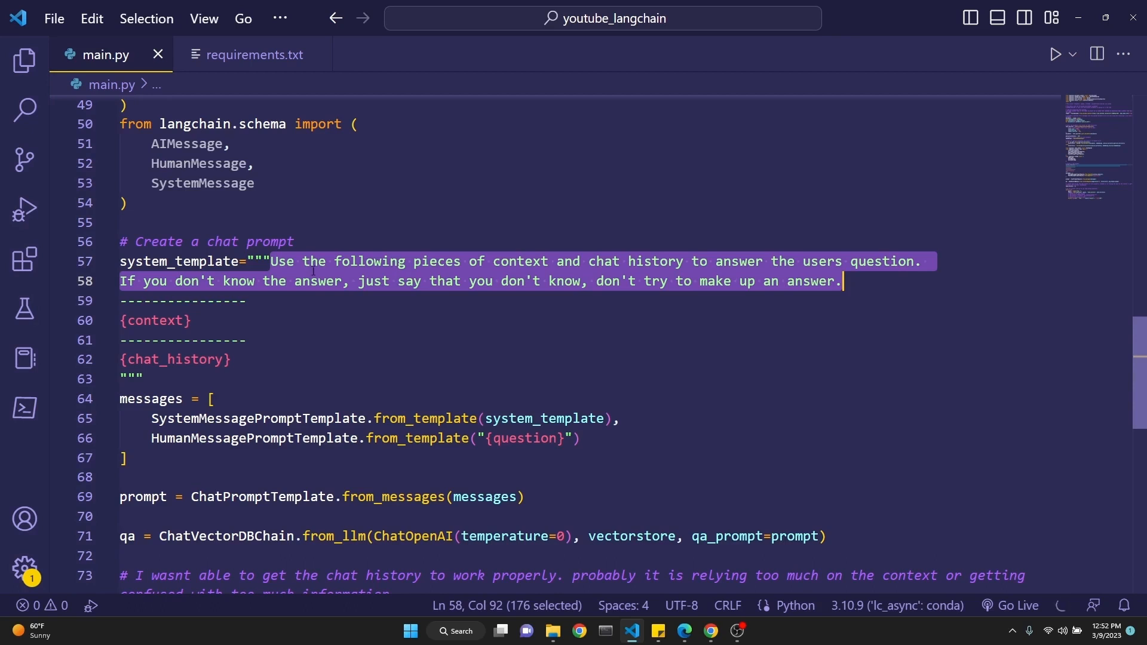
{"action": "left_click", "coordinate": [169, 321]}
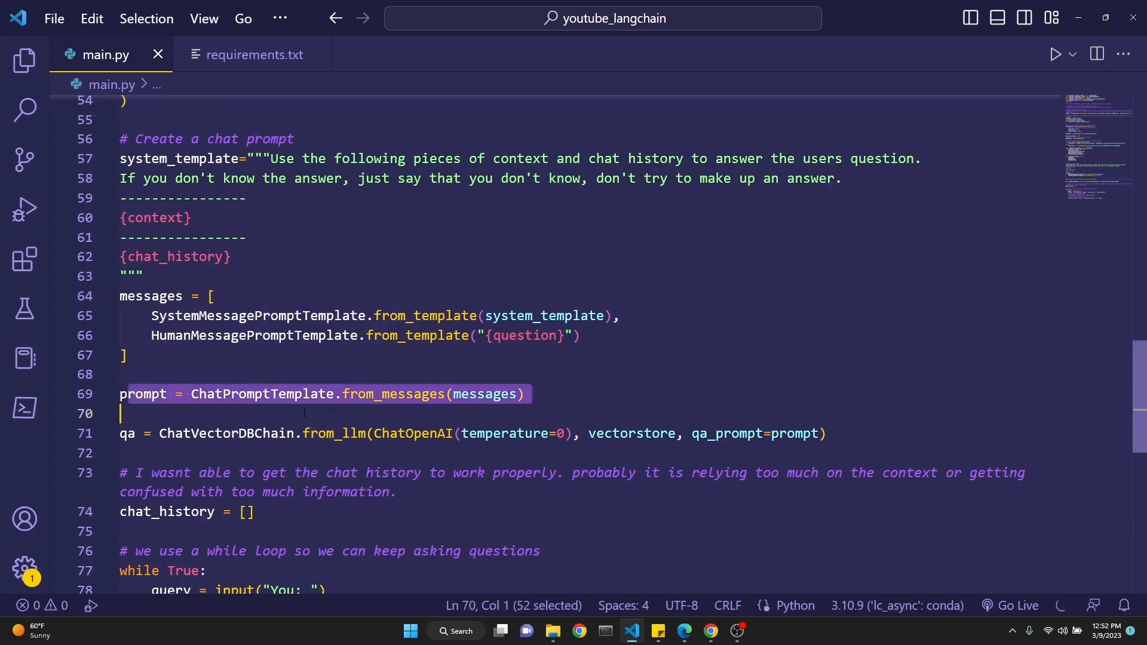
{"action": "scroll", "scroll_direction": "down", "scroll_amount": 3}
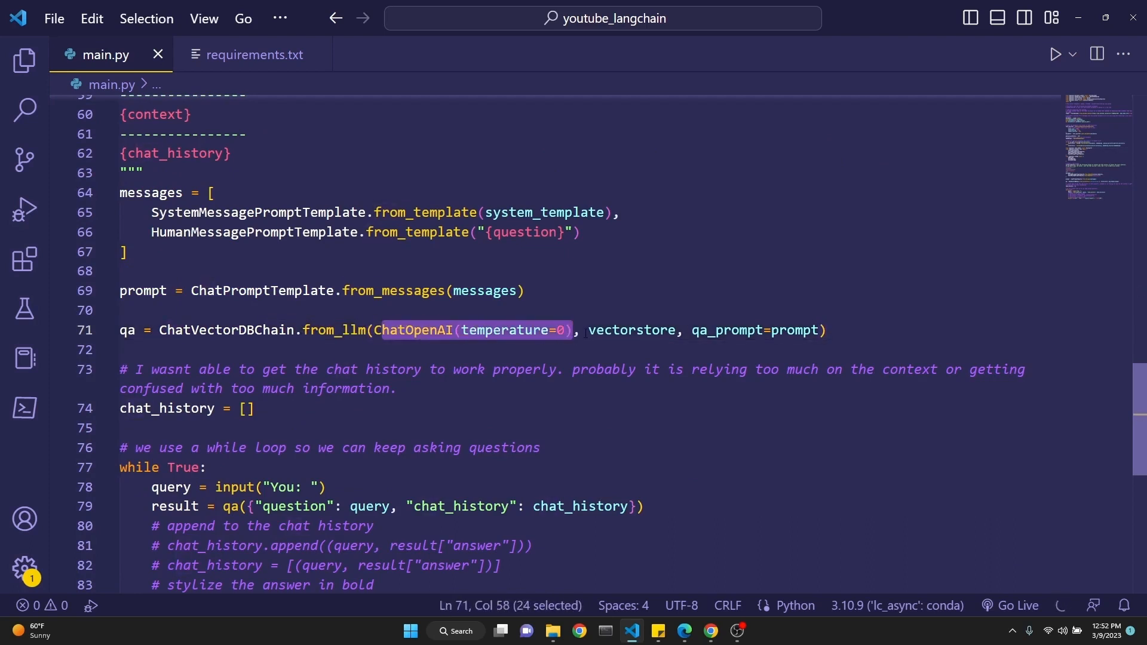
{"action": "double_click", "coordinate": [631, 330]}
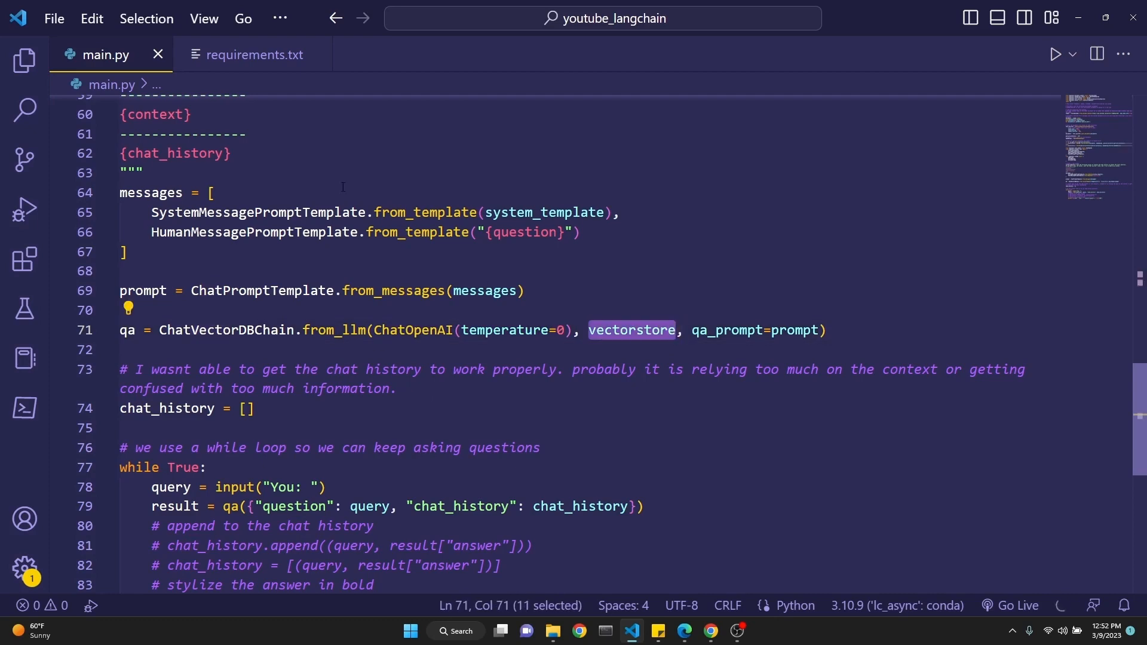
{"action": "scroll", "scroll_direction": "up", "scroll_amount": 3}
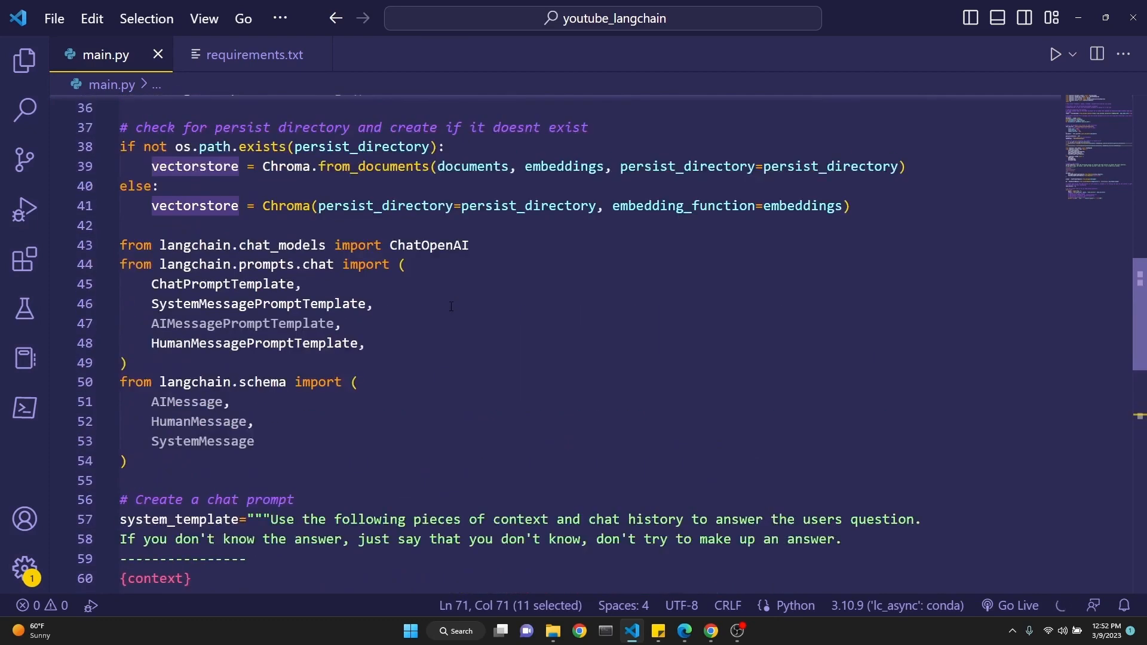
{"action": "scroll", "scroll_direction": "down", "scroll_amount": 3}
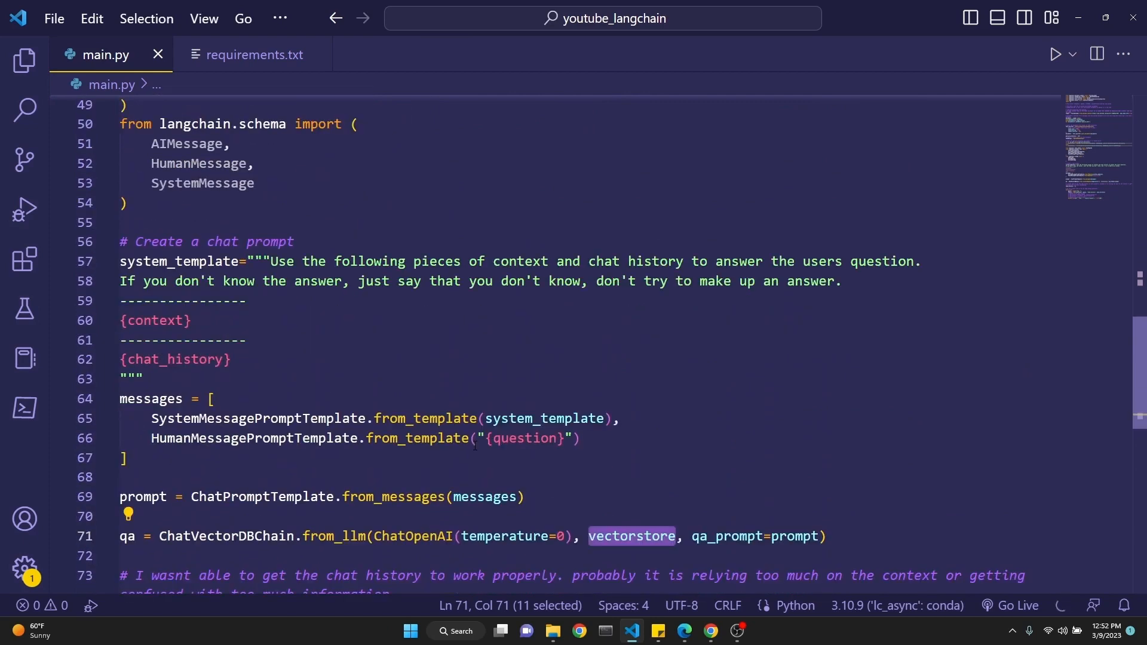
{"action": "scroll", "scroll_direction": "down", "scroll_amount": 3}
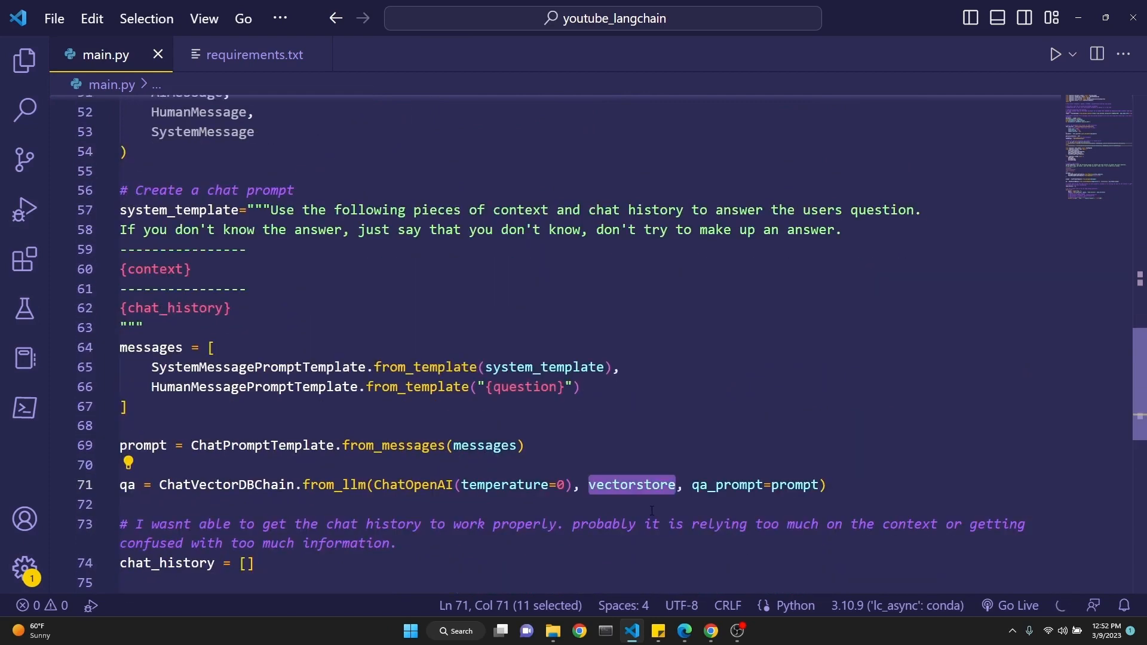
{"action": "mouse_move", "coordinate": [728, 485]}
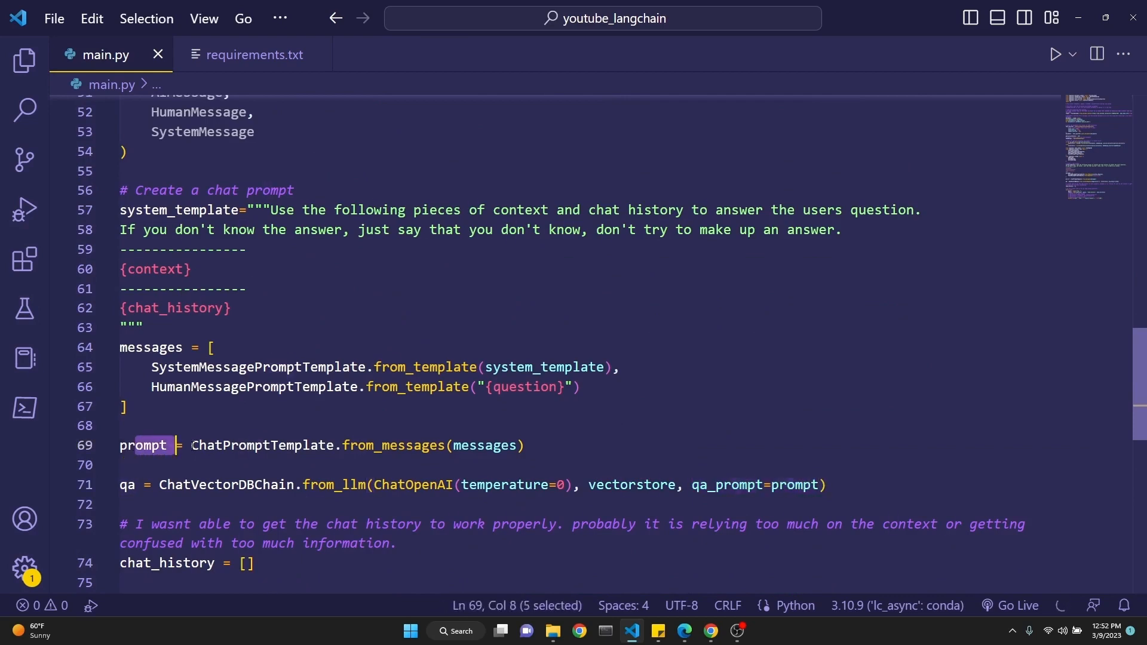
{"action": "scroll", "scroll_direction": "down", "scroll_amount": 3}
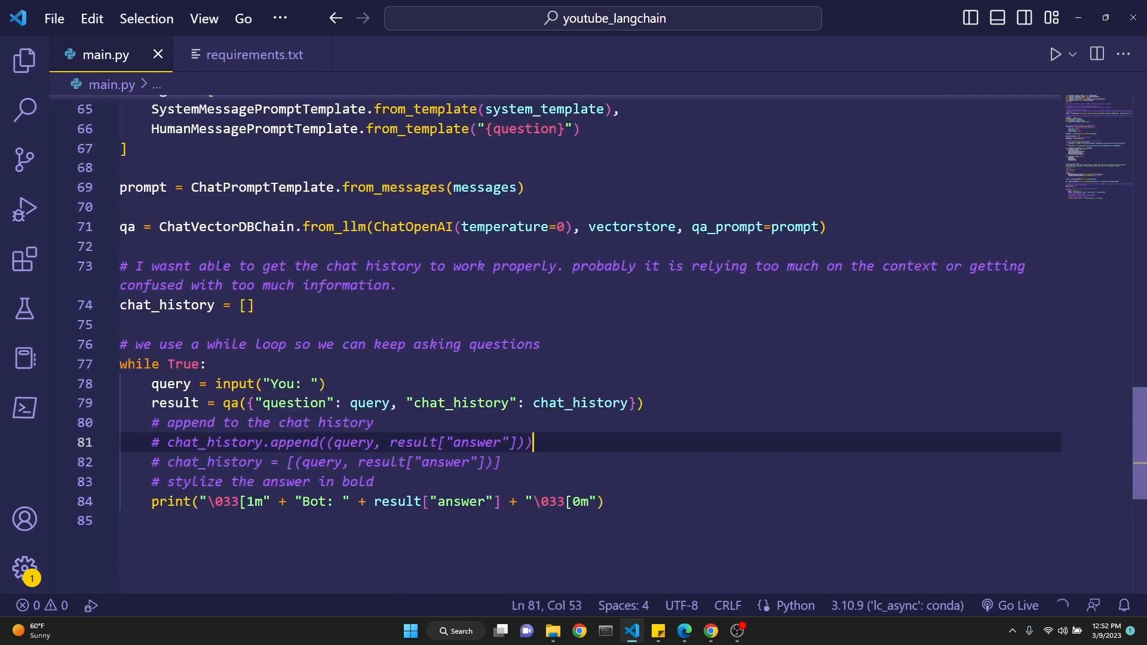
- Uncomment chat_history.append((query, result["answer"])) in the question loop and save main.py
{"action": "left_click", "coordinate": [258, 305]}
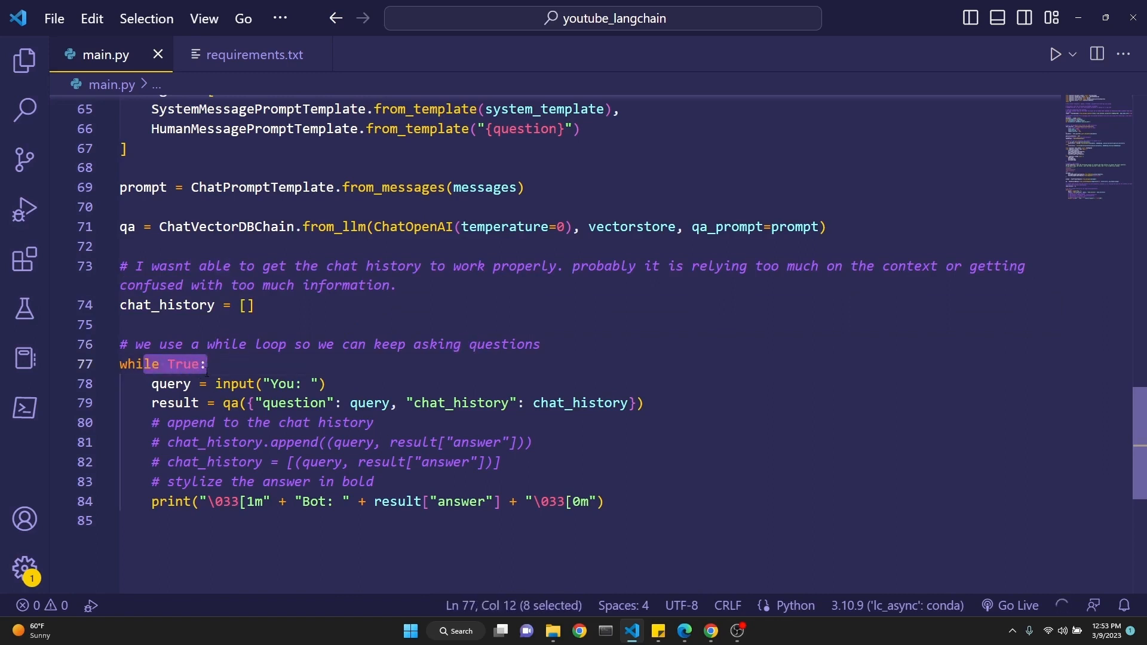
{"action": "mouse_move", "coordinate": [234, 384]}
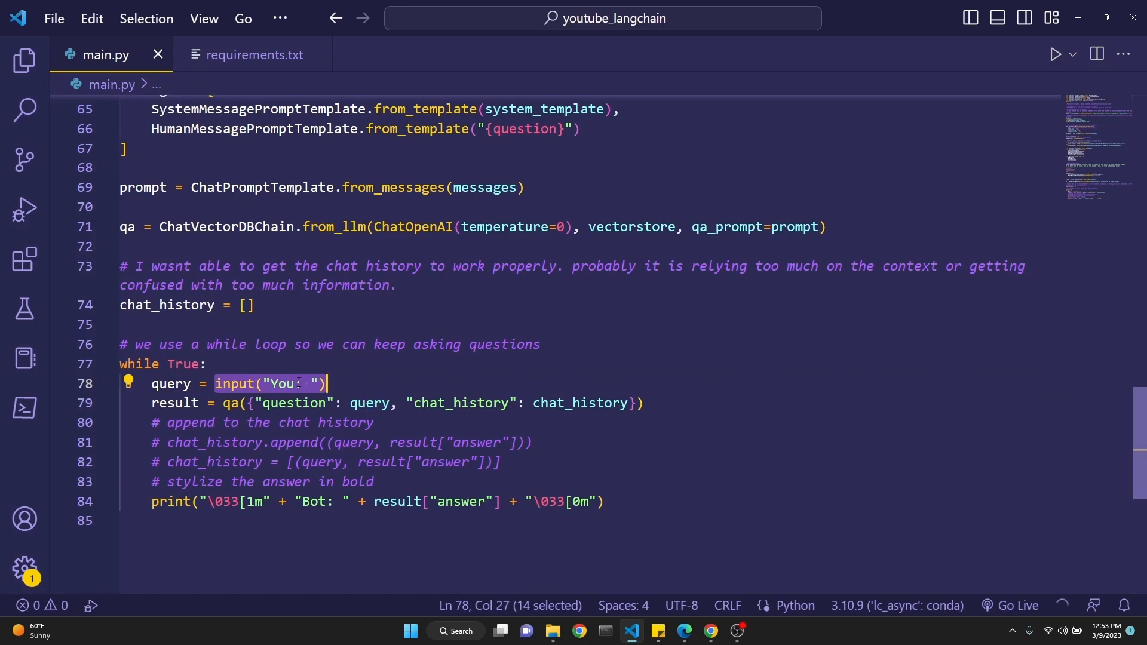
{"action": "left_click", "coordinate": [296, 384]}
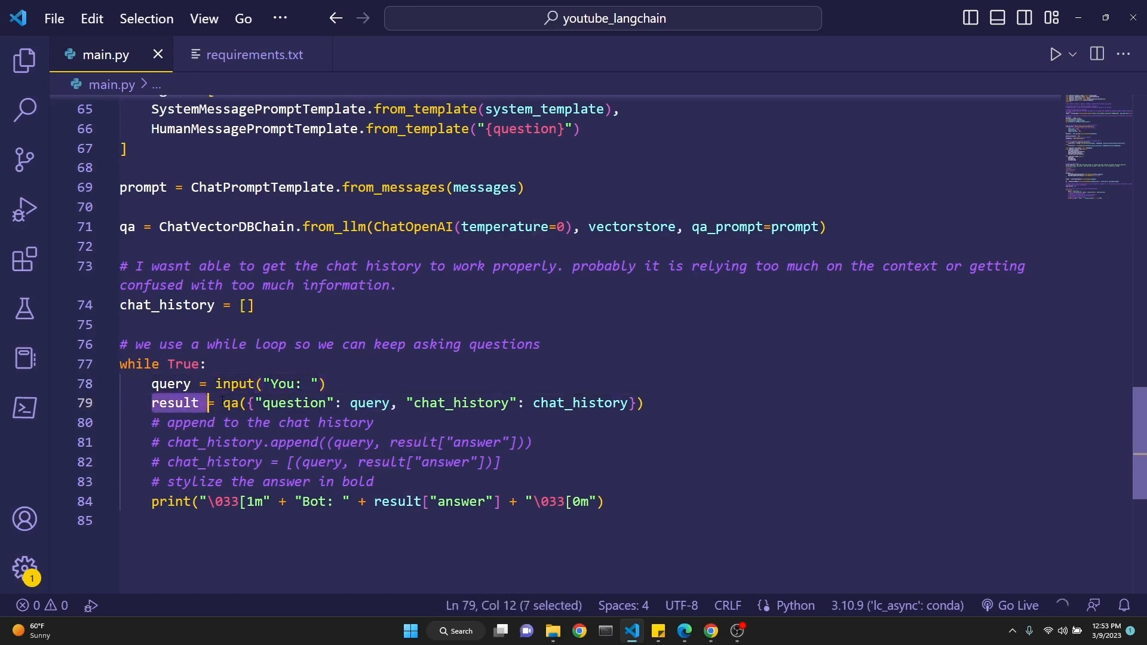
{"action": "left_click", "coordinate": [310, 403]}
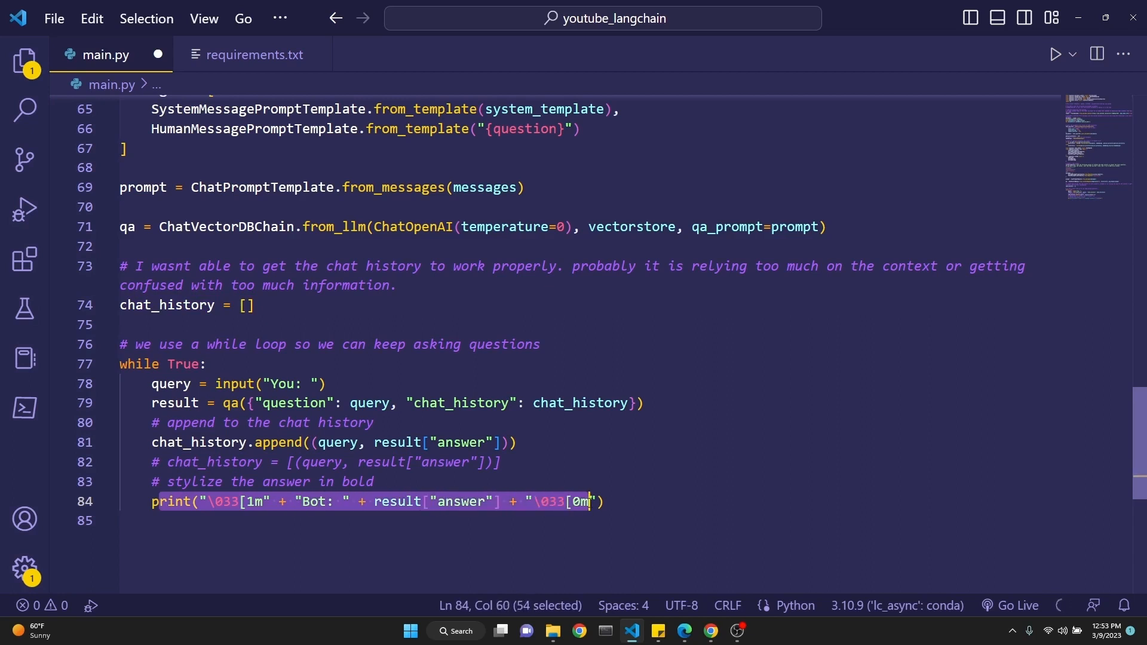
{"action": "left_click", "coordinate": [215, 502]}
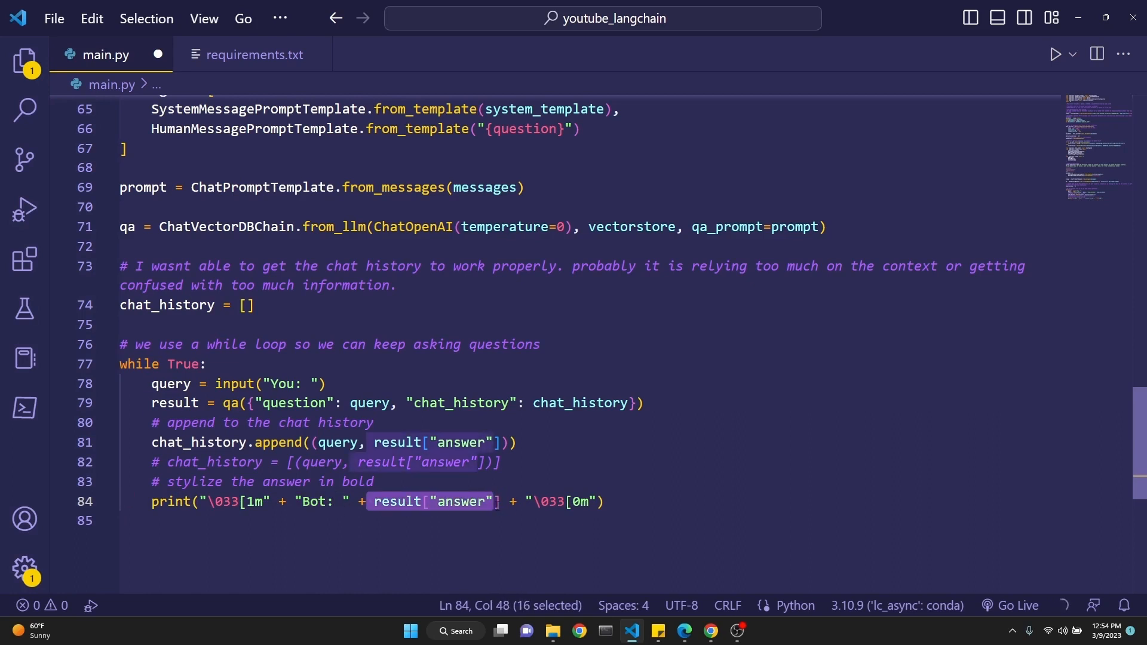
{"action": "key", "text": "shift+Right"}
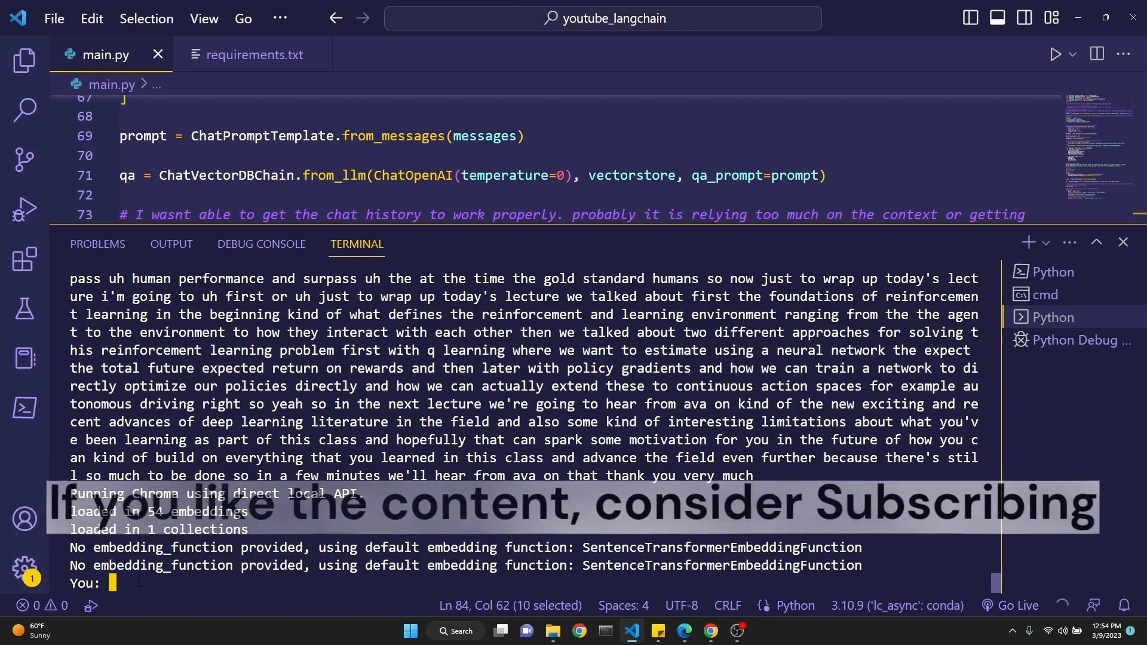
- Tell the chatbot 'hi, my name is echo', then ask 'what is my name?' and about x
{"action": "type", "text": "hi, m"}
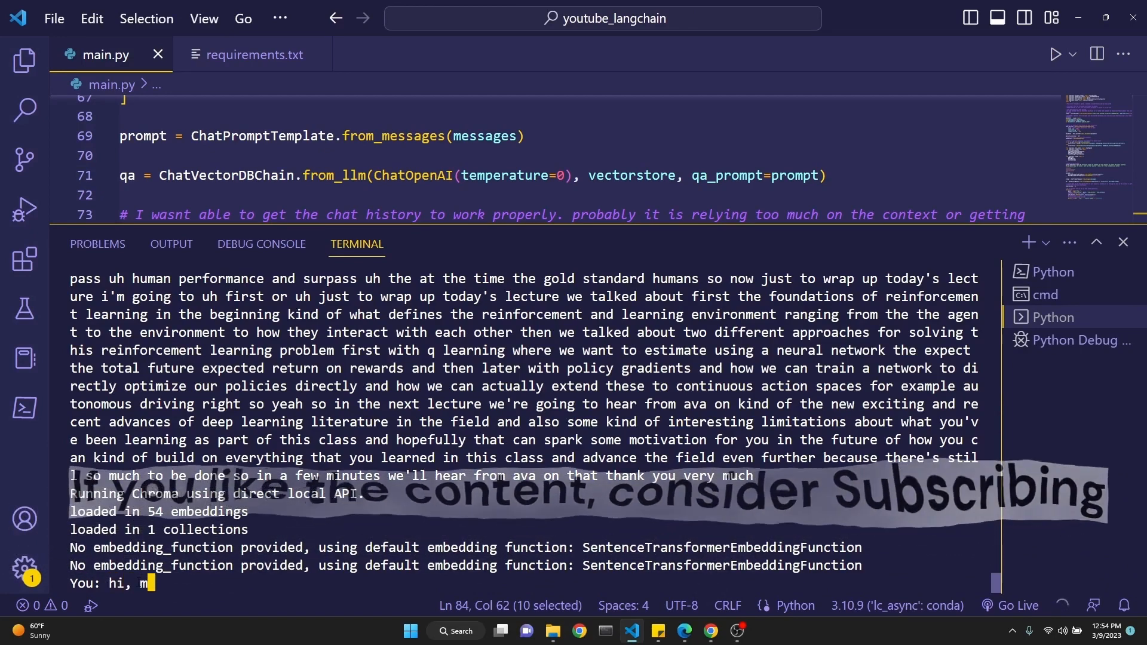
{"action": "type", "text": "y name is echo"}
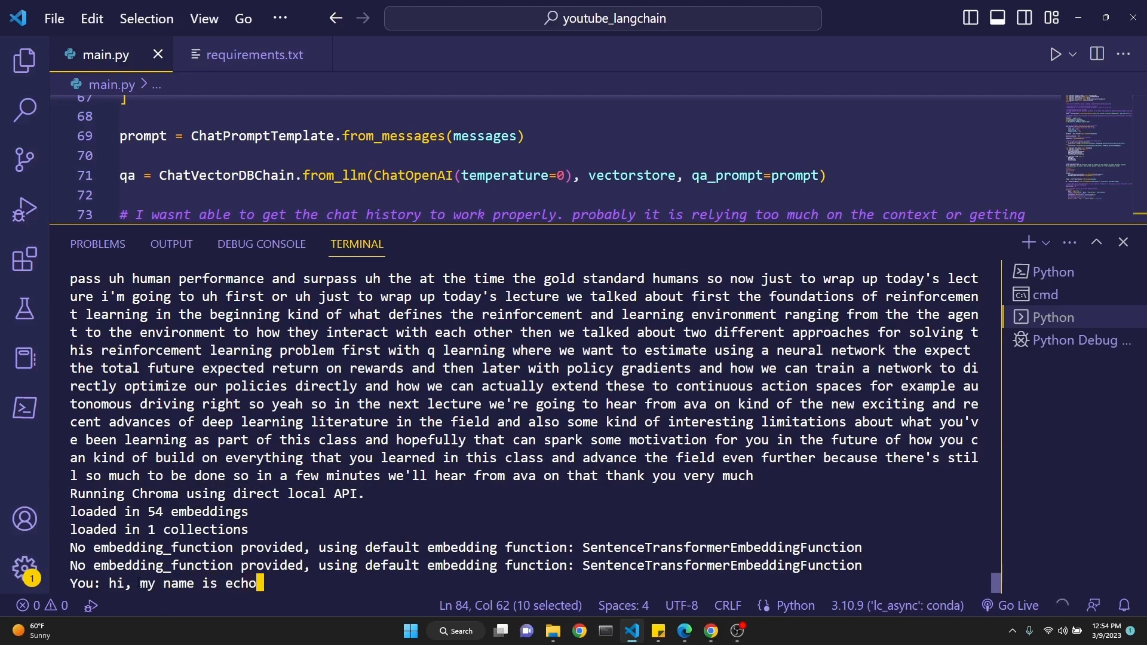
{"action": "key", "text": "Return"}
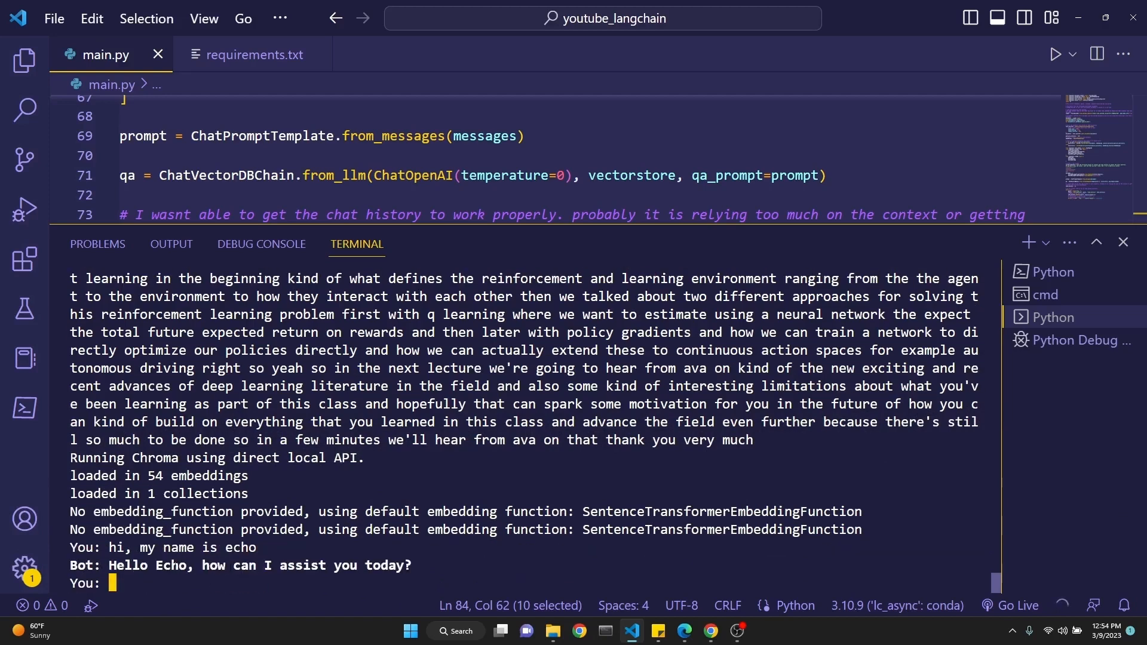
{"action": "type", "text": "what is"}
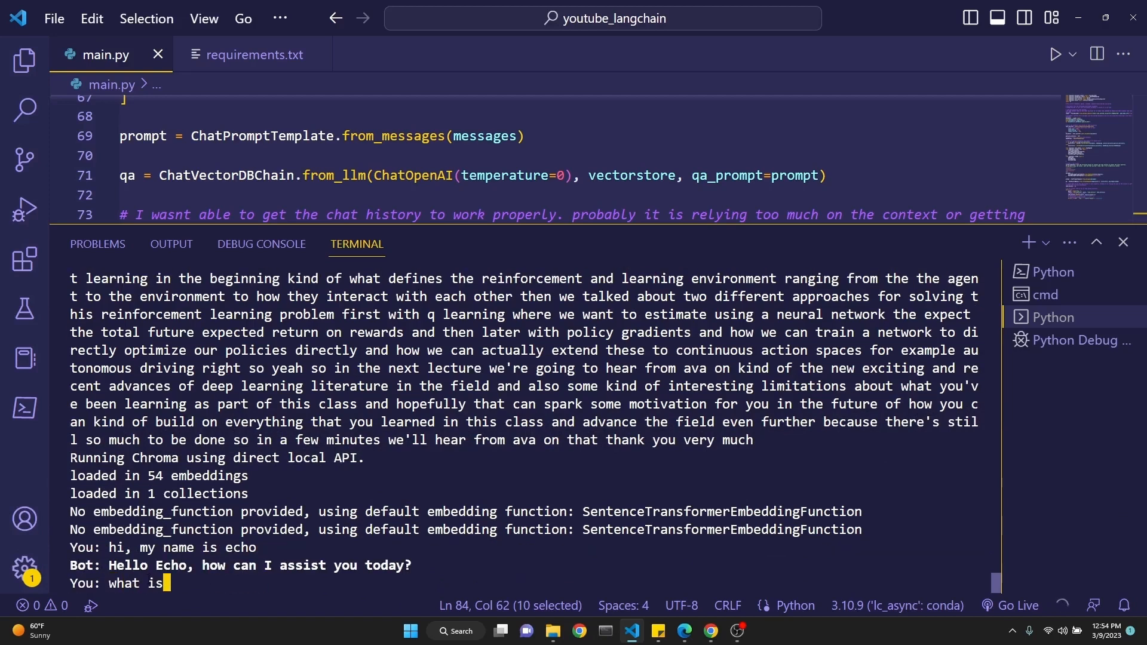
{"action": "key", "text": "Return"}
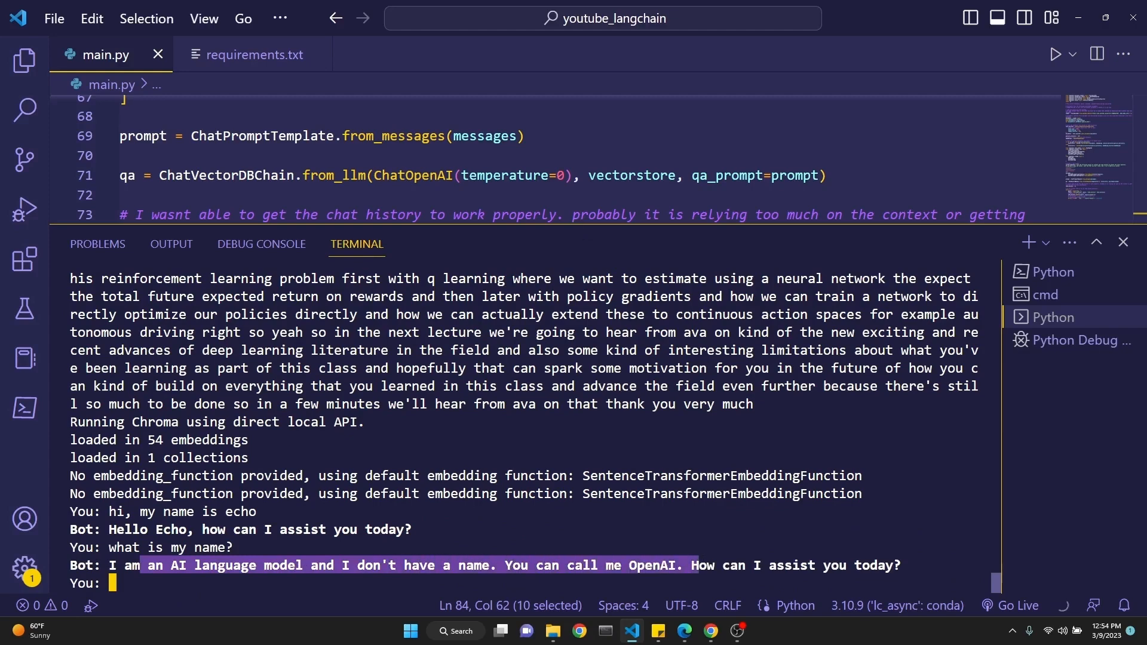
{"action": "type", "text": "x = 8"}
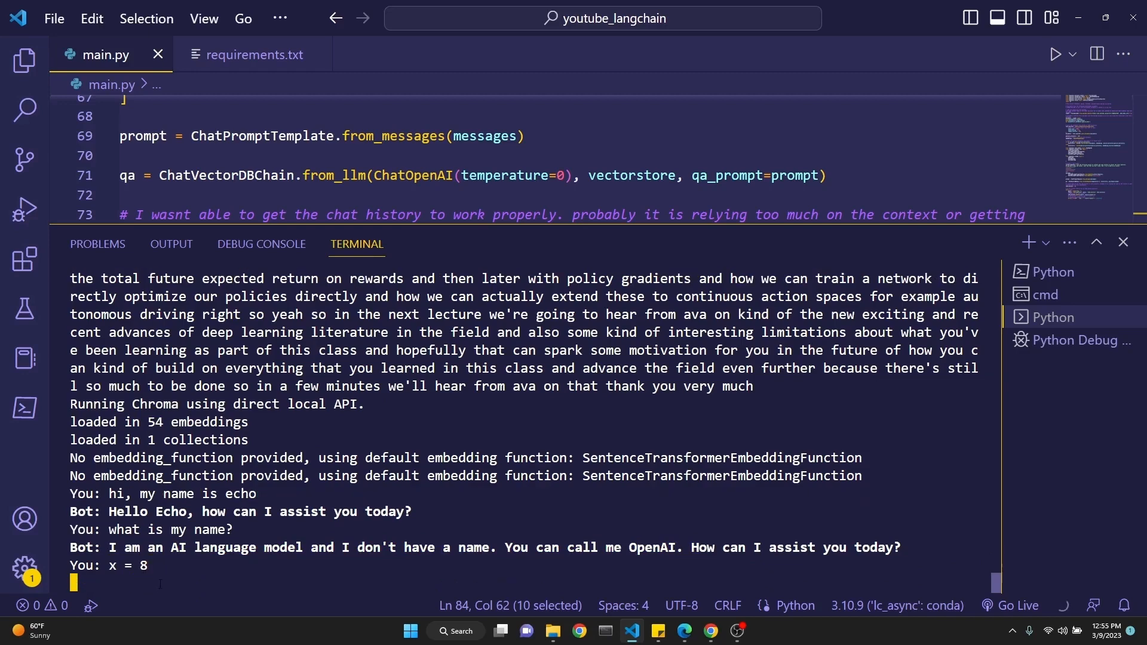
{"action": "type", "text": "what is x?"}
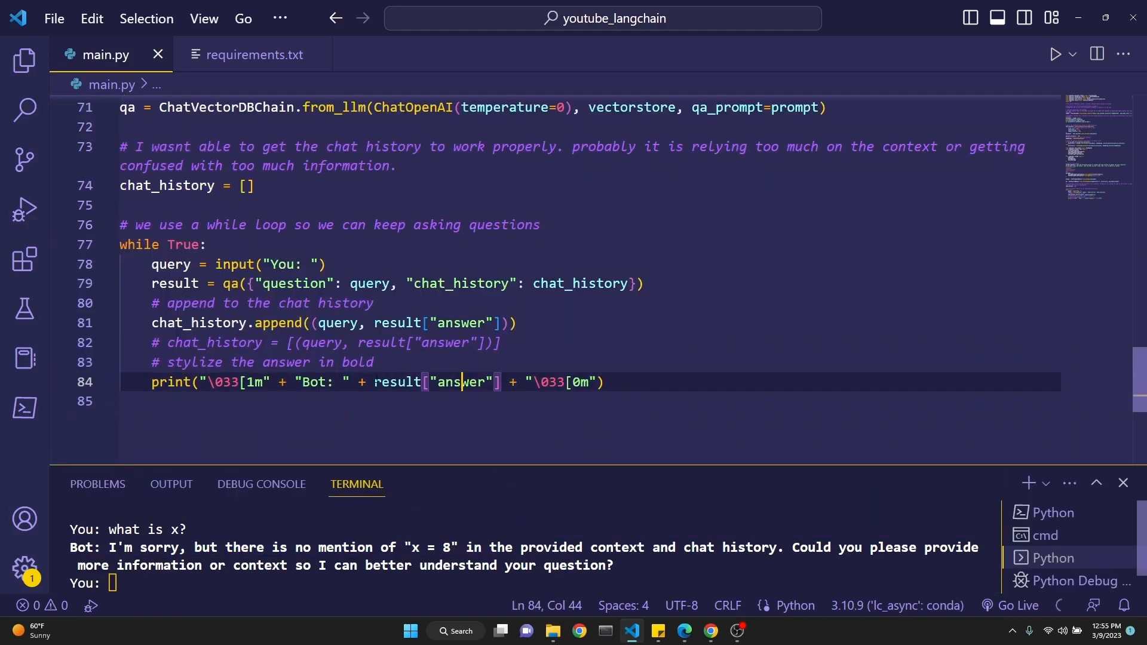
- Save main.py with the full-result print added and relaunch the chatbot in the terminal
{"action": "double_click", "coordinate": [397, 323]}
{"action": "type", "text": "print(result)"}
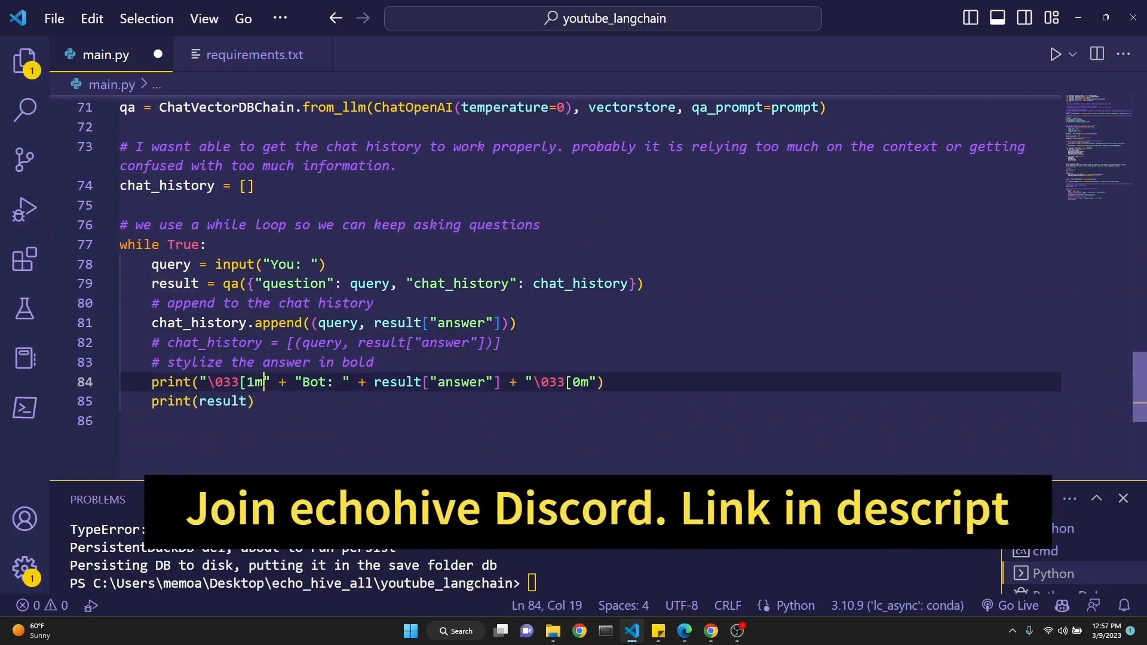
{"action": "key", "text": "ctrl+/"}
{"action": "type", "text": "hi, my name is echo"}
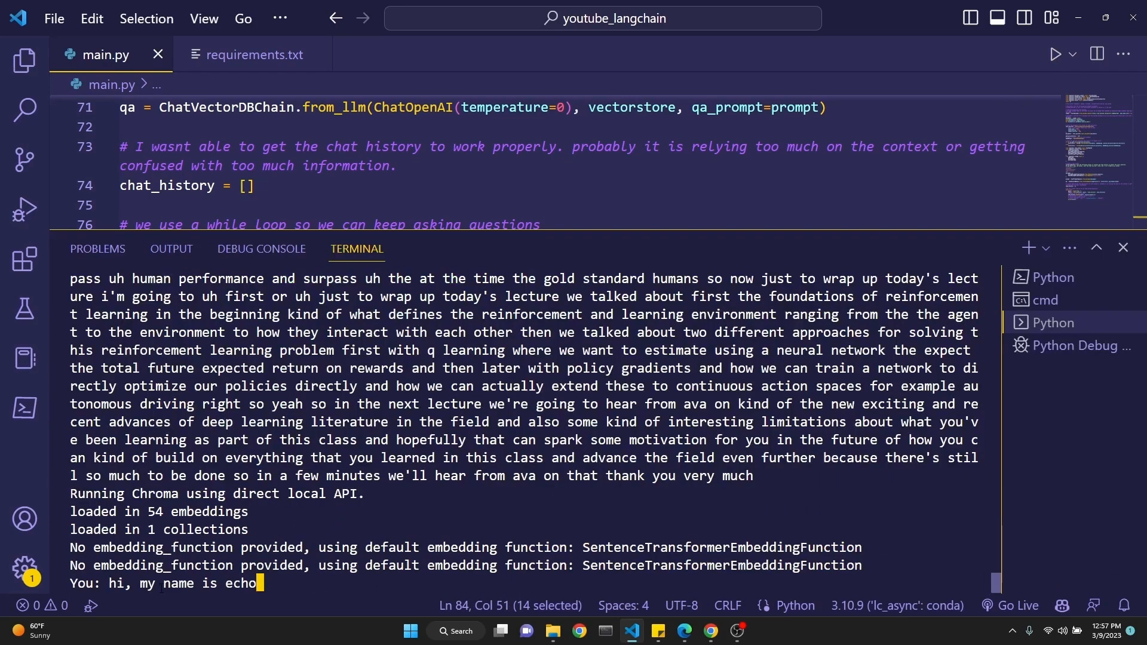
- Send 'hi, my name is echo' and ask 'what is my name?' until it answers Echo
{"action": "key", "text": "Return"}
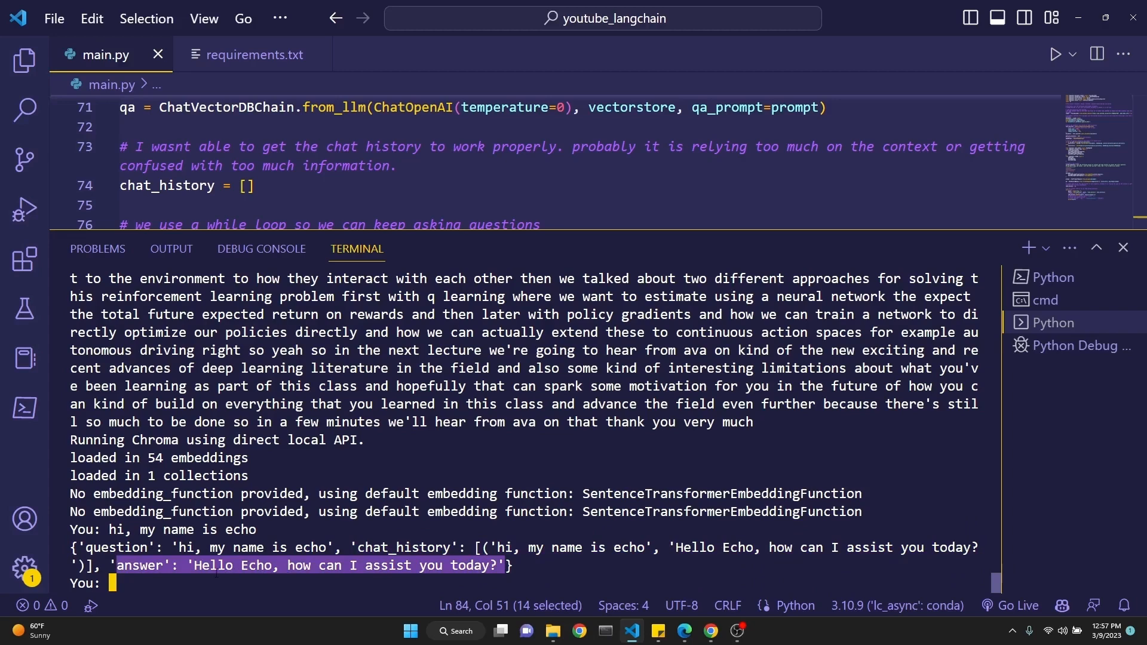
{"action": "type", "text": "what a"}
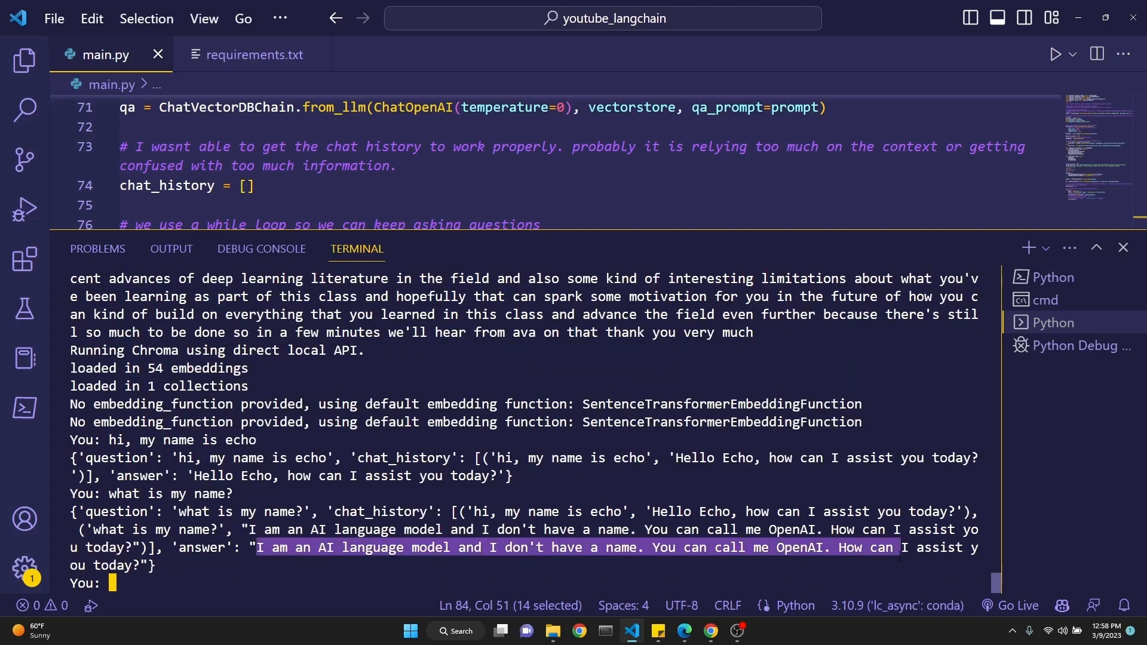
{"action": "type", "text": "what is my name?"}
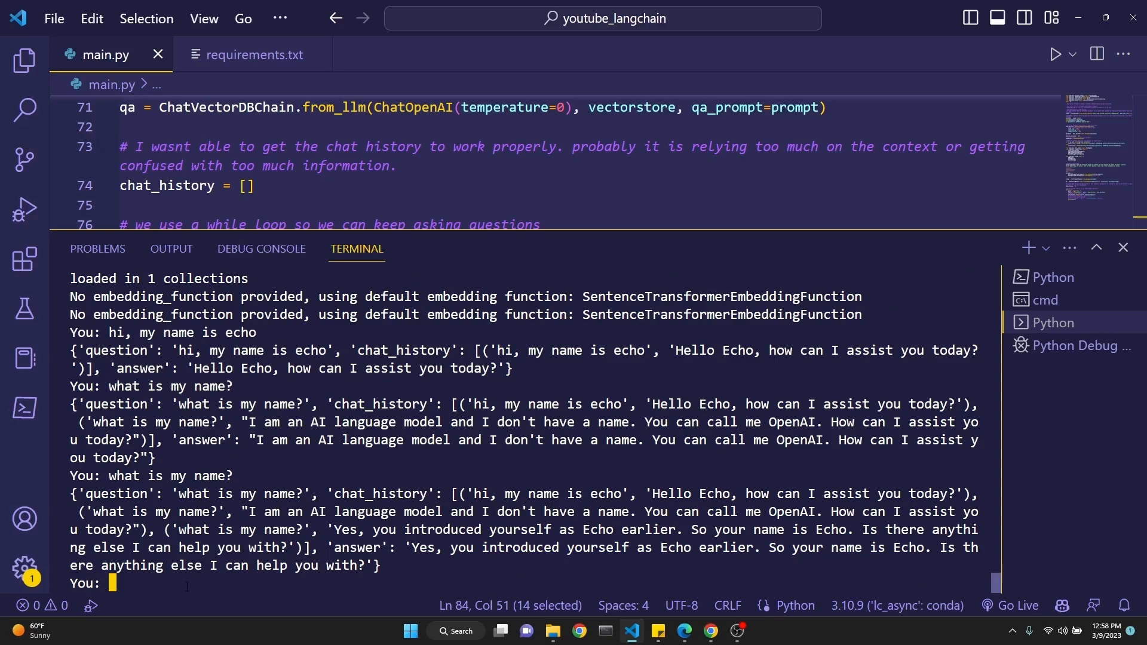
{"action": "mouse_move", "coordinate": [185, 591]}
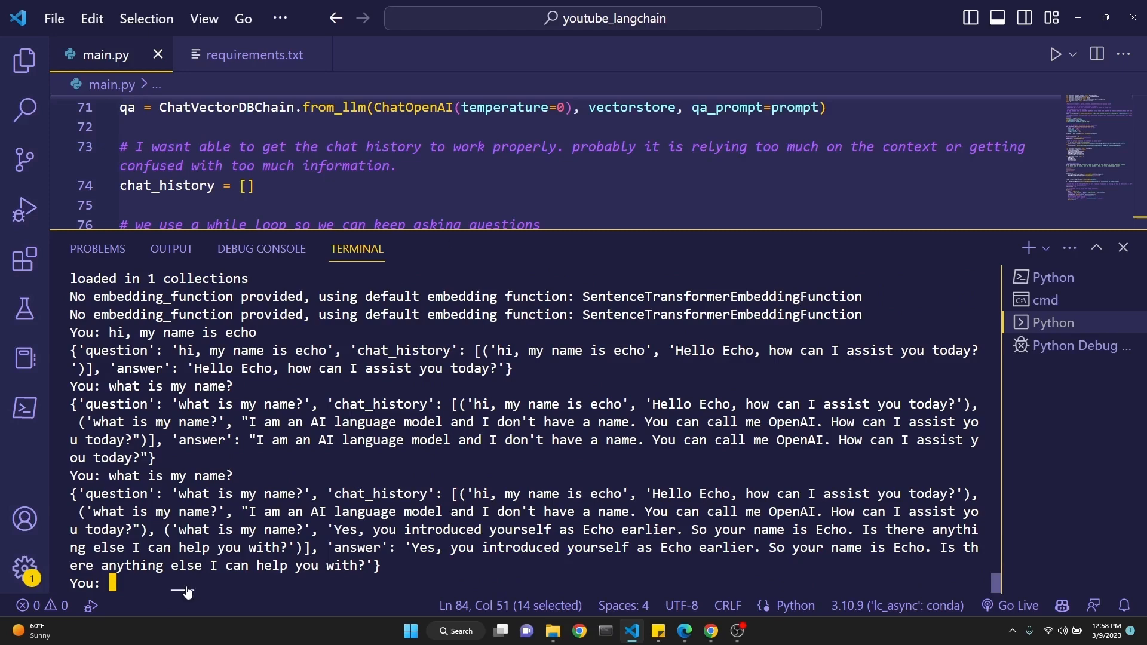
{"action": "left_click", "coordinate": [1125, 248]}
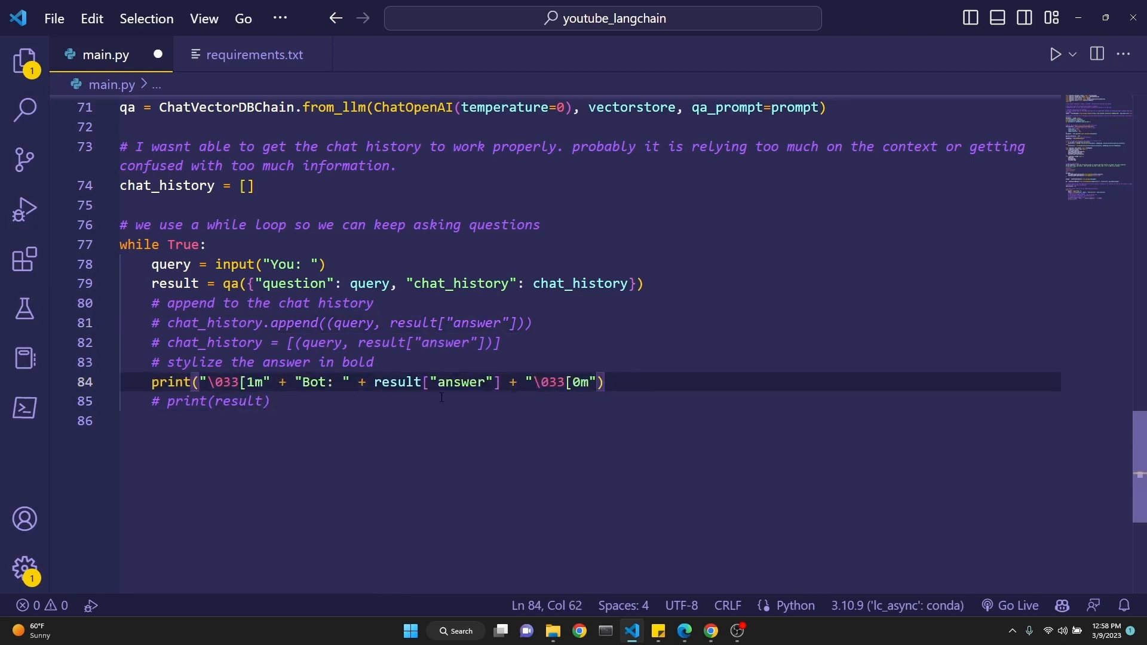
- Delete the {chat_history} placeholder line from system_template in main.py
{"action": "scroll", "scroll_direction": "up", "scroll_amount": 3}
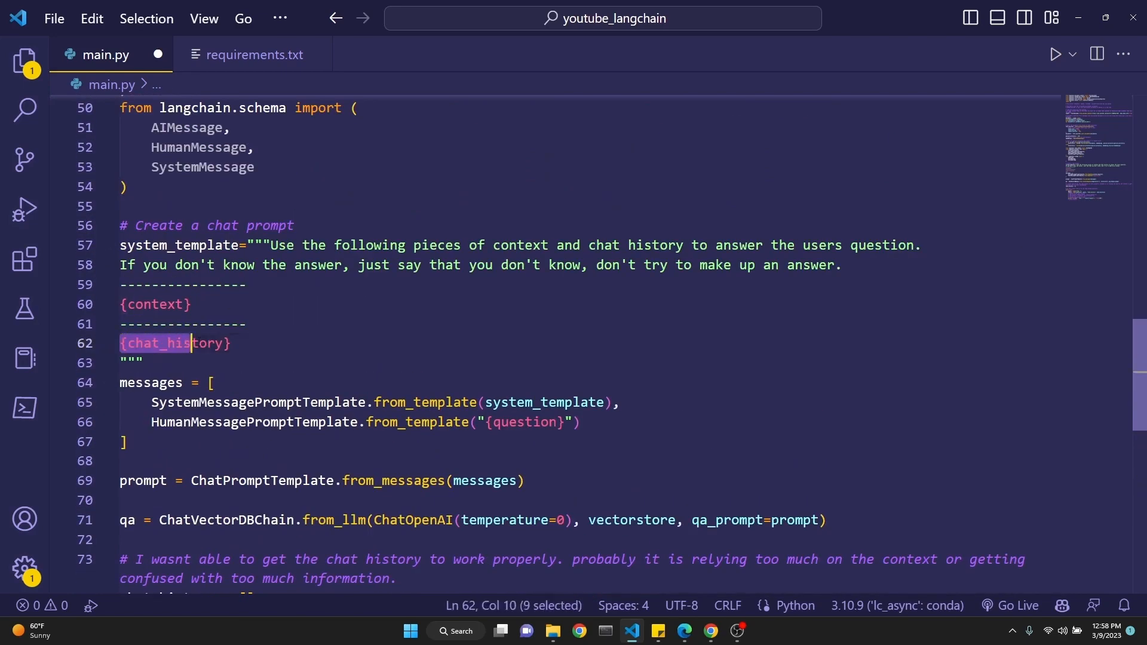
{"action": "left_click", "coordinate": [253, 343]}
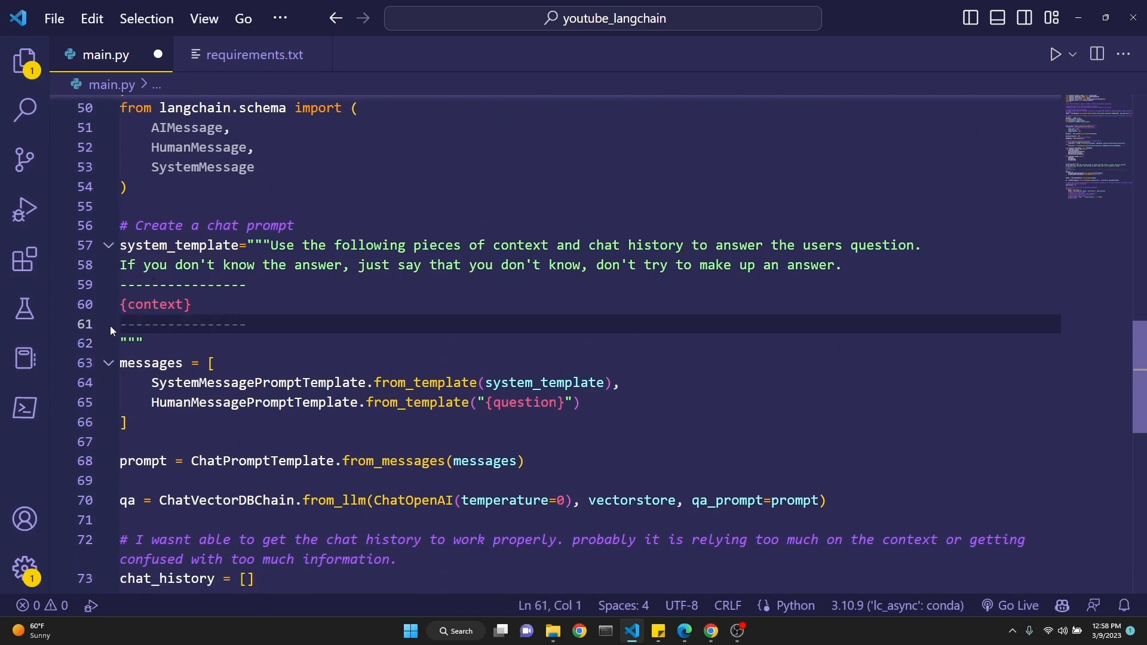
{"action": "scroll", "scroll_direction": "down", "scroll_amount": 3}
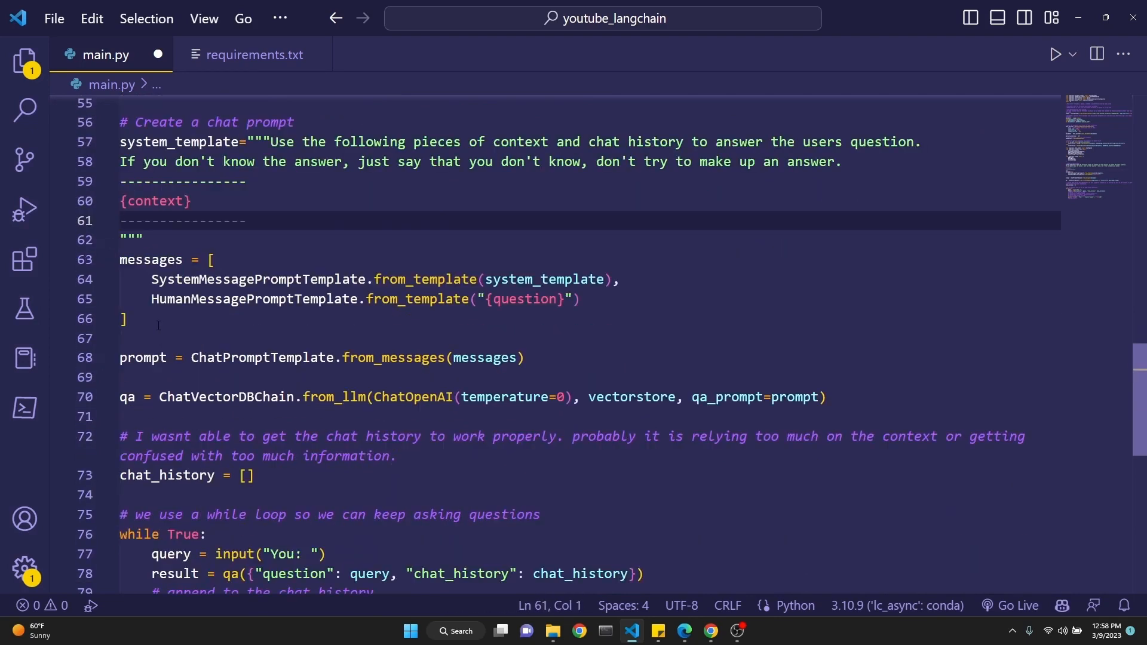
{"action": "left_click", "coordinate": [522, 203]}
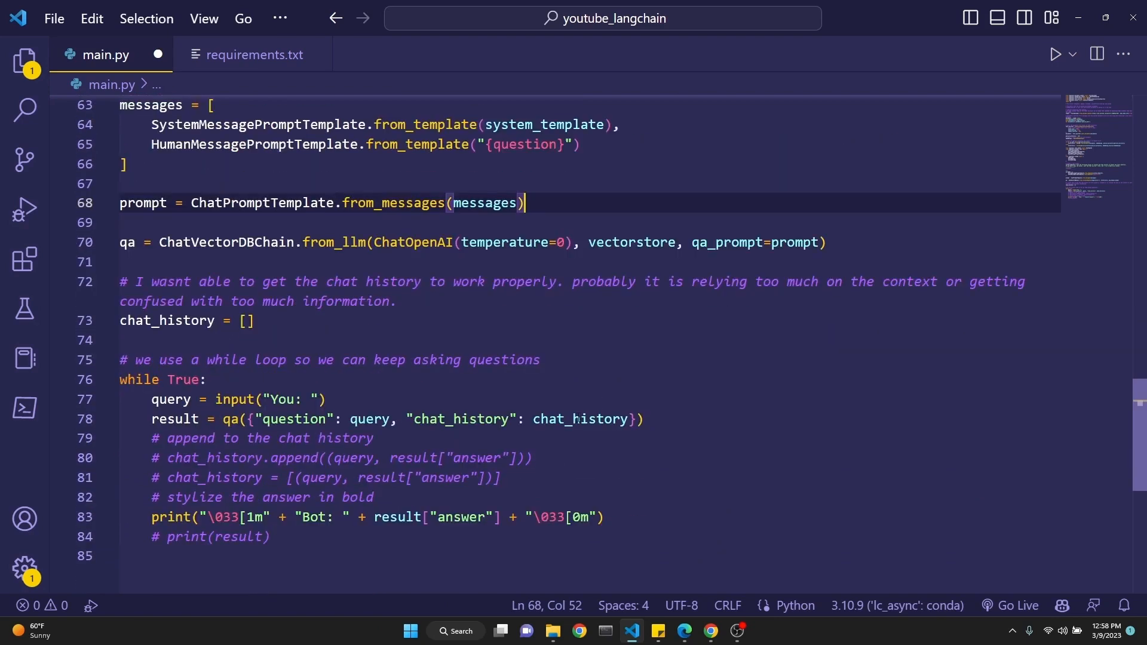
- Comment out the chat_history.append call and print(result) further down main.py
{"action": "double_click", "coordinate": [580, 419]}
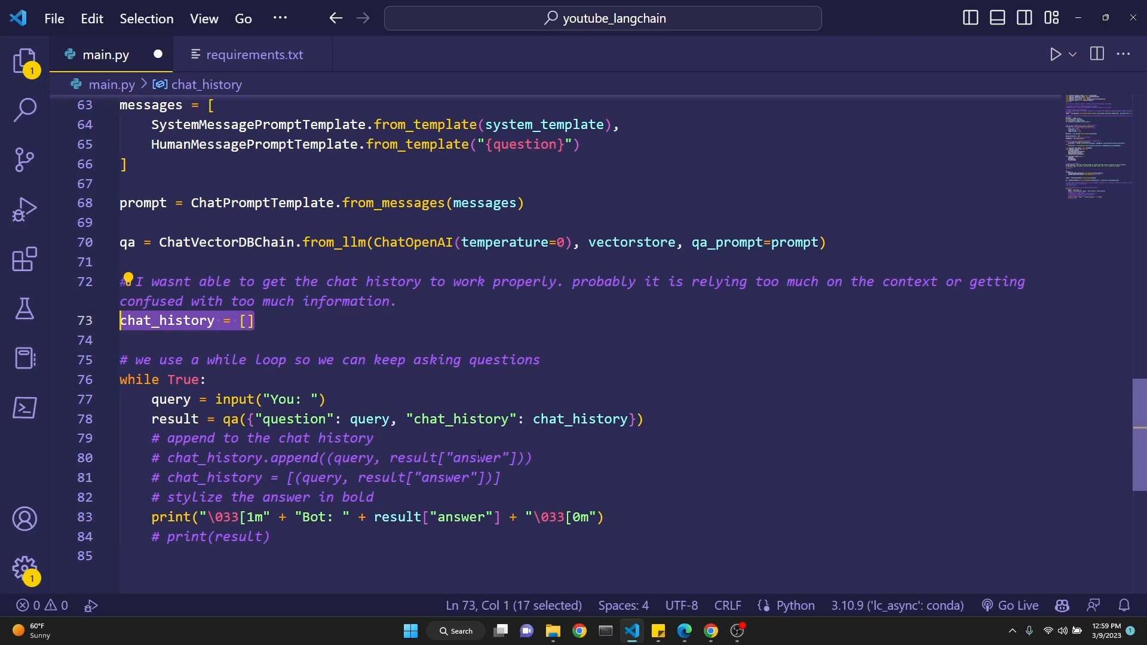
{"action": "scroll", "scroll_direction": "up", "scroll_amount": 3}
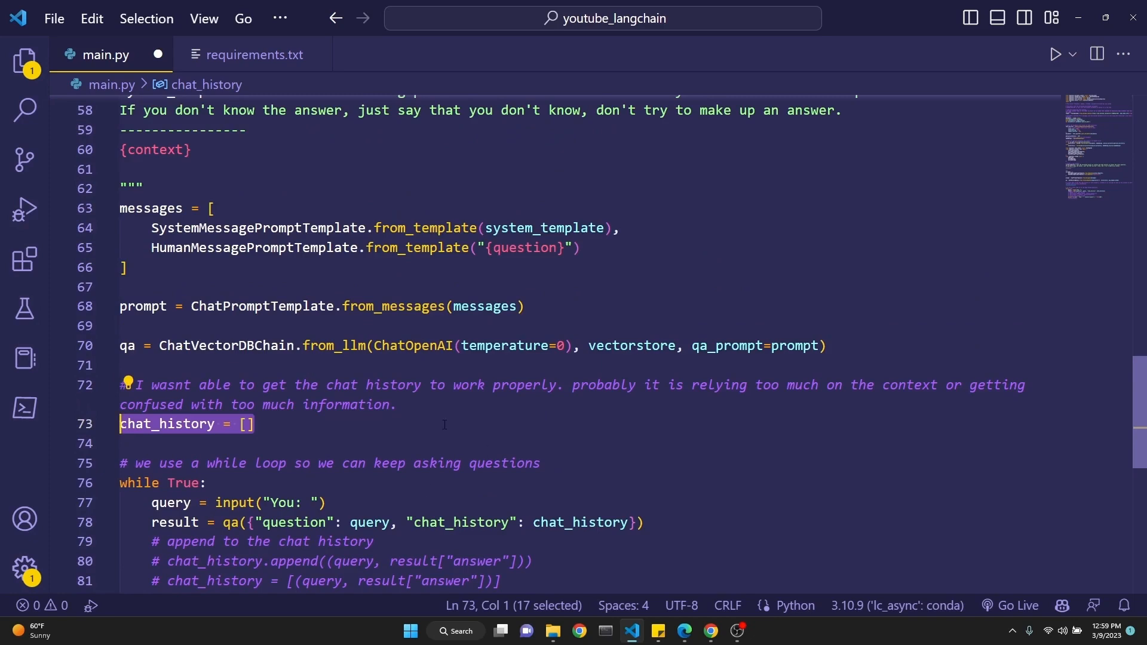
{"action": "mouse_move", "coordinate": [632, 345]}
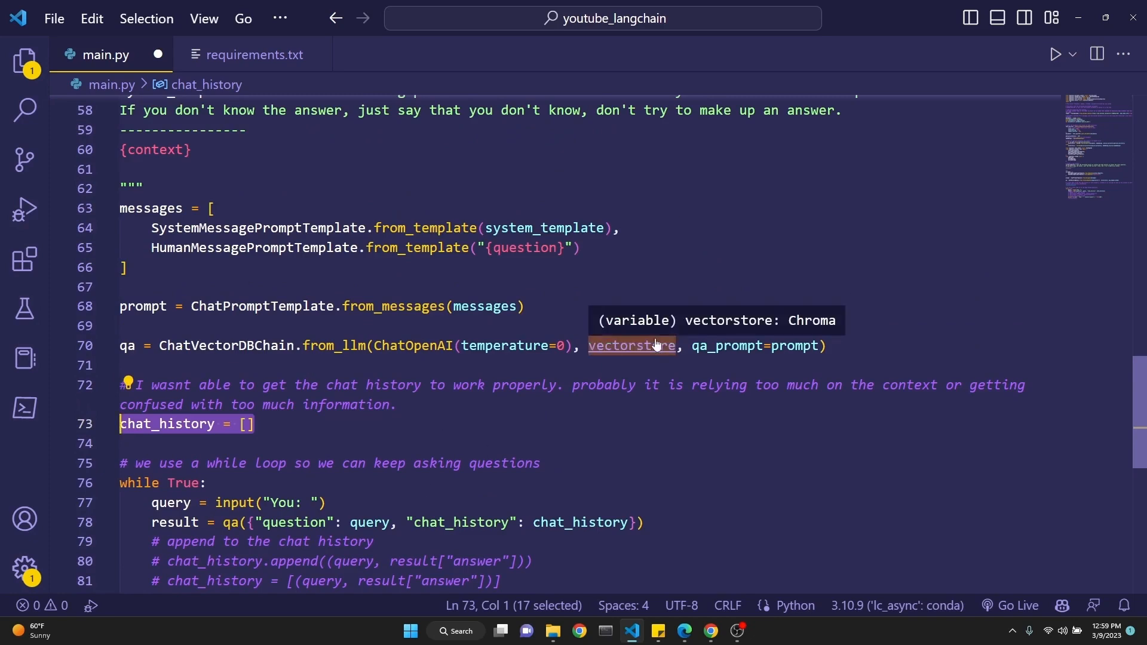
{"action": "scroll", "scroll_direction": "down", "scroll_amount": 3}
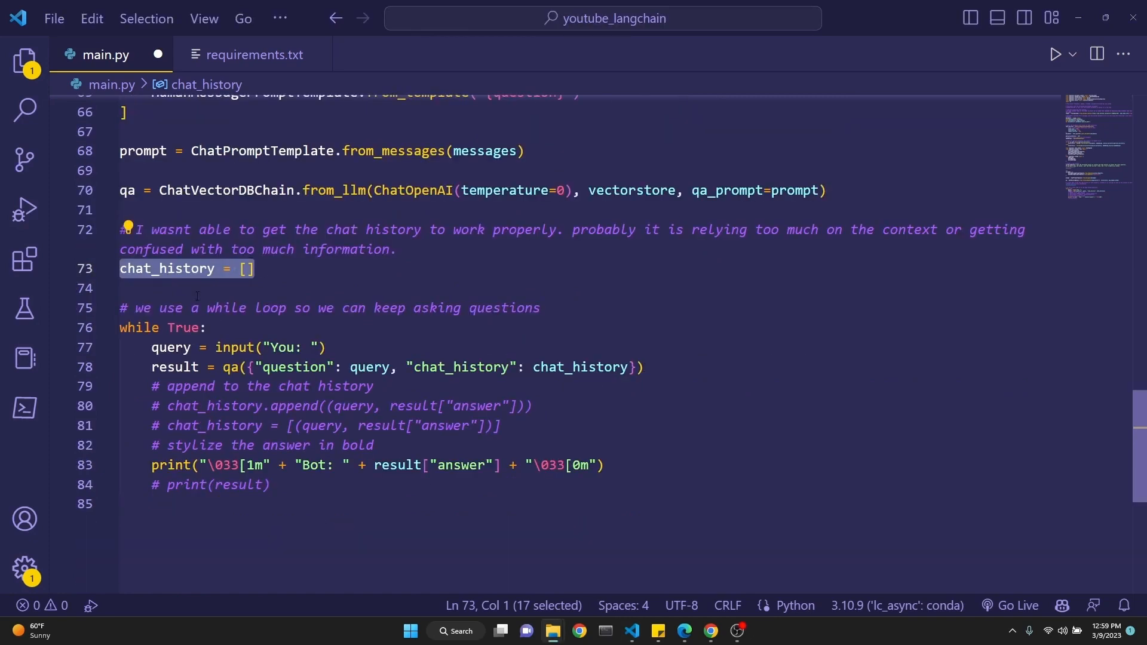
{"action": "scroll", "scroll_direction": "up", "scroll_amount": 3}
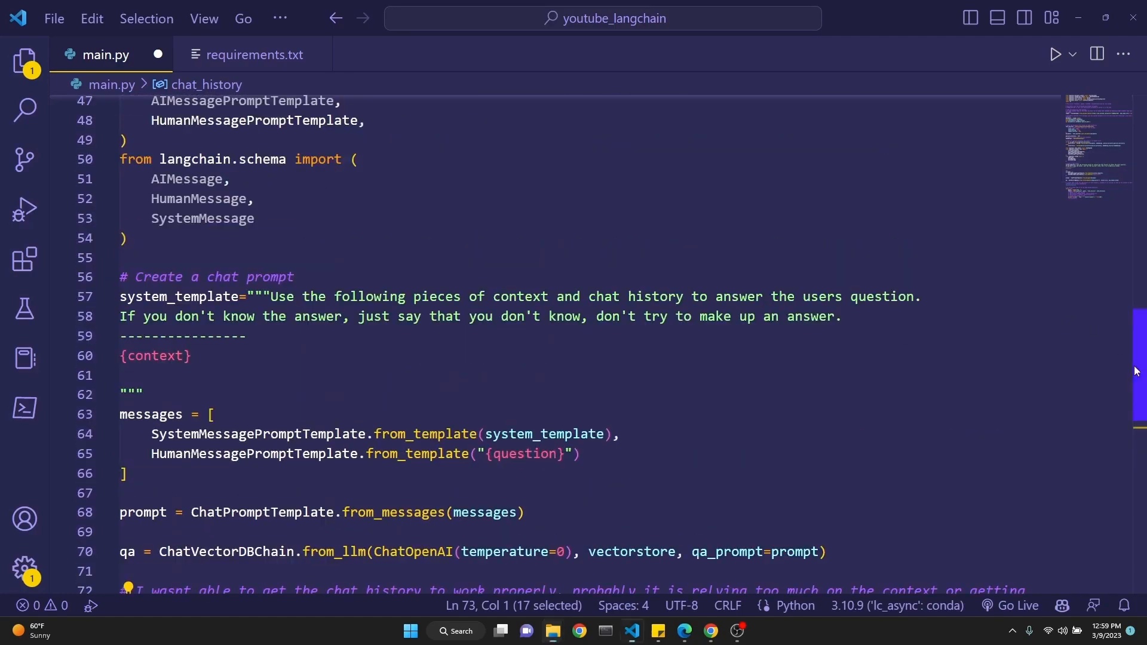
{"action": "scroll", "scroll_direction": "up", "scroll_amount": 3}
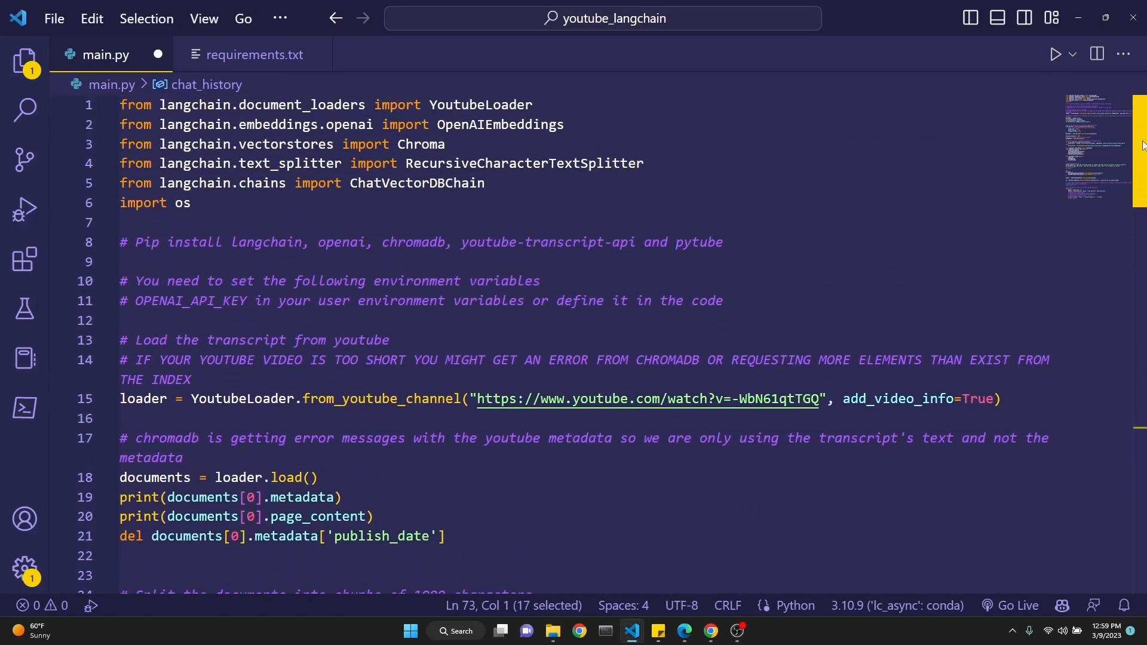
{"action": "scroll", "scroll_direction": "down", "scroll_amount": 3}
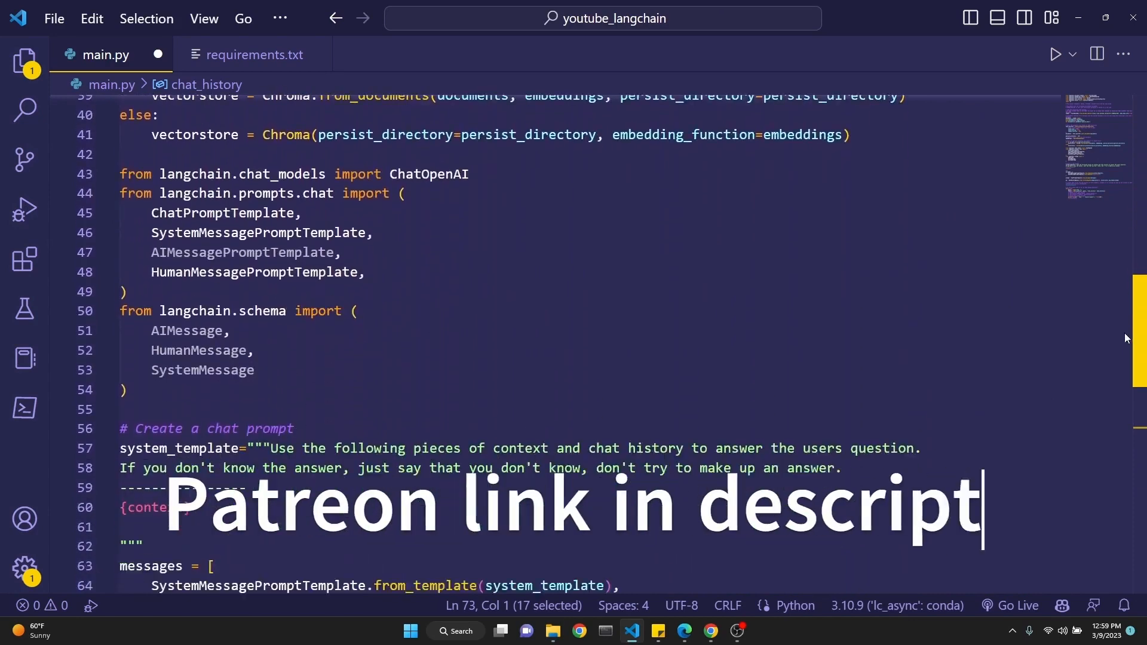
{"action": "scroll", "scroll_direction": "down", "scroll_amount": 3}
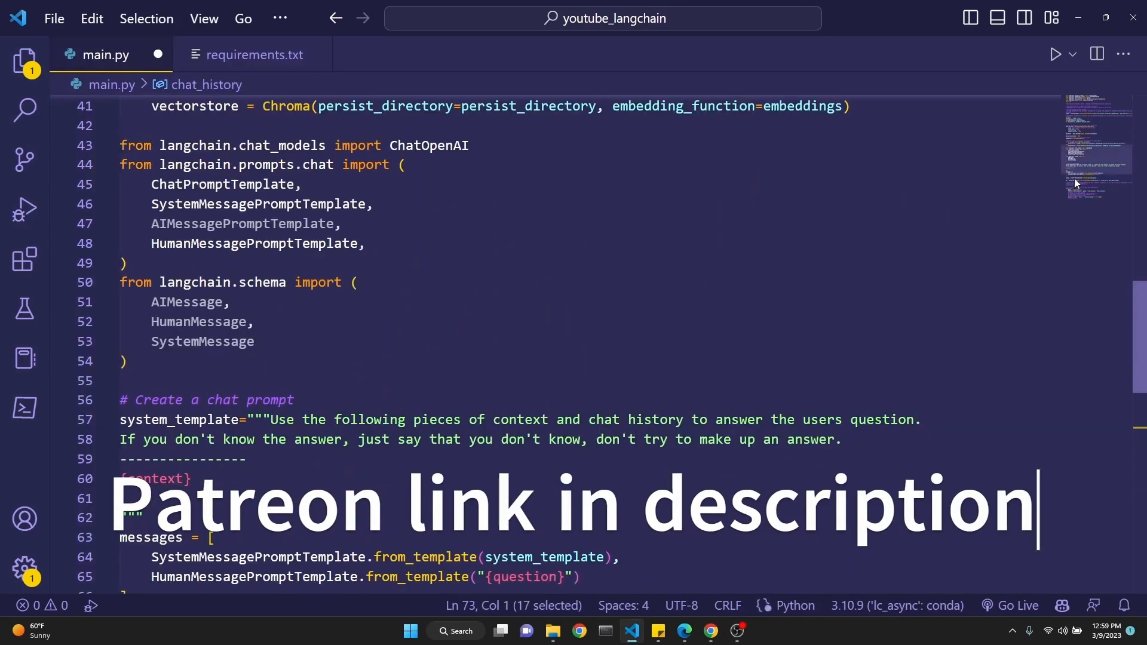
{"action": "scroll", "scroll_direction": "down", "scroll_amount": 3}
{"action": "type", "text": "what meth"}
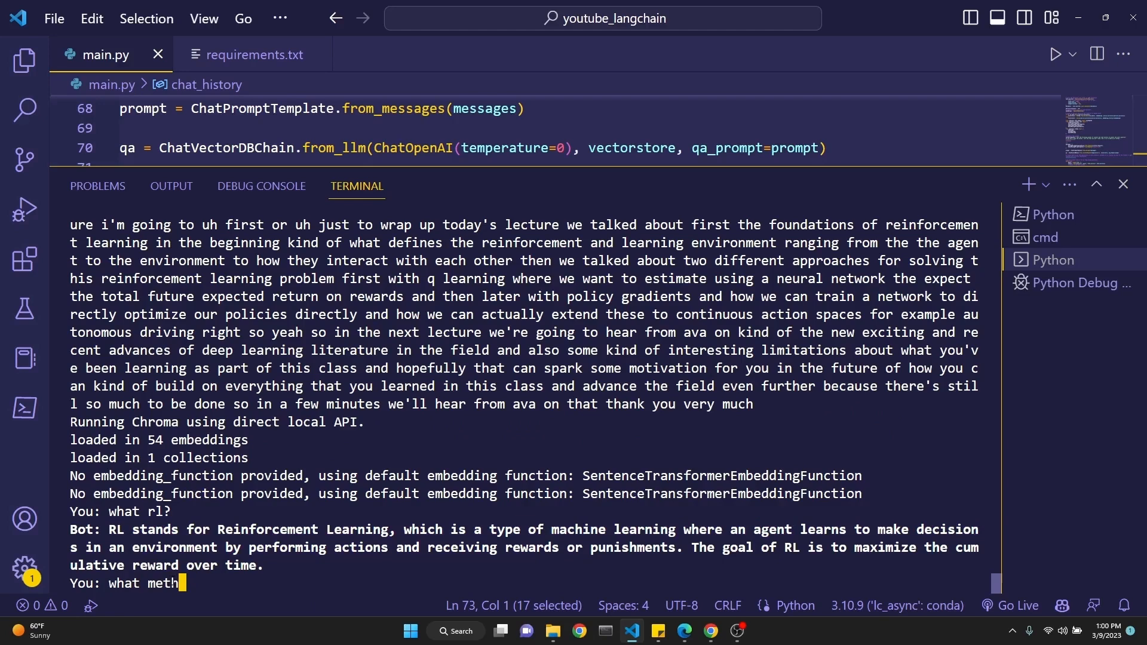
- Ask the rerun chatbot 'what methods are there for rl?'
{"action": "type", "text": "ods are there for rl?"}
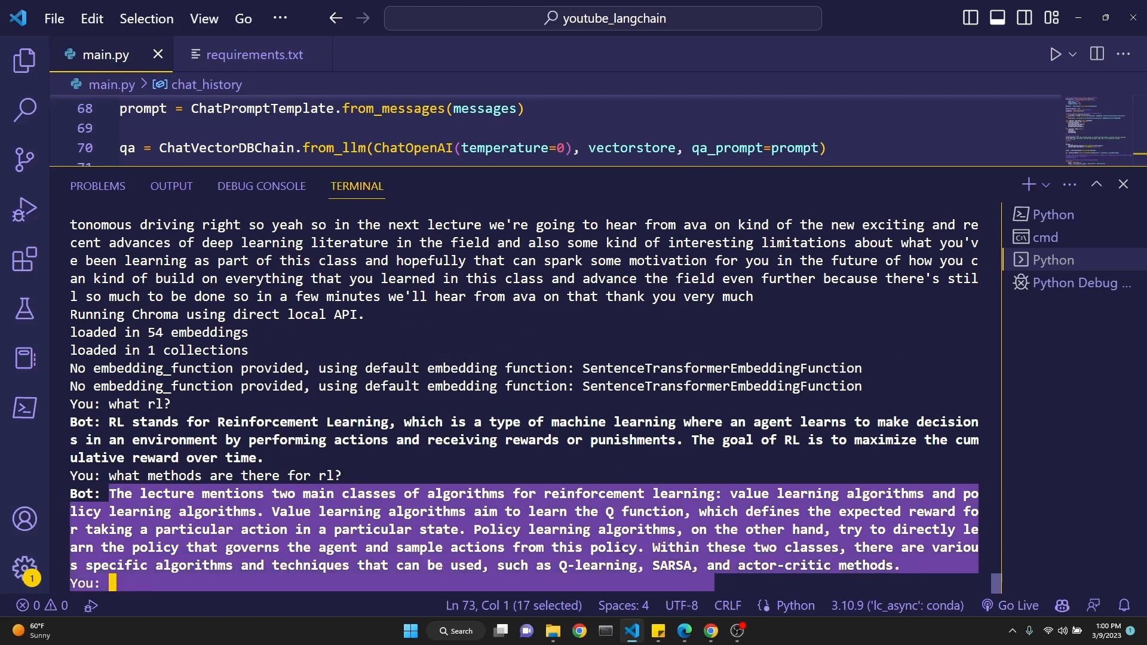
{"action": "mouse_move", "coordinate": [538, 176]}
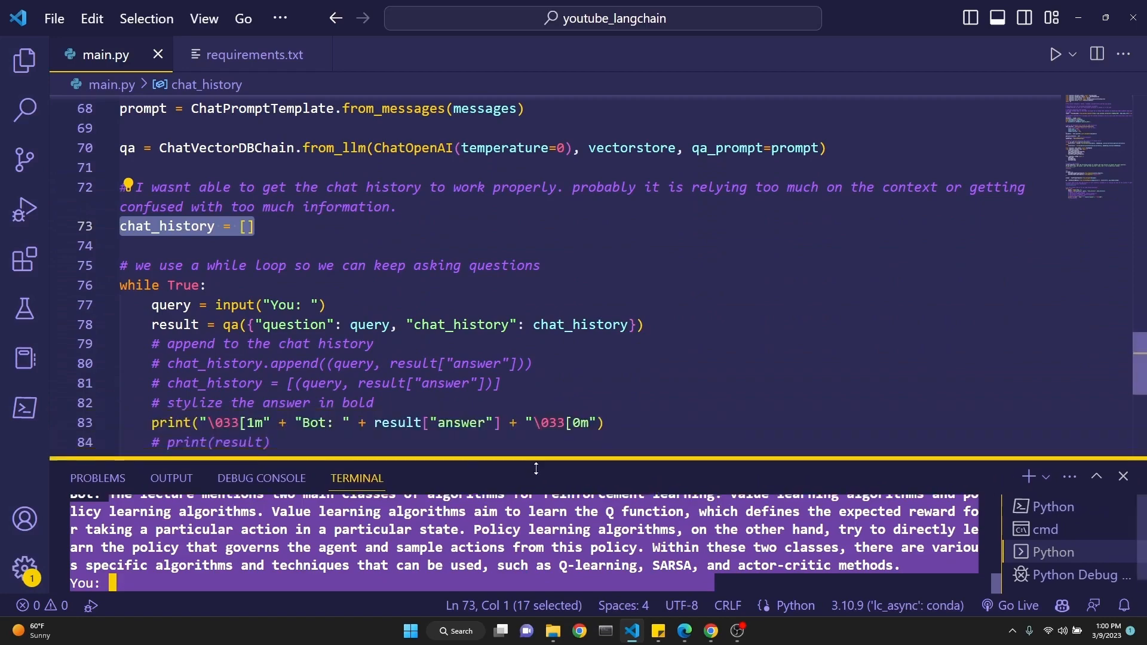
- Scroll main.py back up to the transcript loader code at the top
{"action": "scroll", "scroll_direction": "up", "scroll_amount": 3}
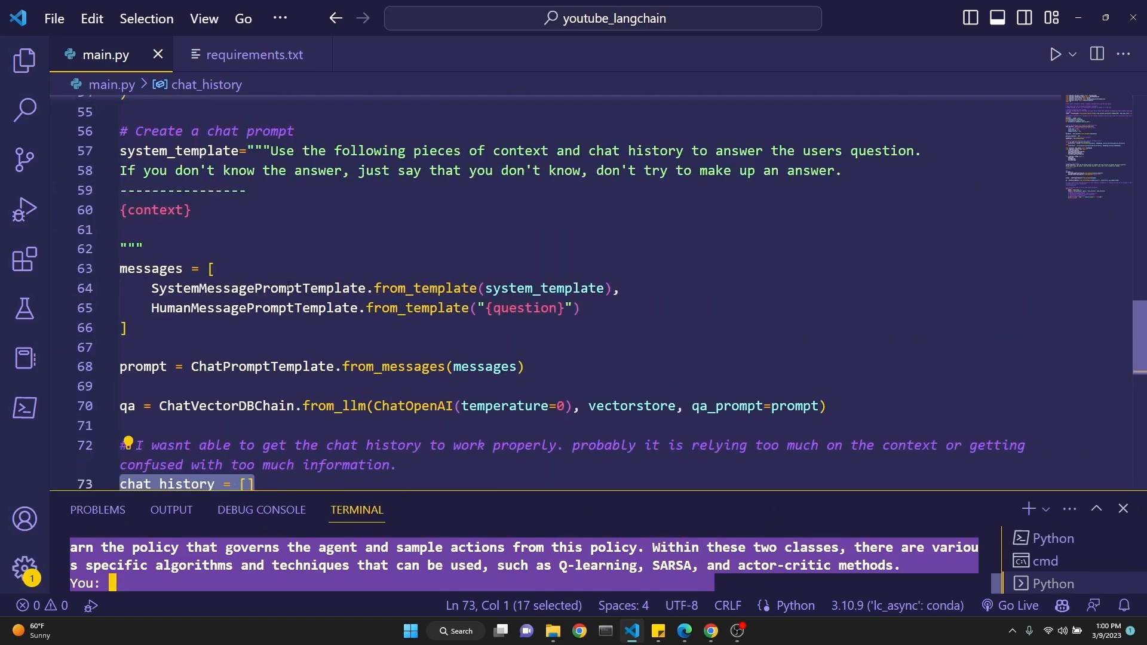
{"action": "scroll", "scroll_direction": "up", "scroll_amount": 3}
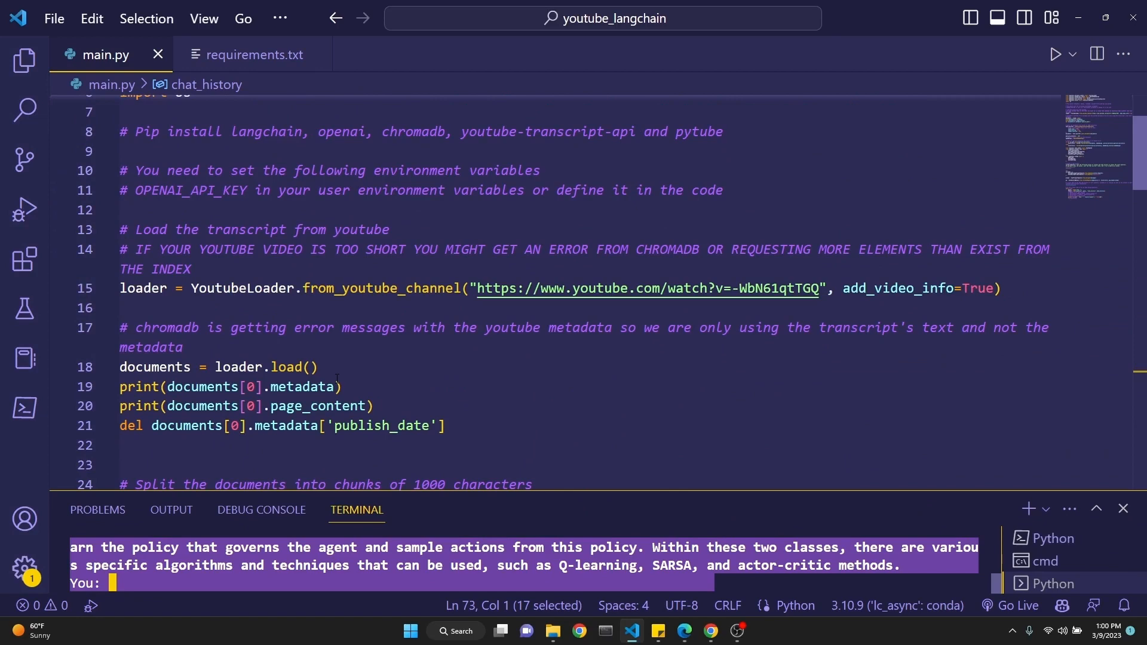
{"action": "mouse_move", "coordinate": [594, 427]}
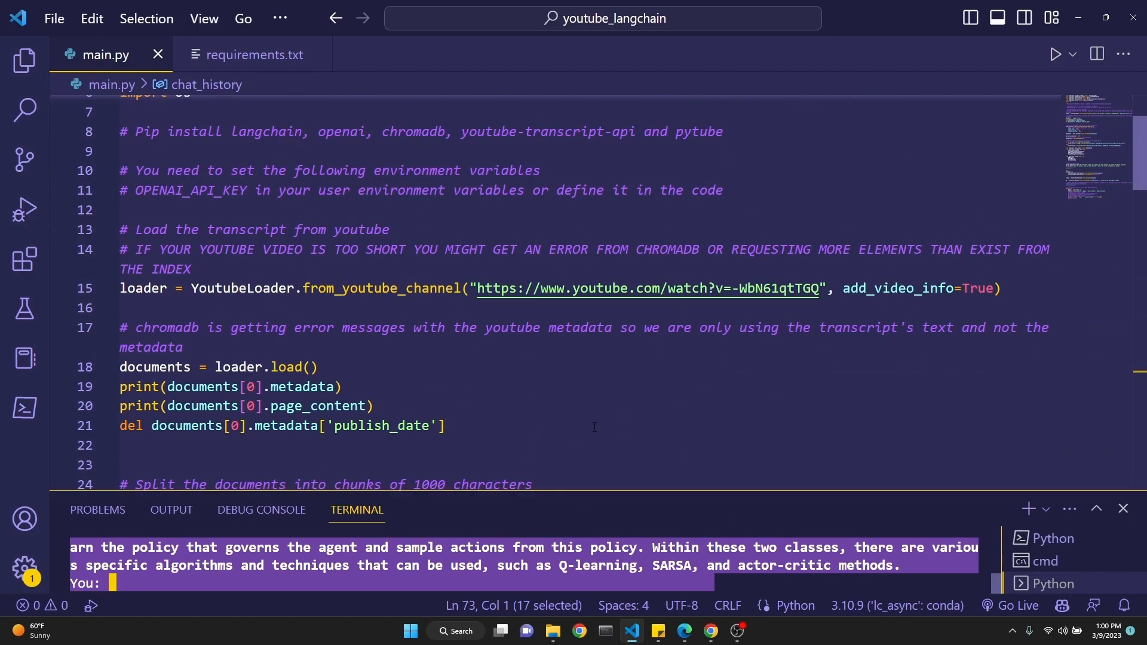
{"action": "mouse_move", "coordinate": [516, 421]}
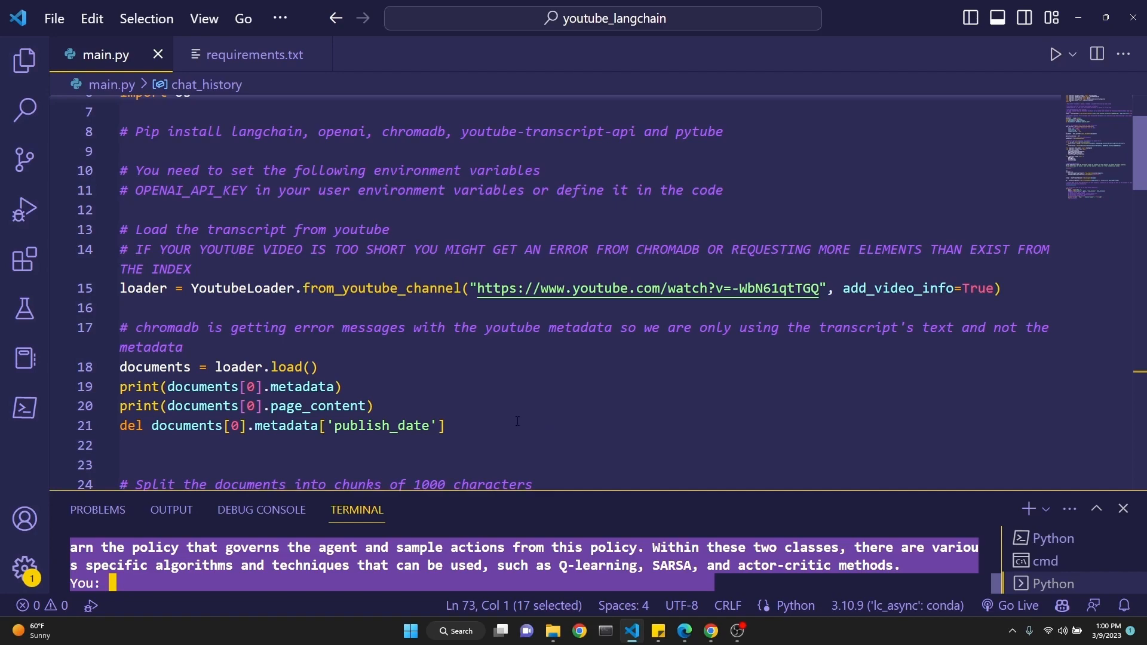